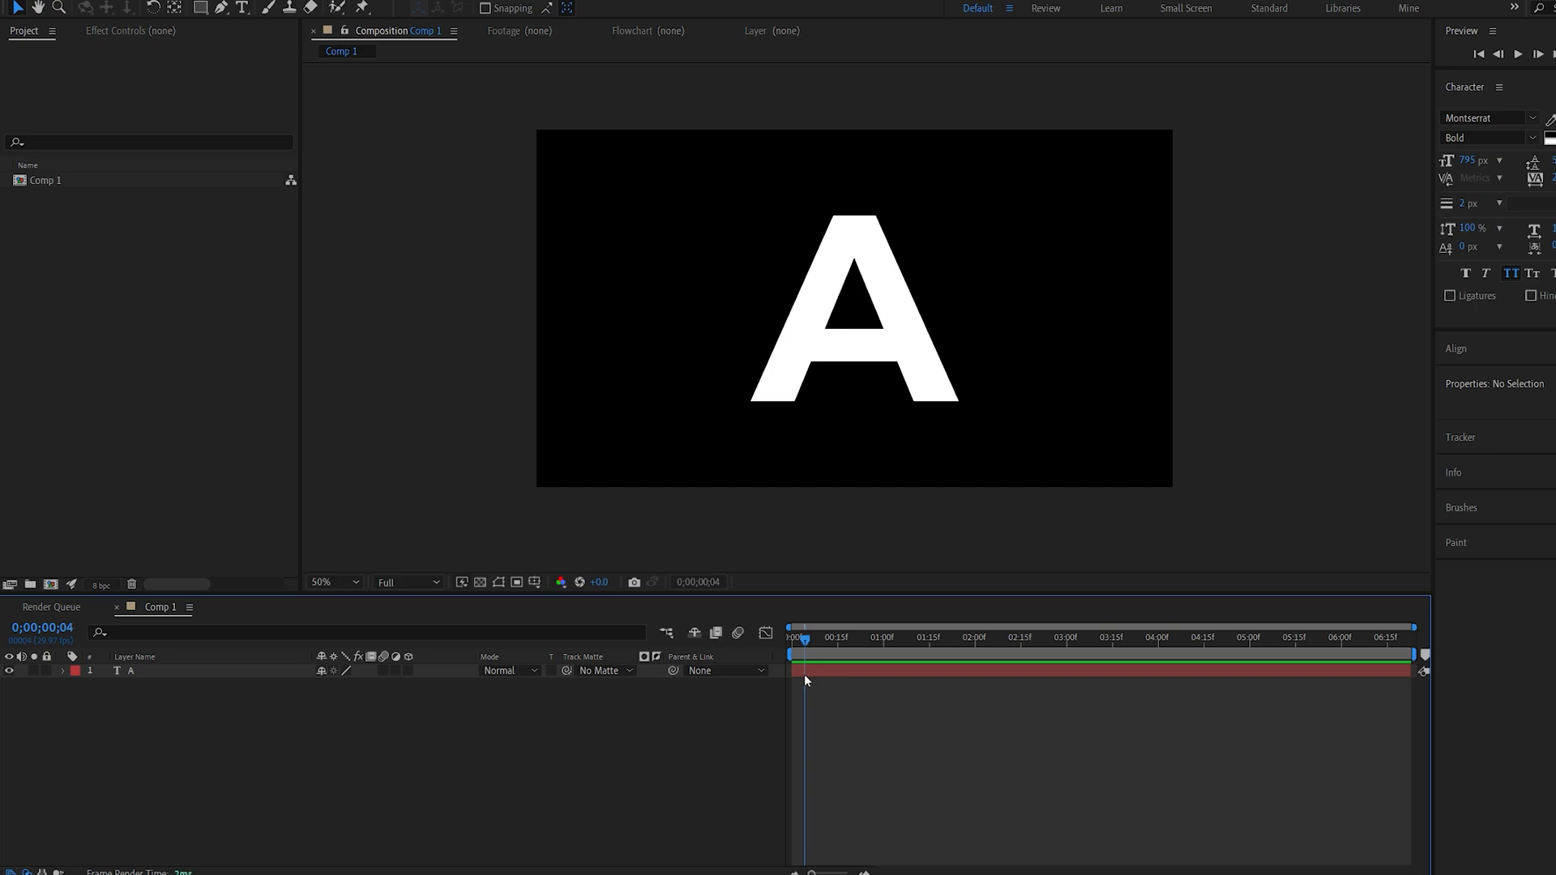
- Create a new full-frame solid named Grad above the A text layer
left_click(792, 637)
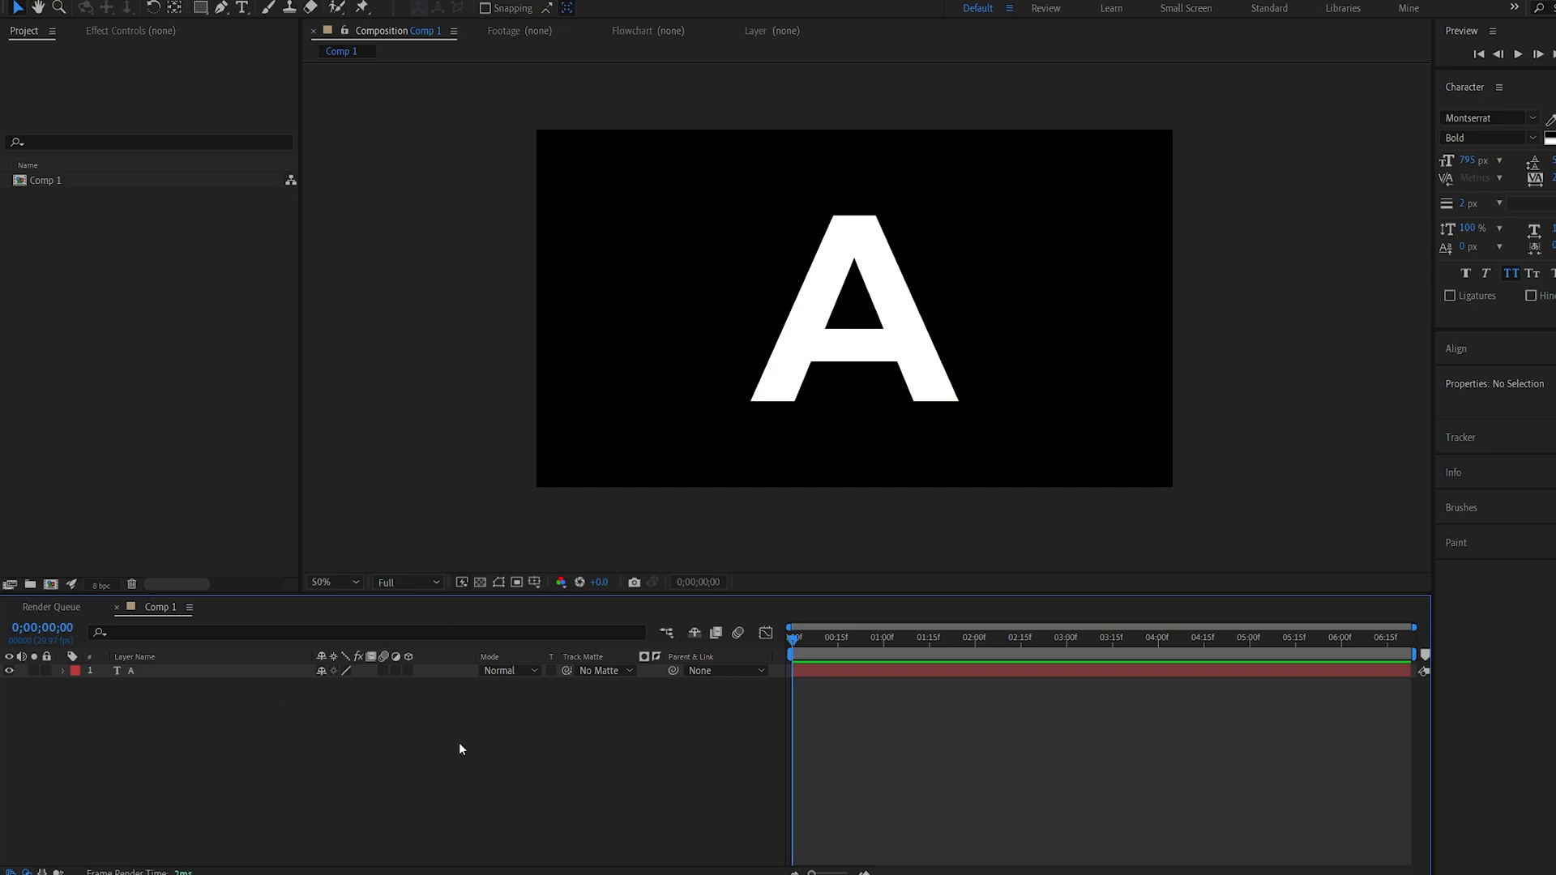
right_click(459, 749)
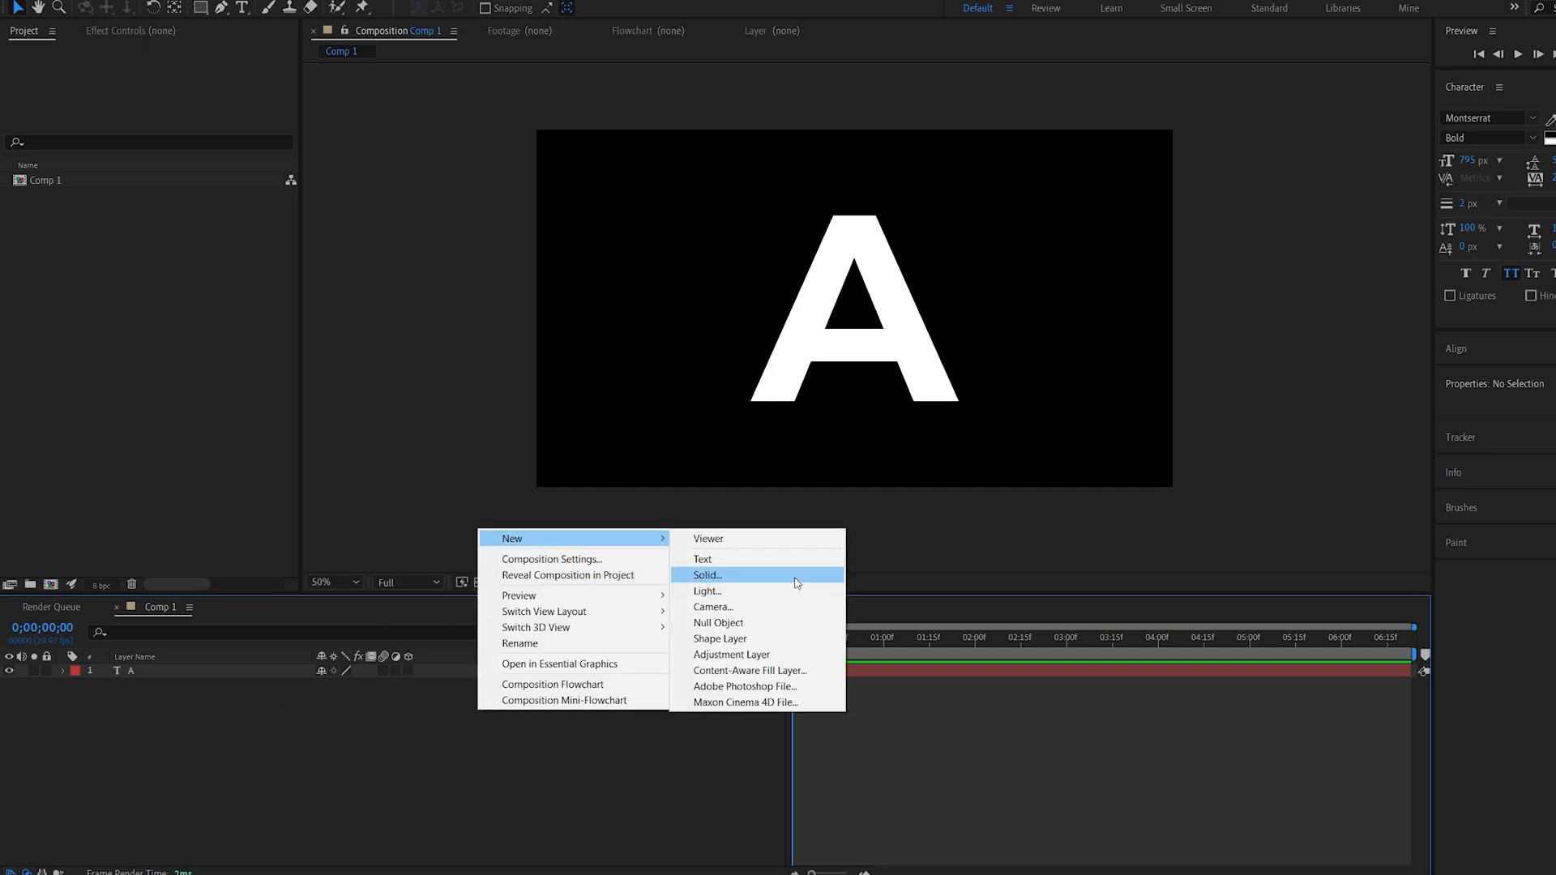
left_click(705, 573)
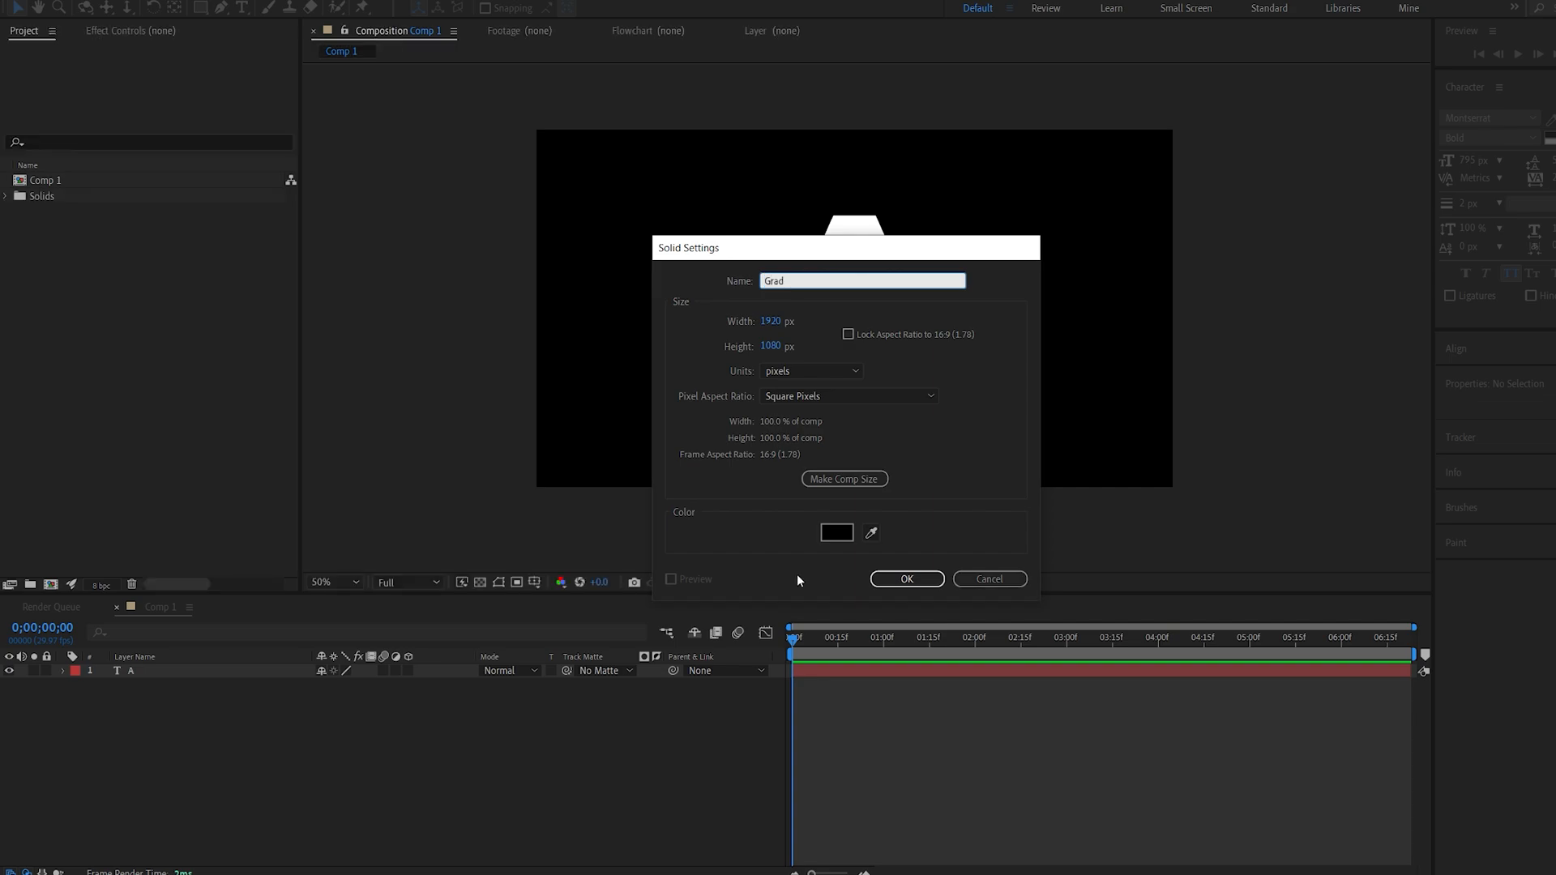
left_click(904, 579)
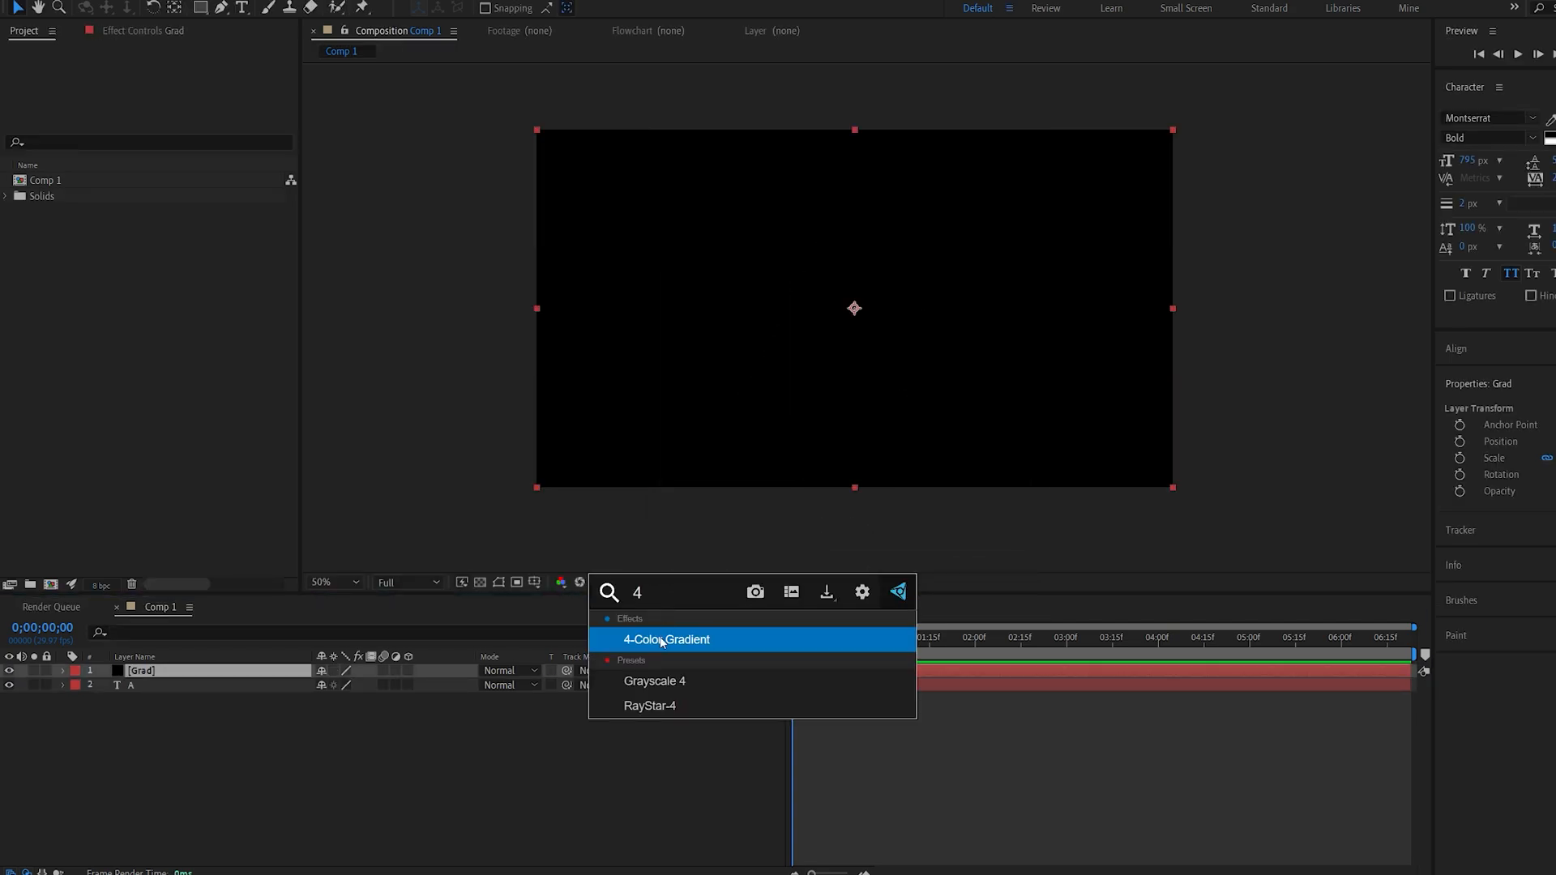
- Apply the 4-Color Gradient effect to the Grad solid
double_click(664, 639)
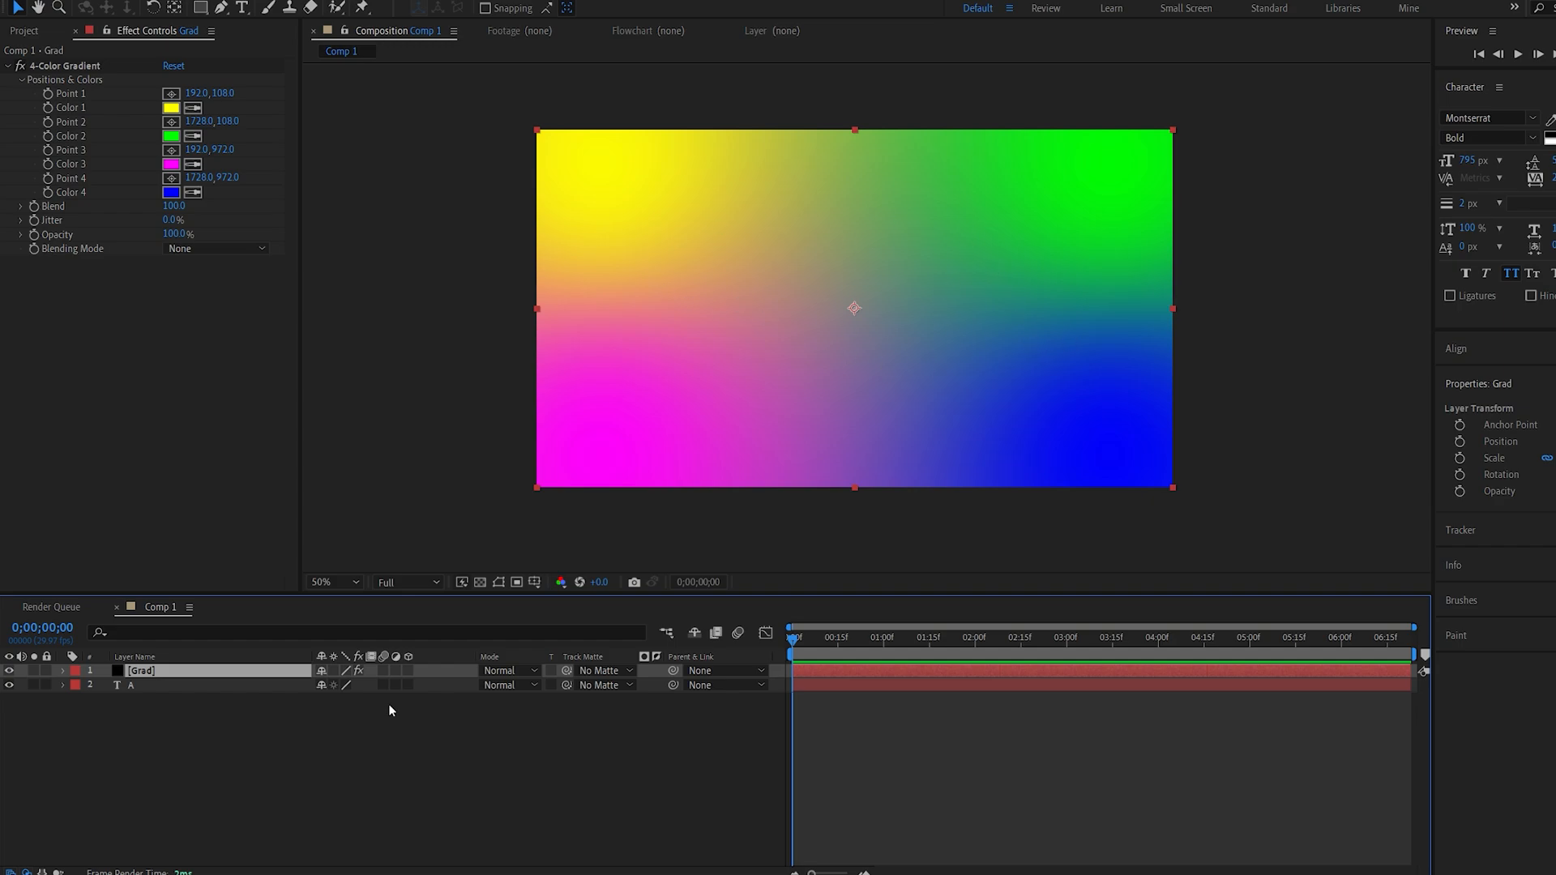
mouse_move(787, 346)
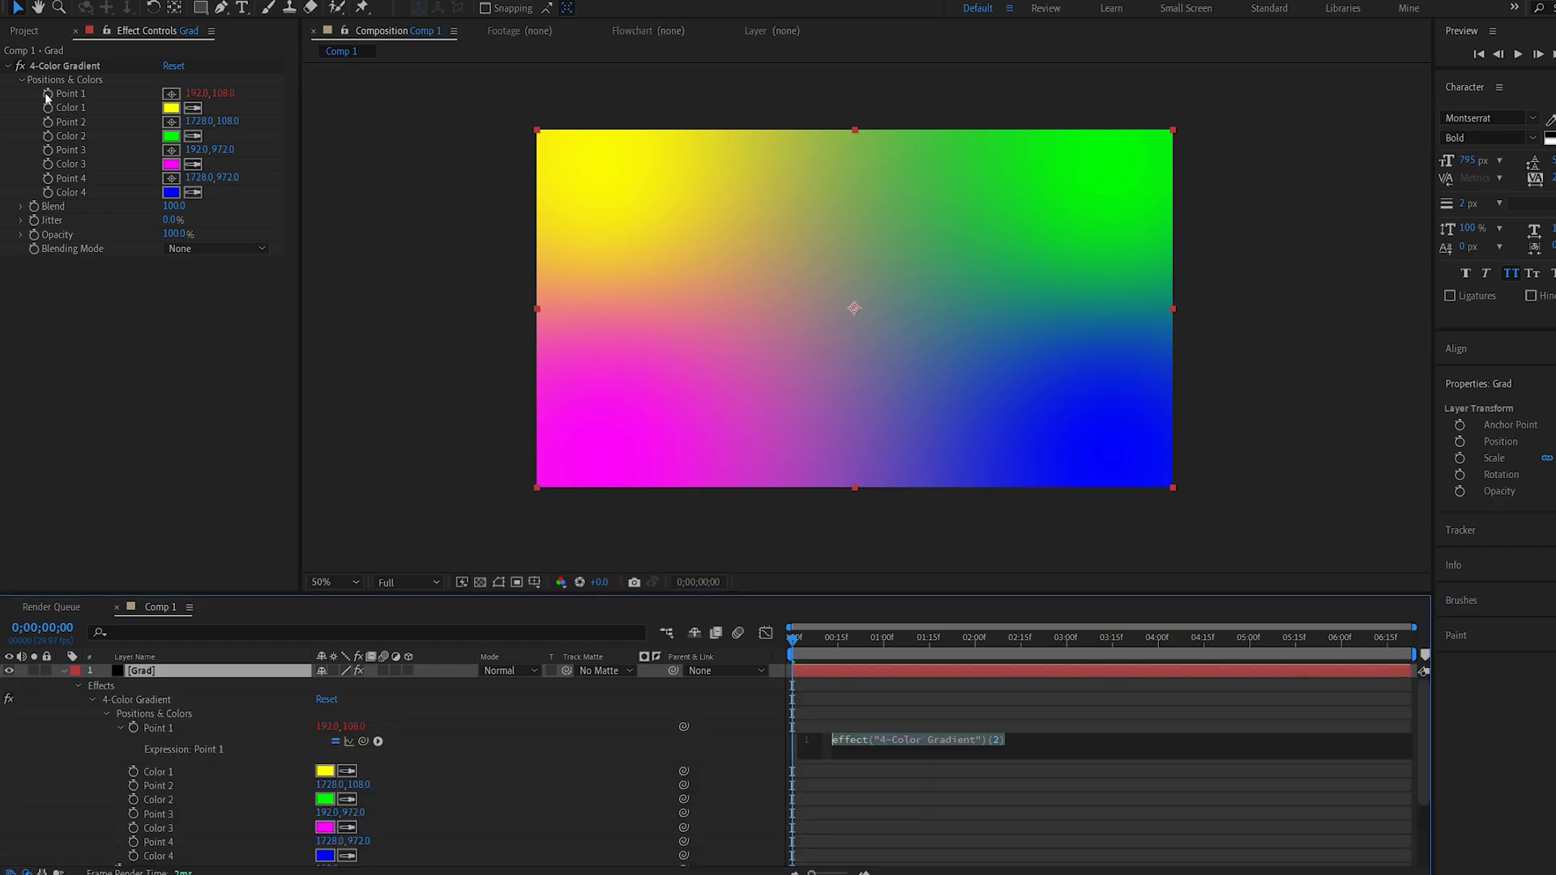
- Give the gradient points a wiggle(0.8,400) expression and preview the motion
type("wiggle(")
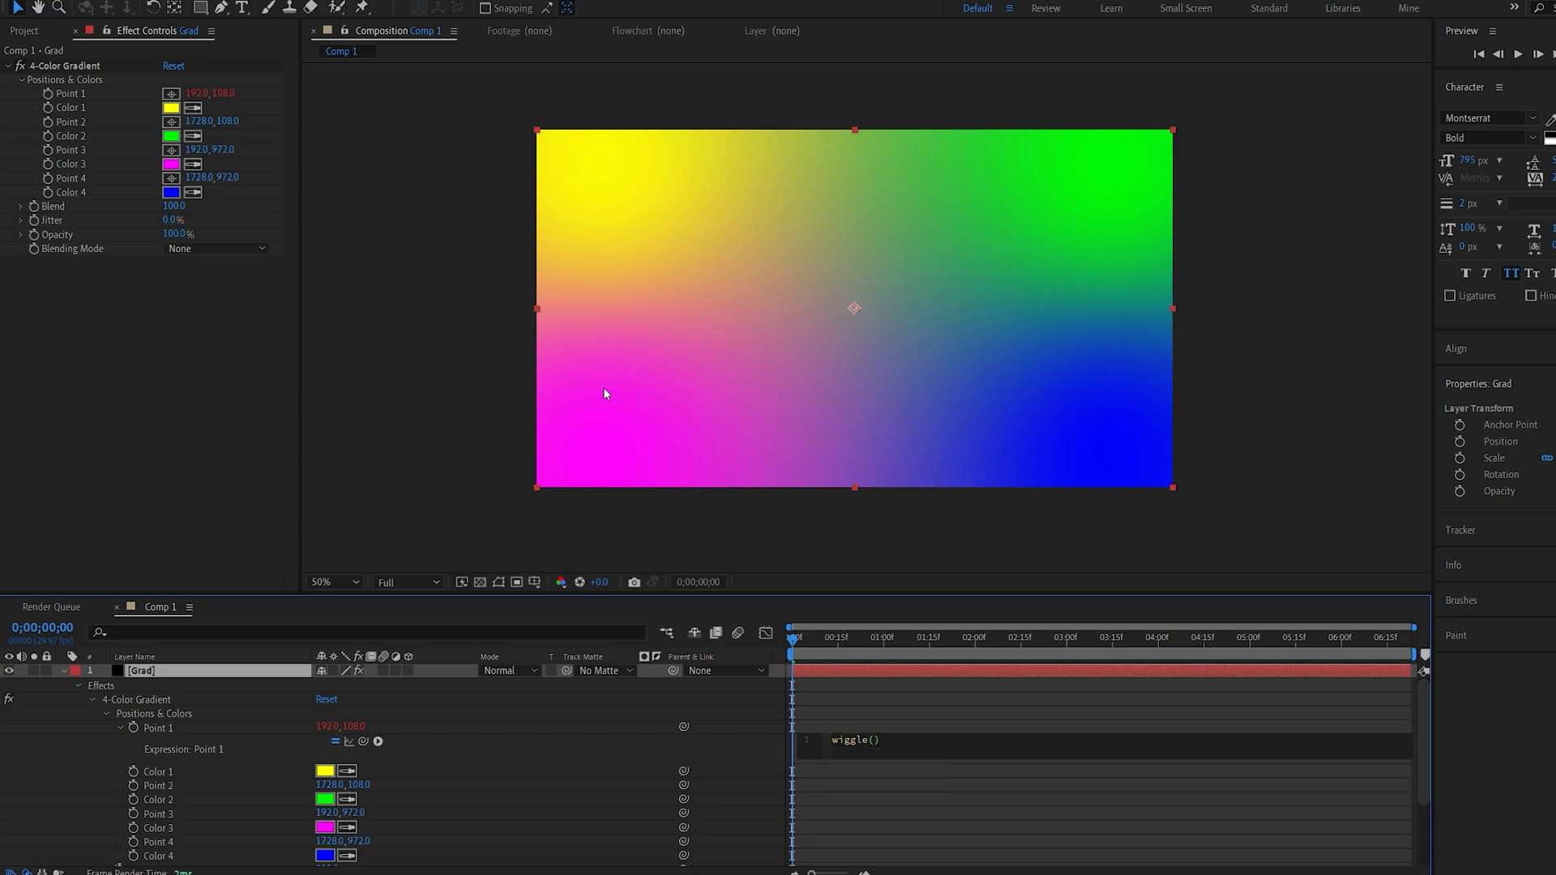
type("0.8,400")
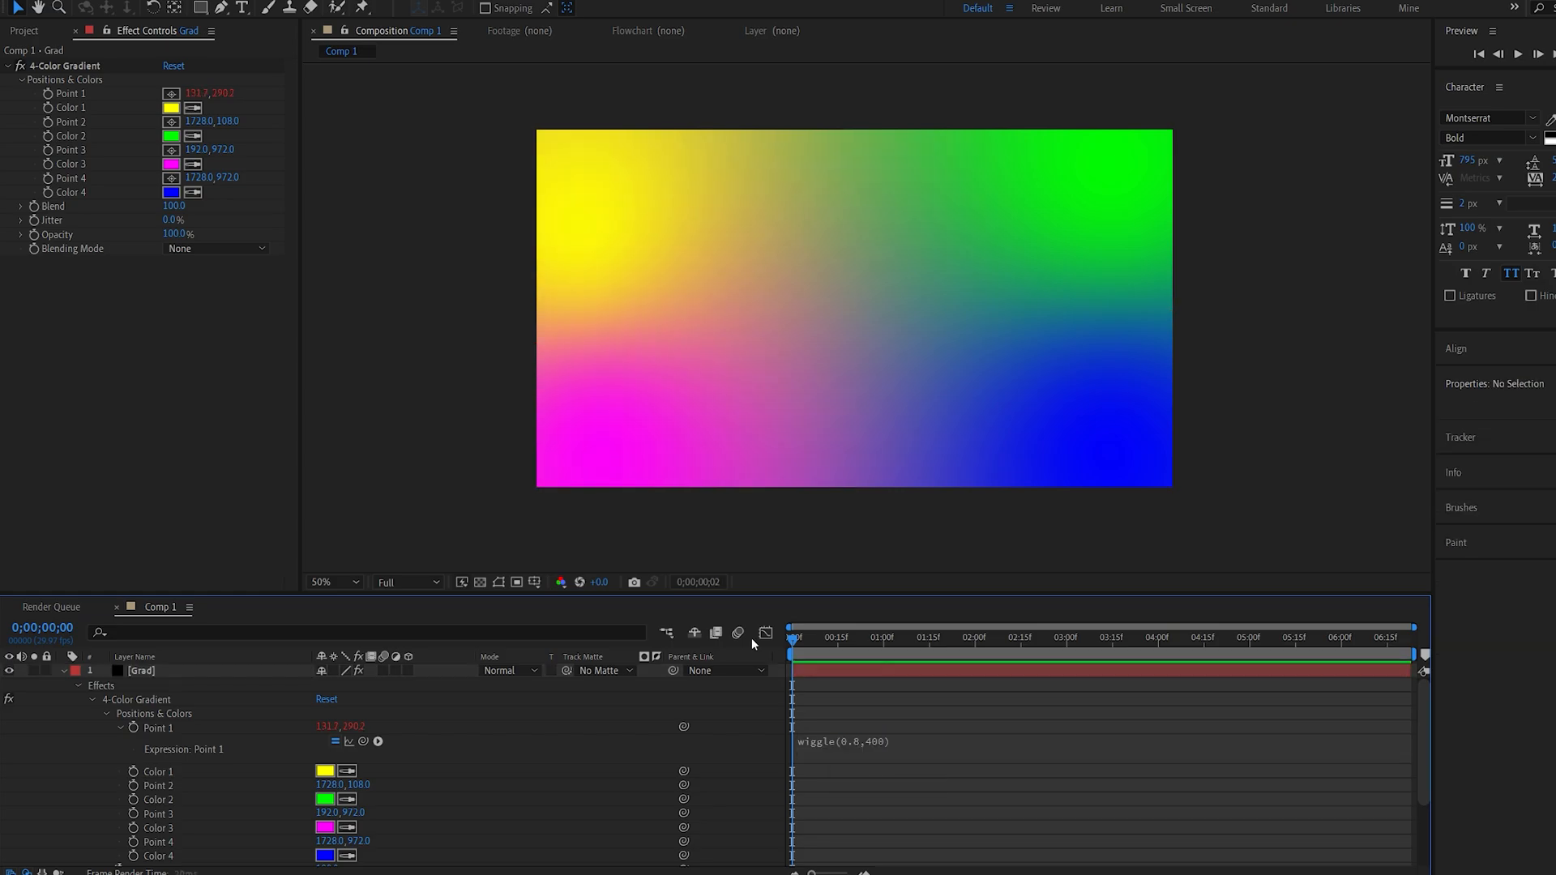
left_click(950, 637)
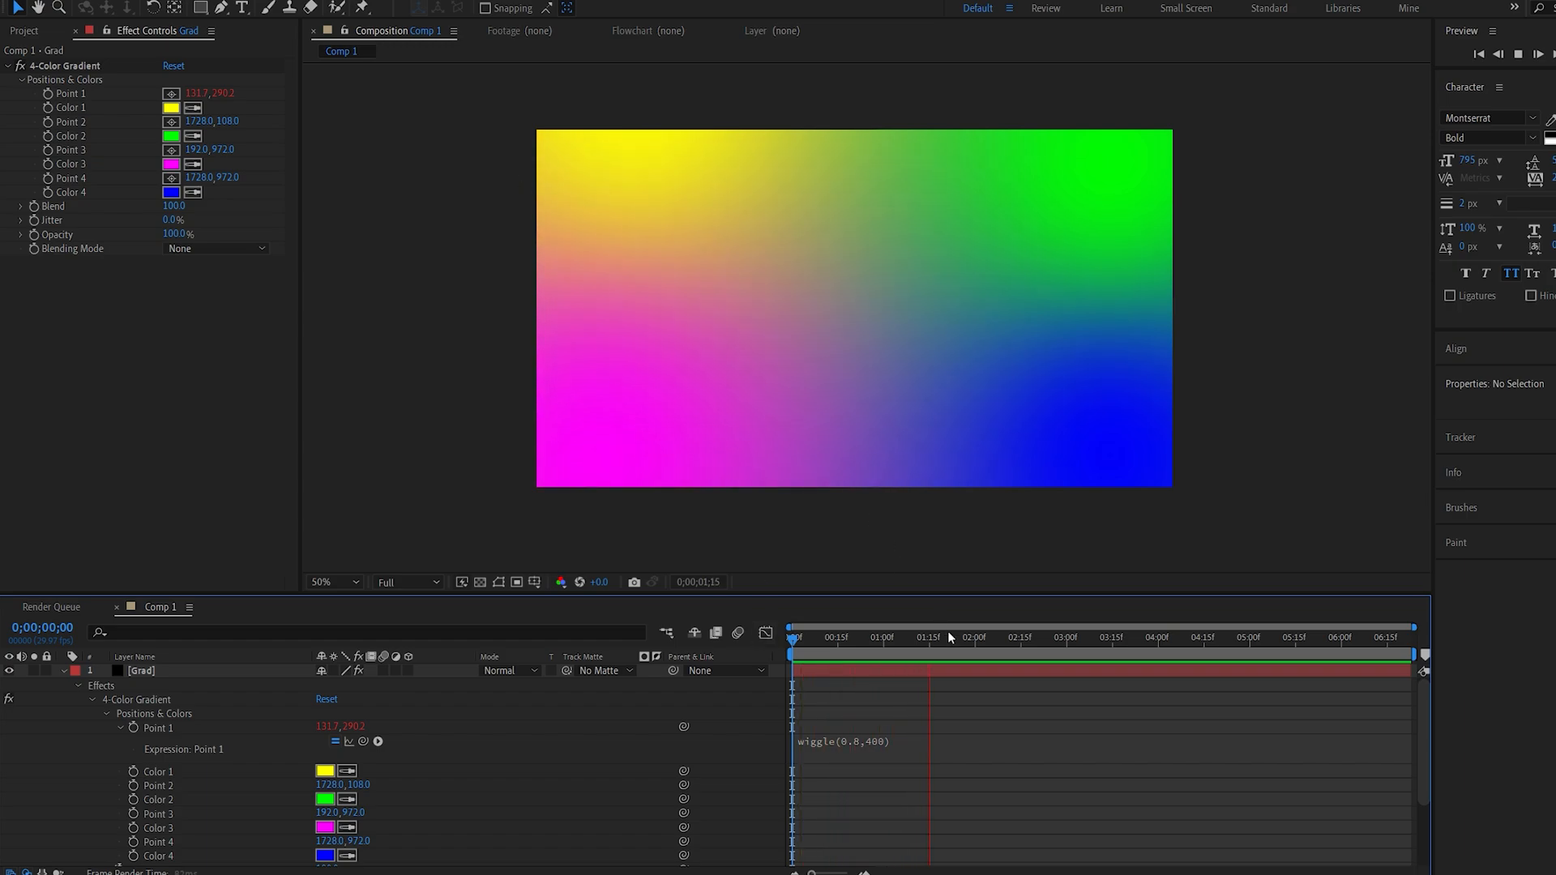
left_click(1112, 637)
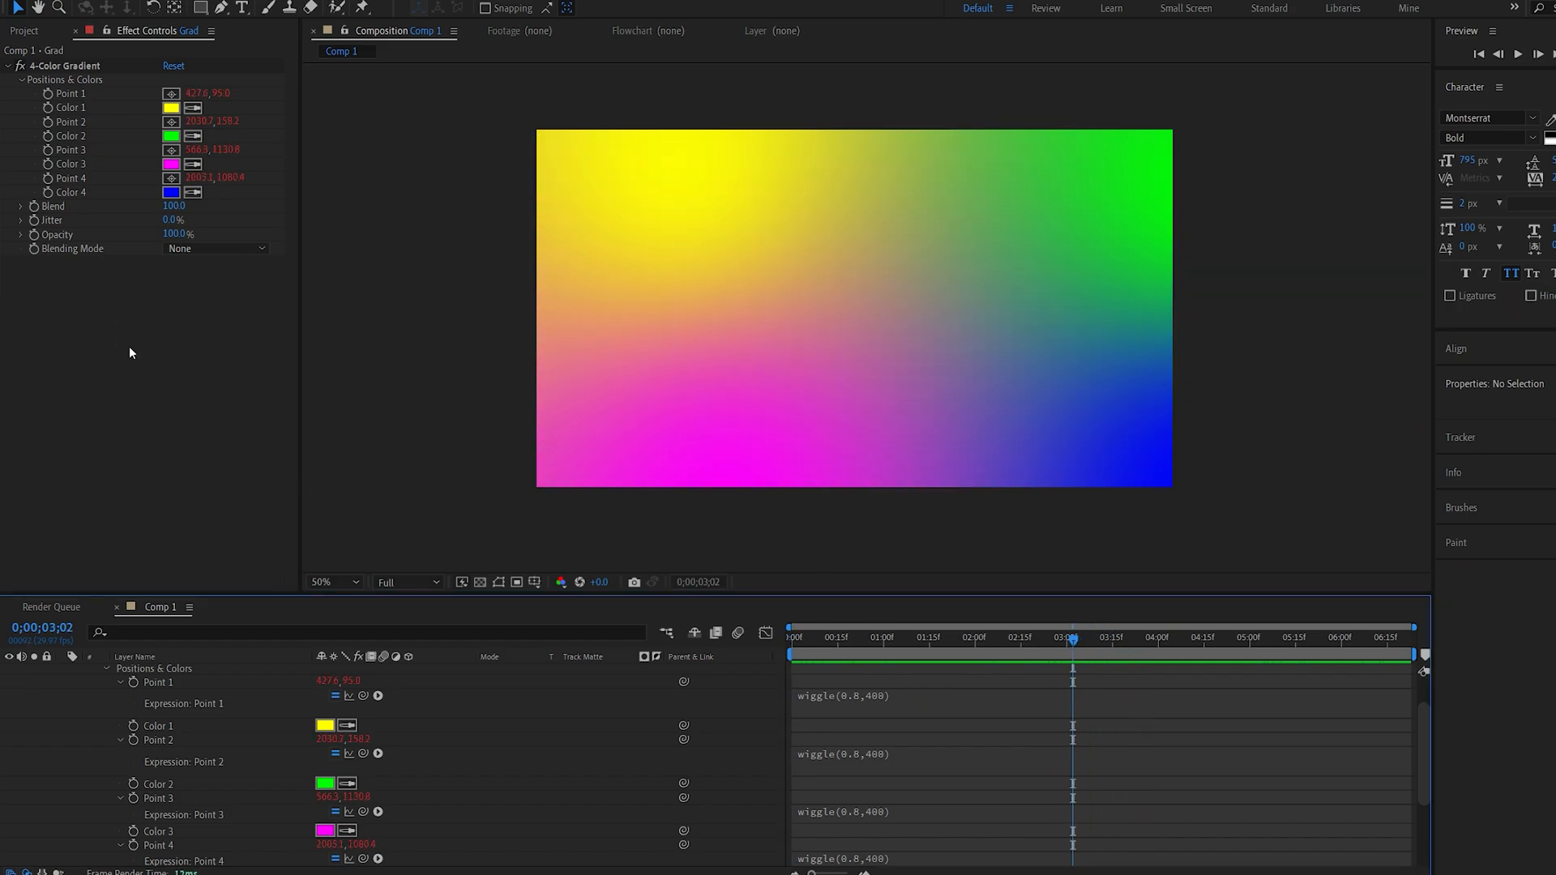
- Recolour Color 1 via its swatch and precompose the Grad layer
left_click(170, 107)
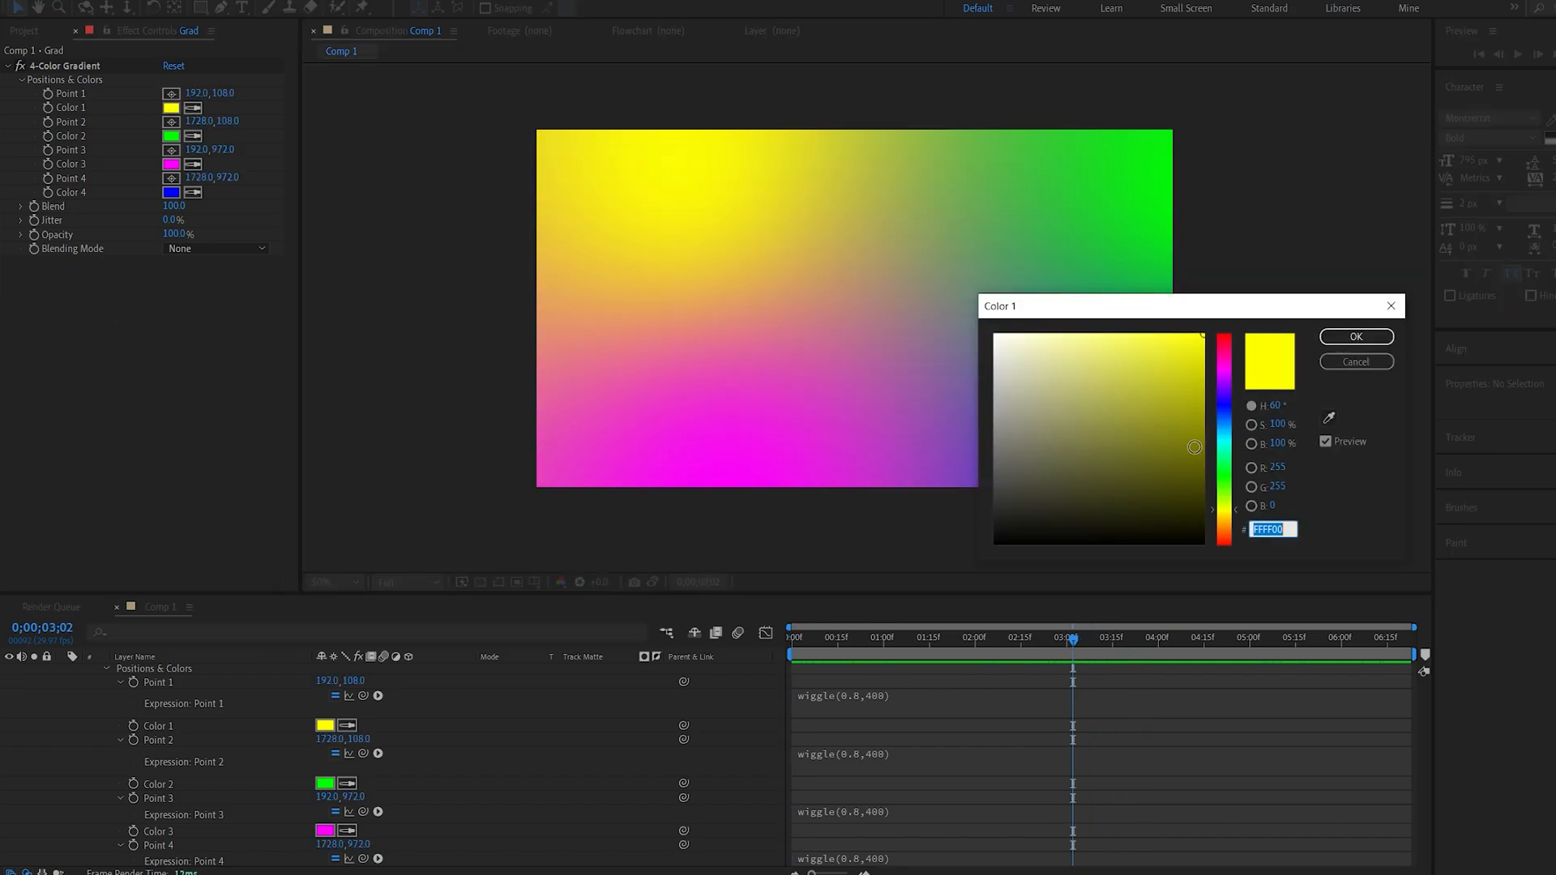
left_click(1355, 337)
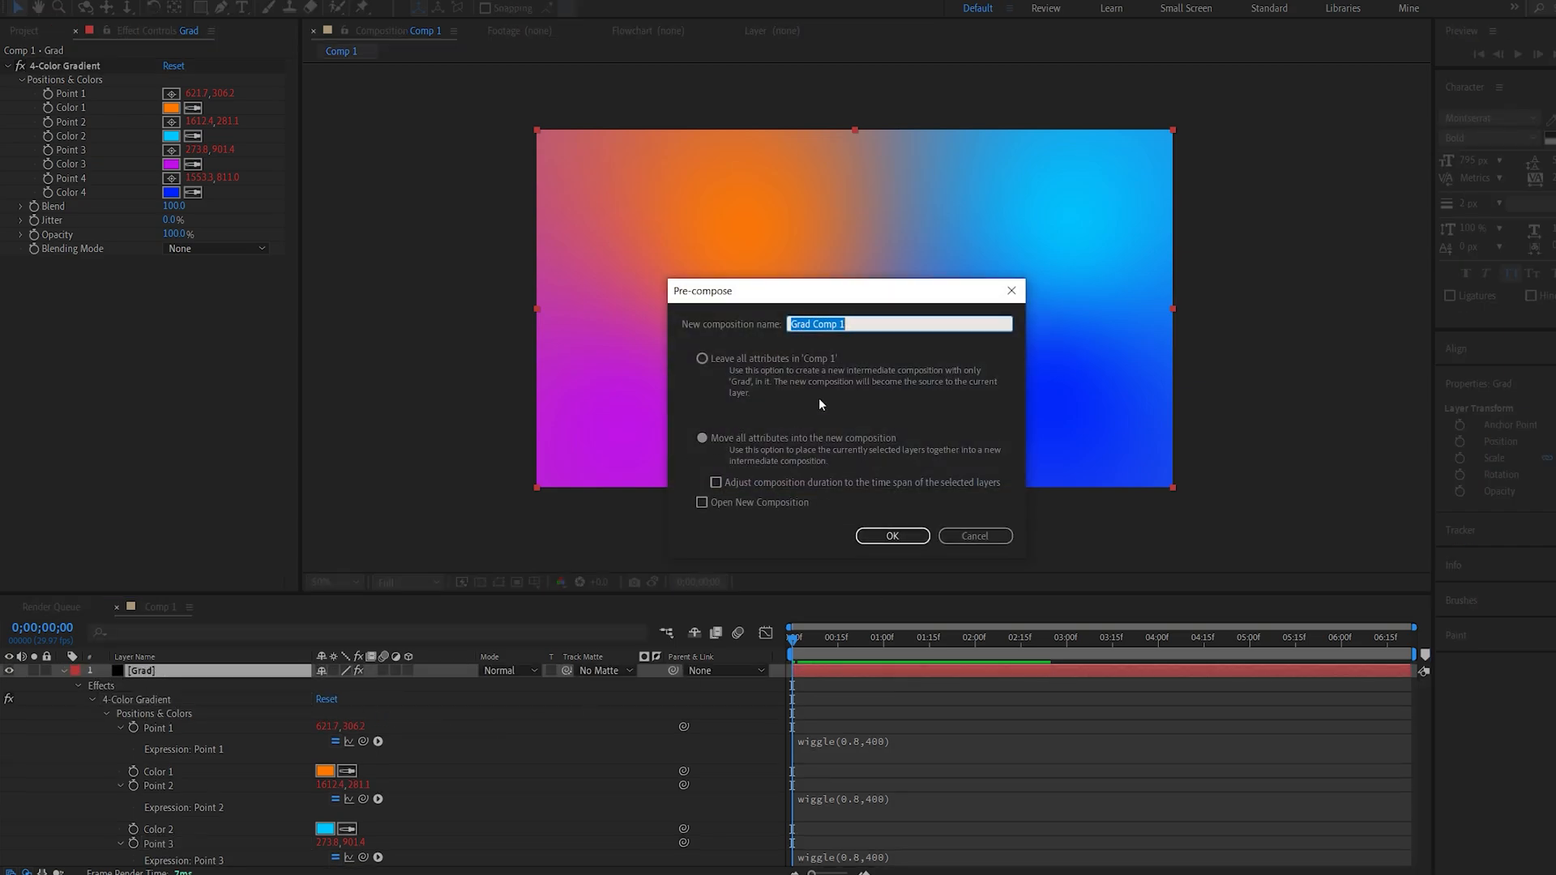
left_click(890, 536)
type("S")
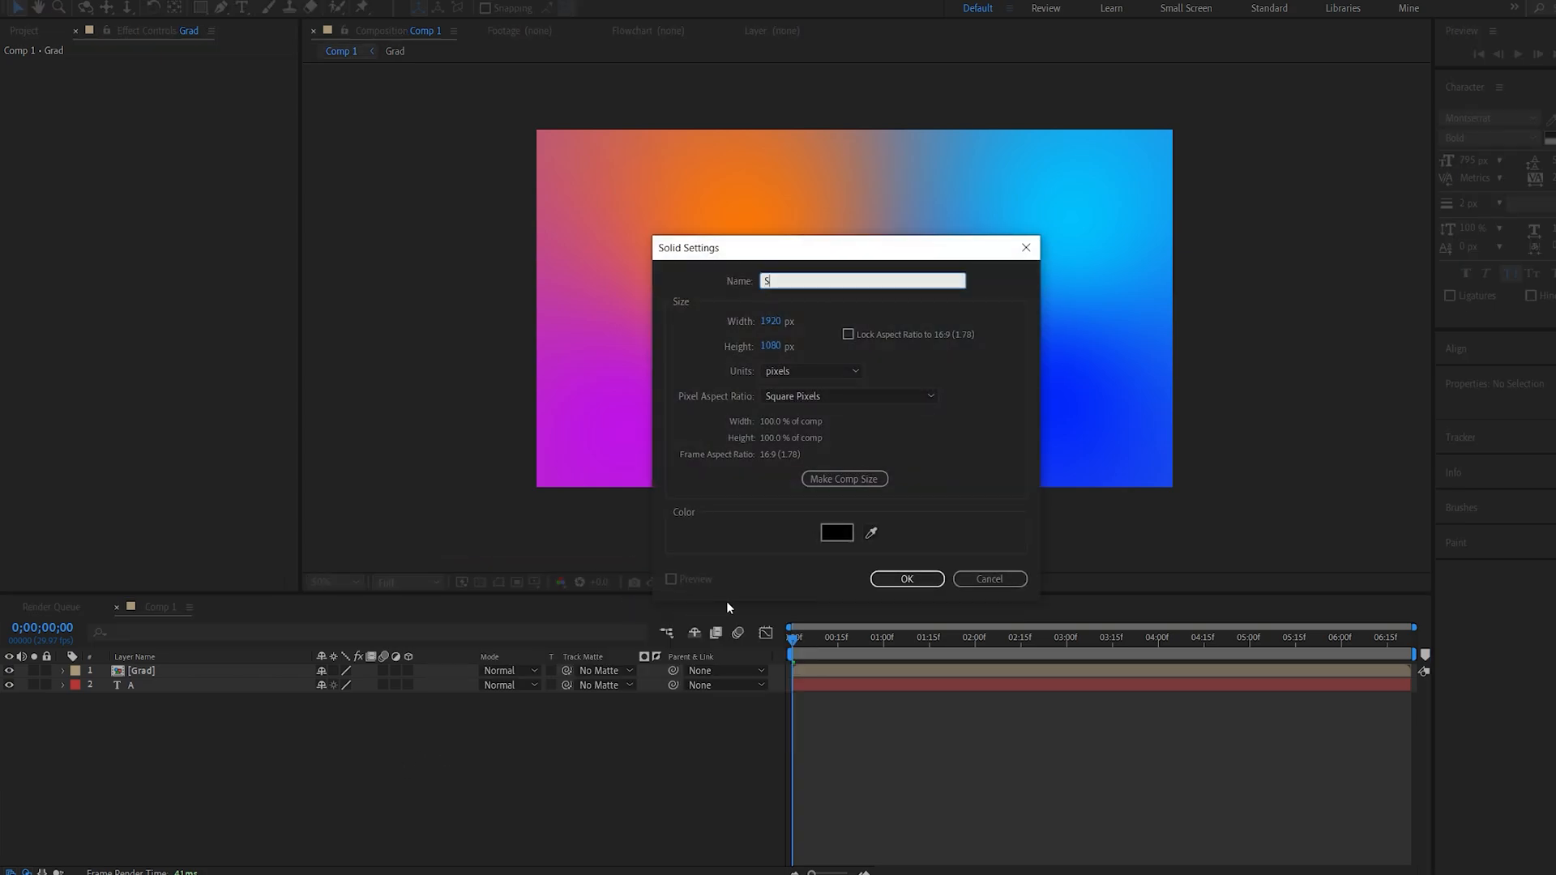
- Create the Saber solid with Core Type set to Text Layer using layer 3. A
left_click(905, 579)
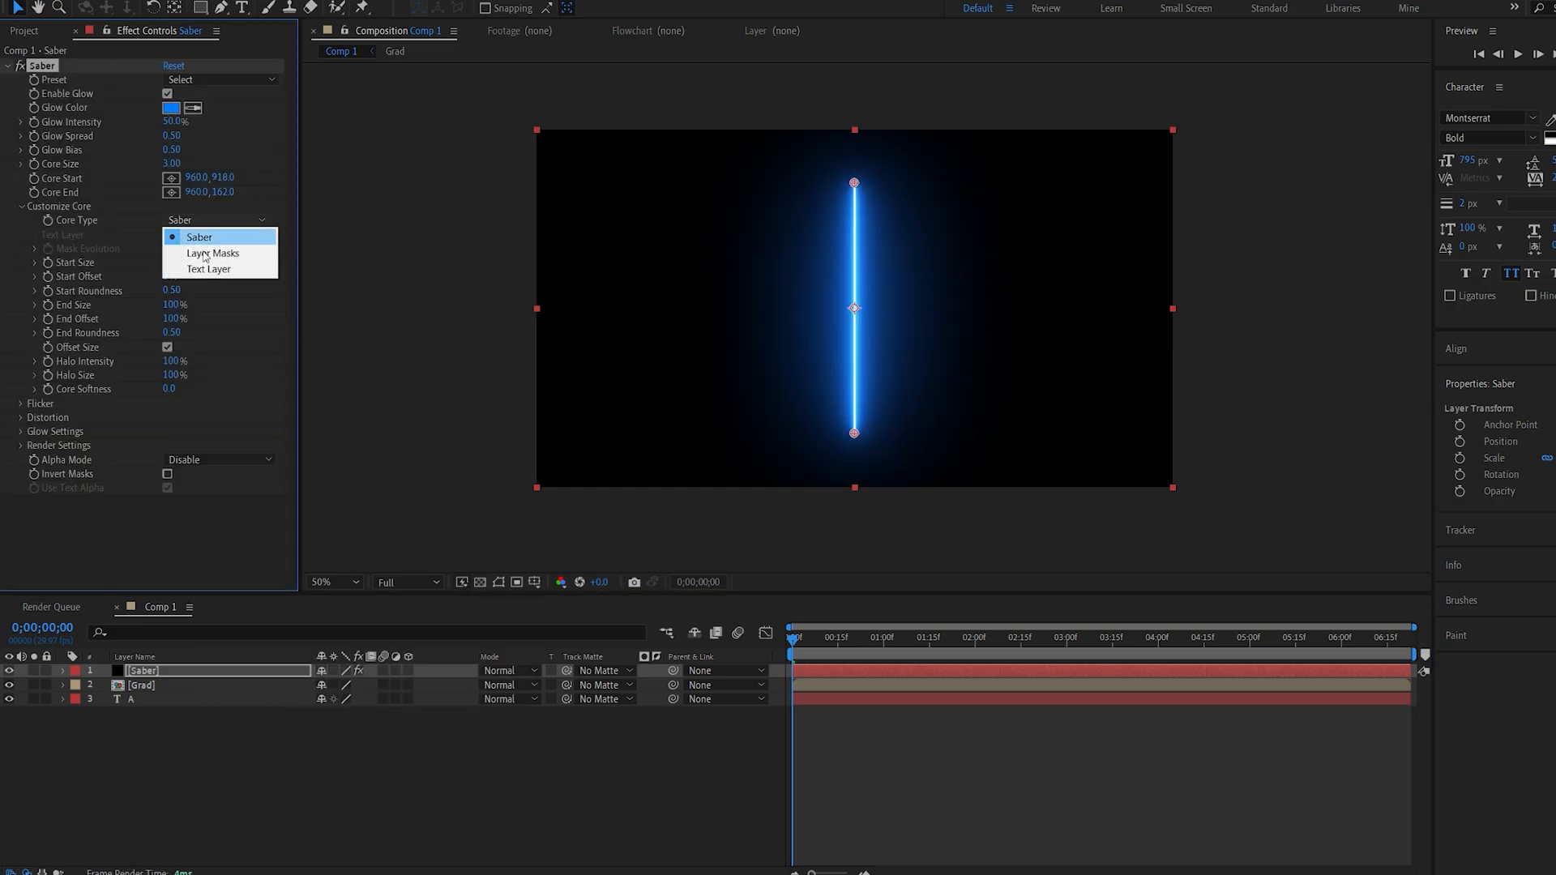
left_click(209, 269)
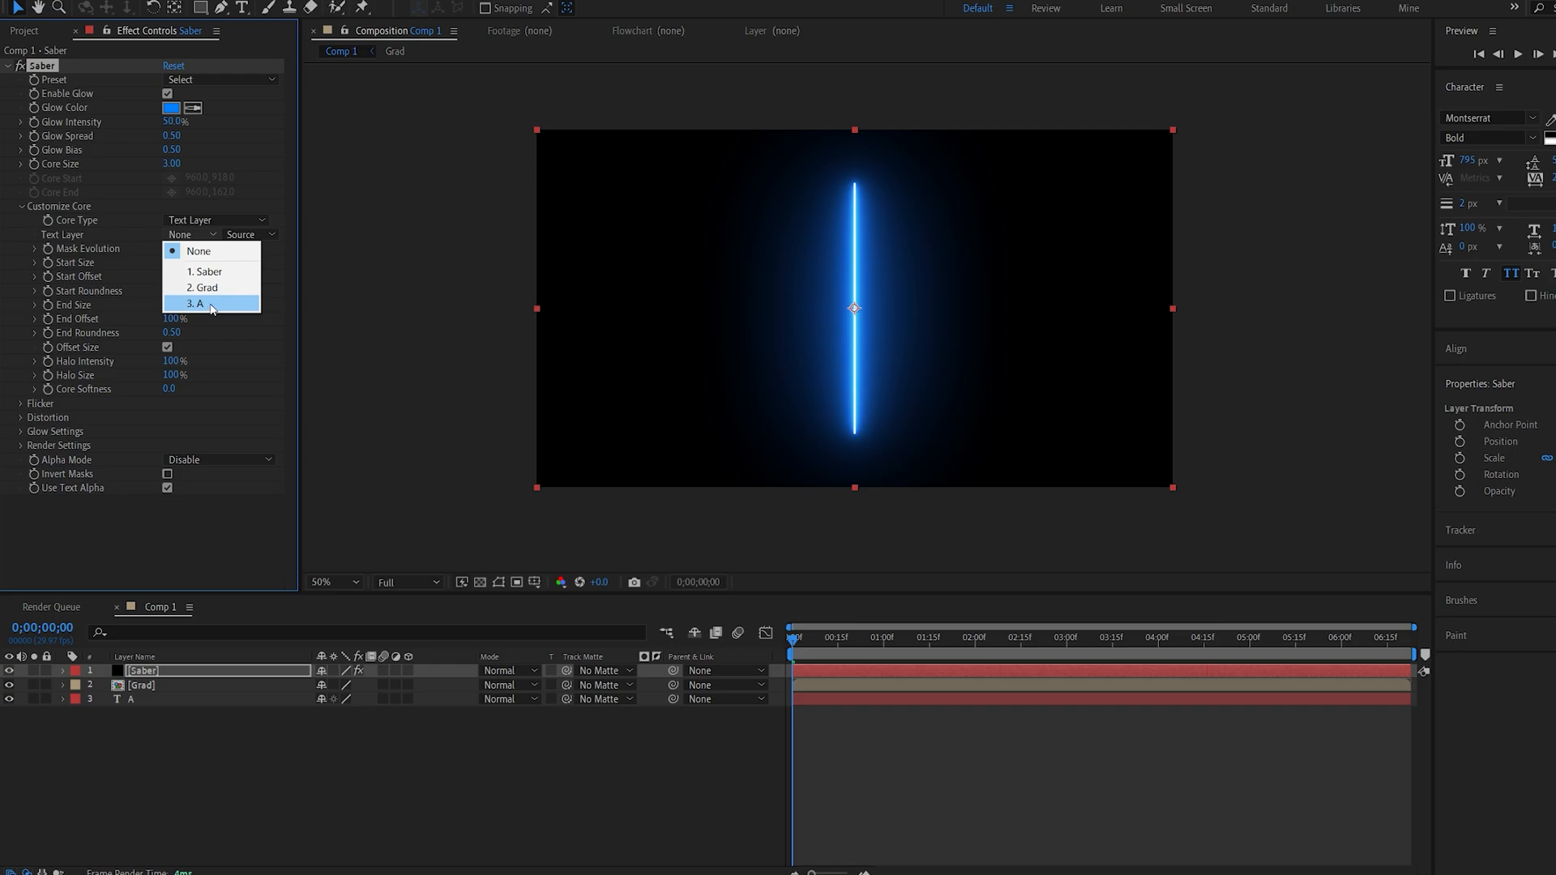
left_click(200, 303)
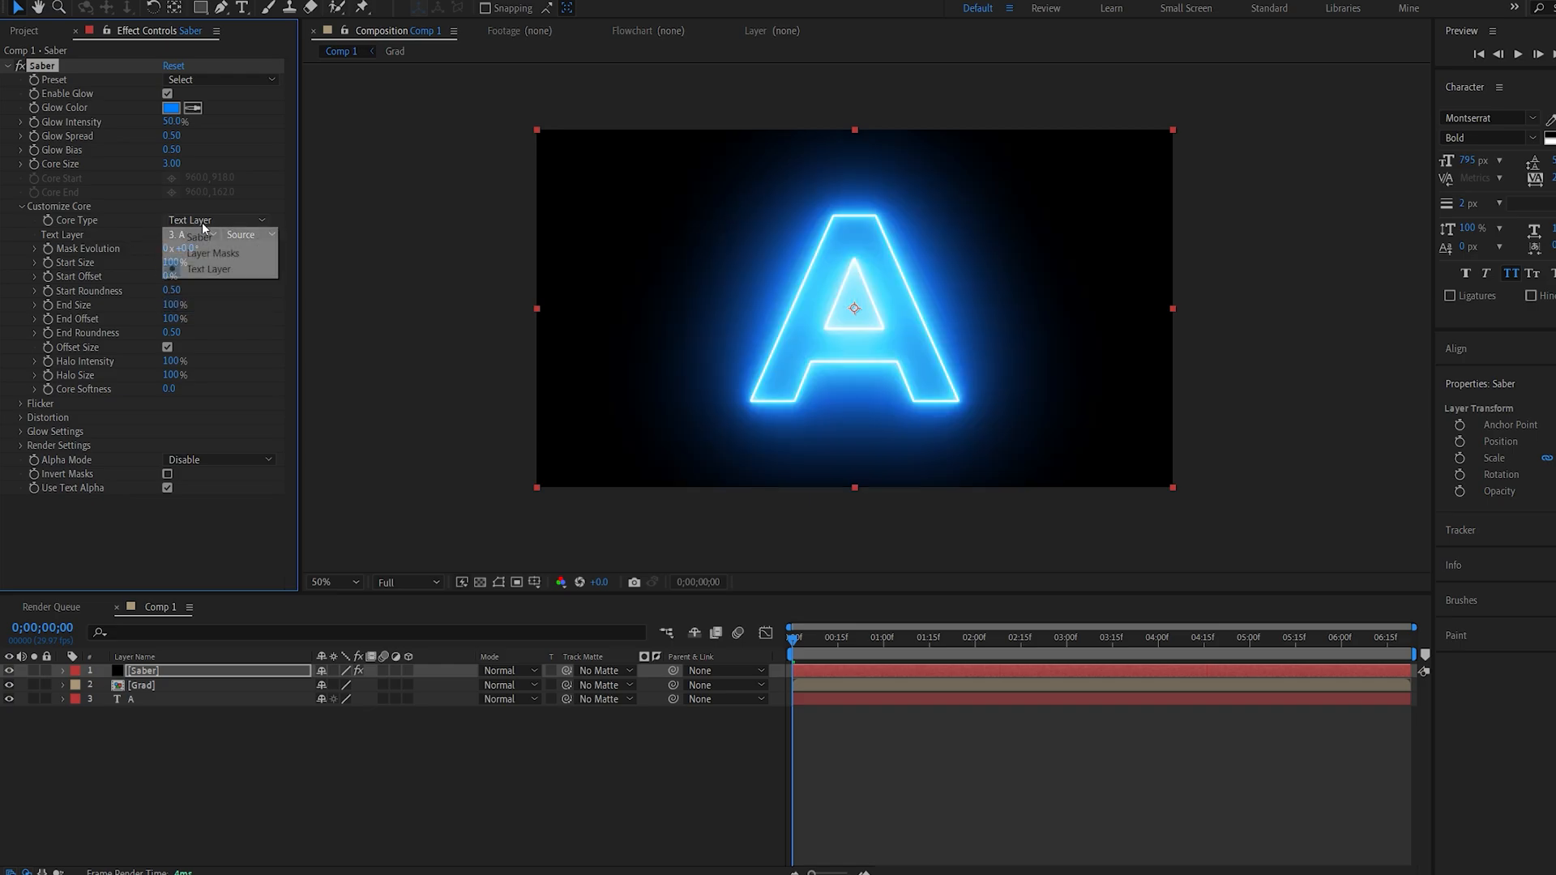
mouse_move(212, 253)
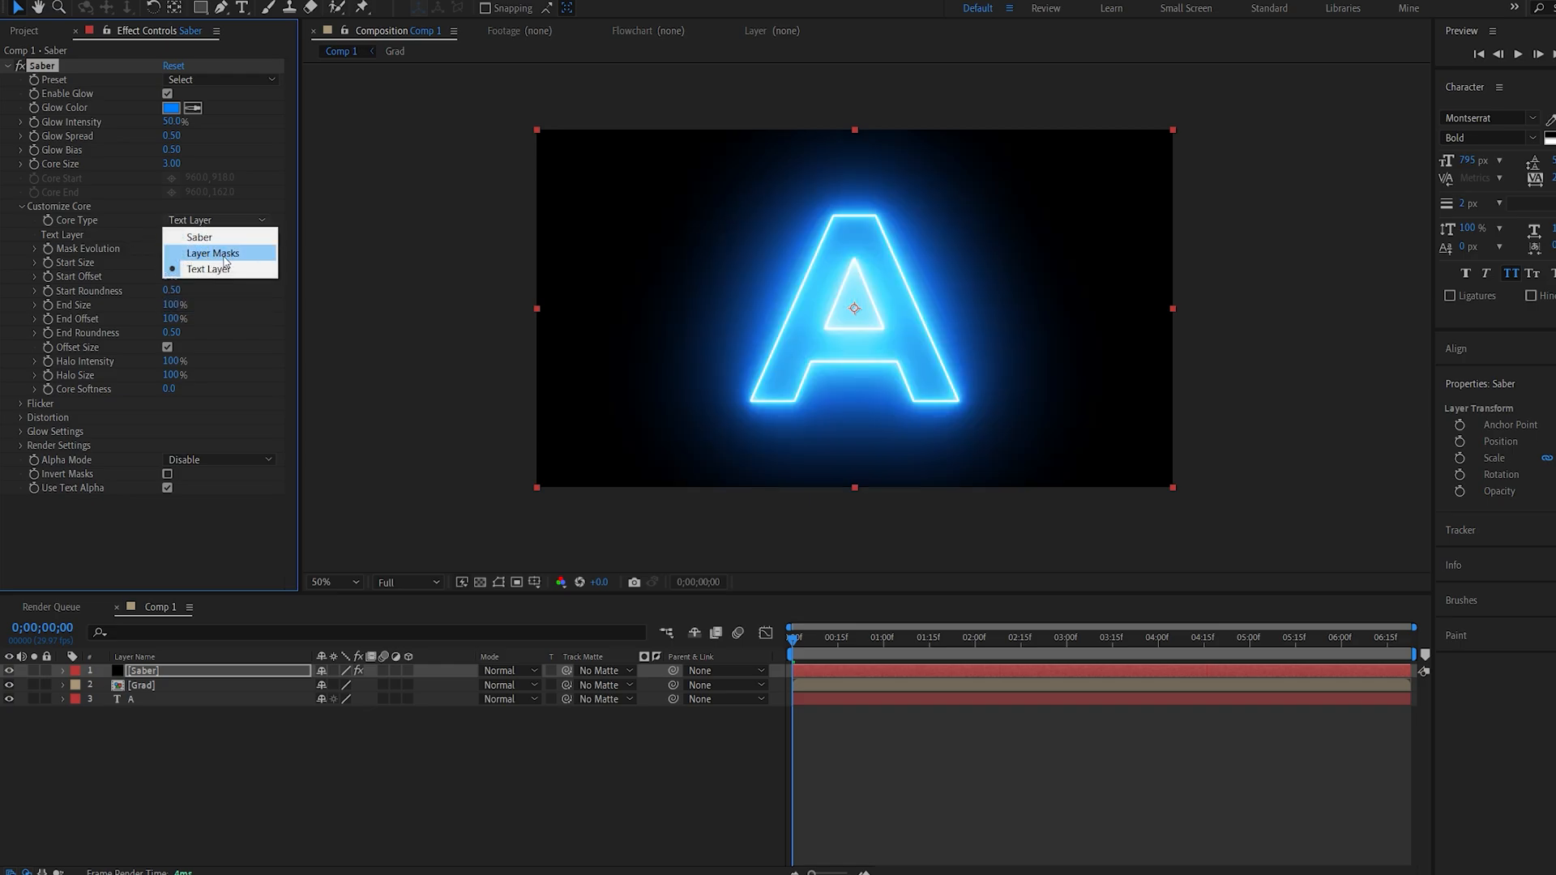
- Lower Saber's glow intensity to 30% and glow spread to 0.30
left_click(206, 269)
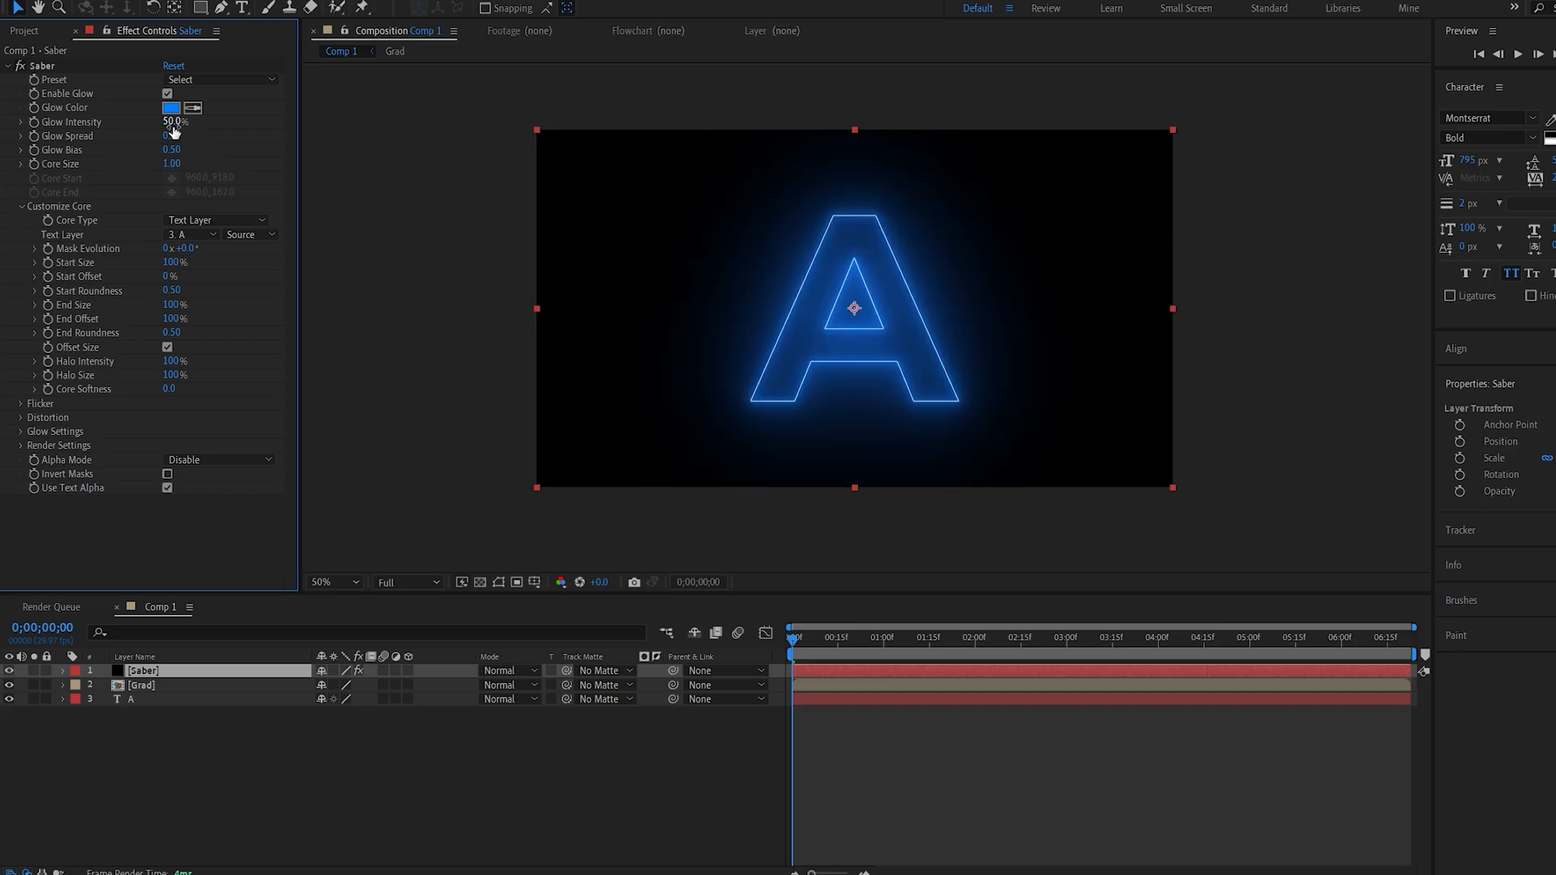
left_click_drag(174, 122, 174, 122)
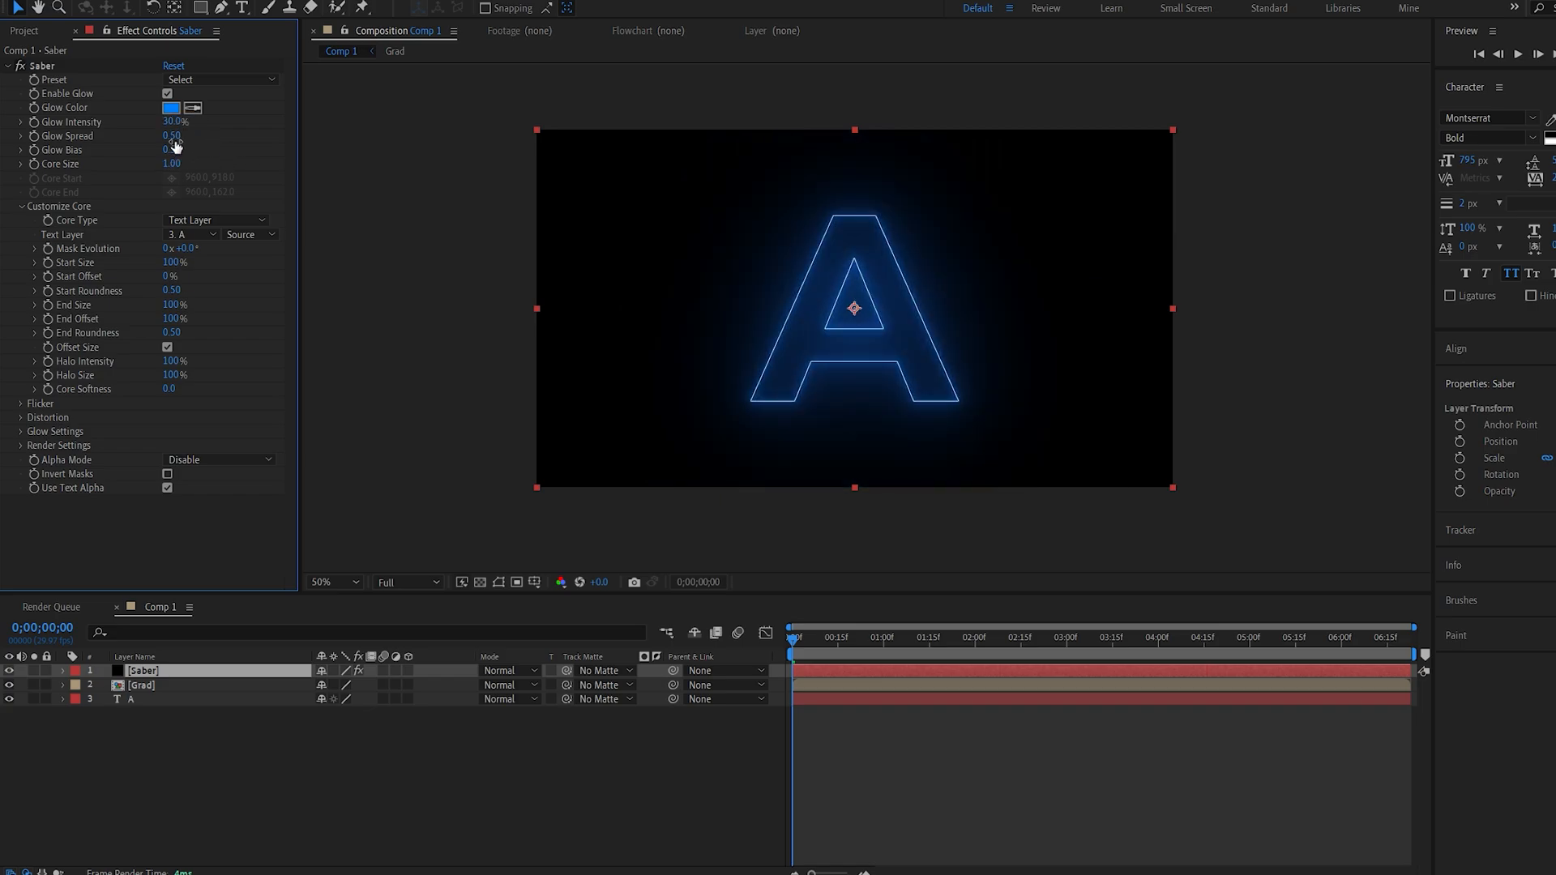
left_click_drag(171, 136, 154, 137)
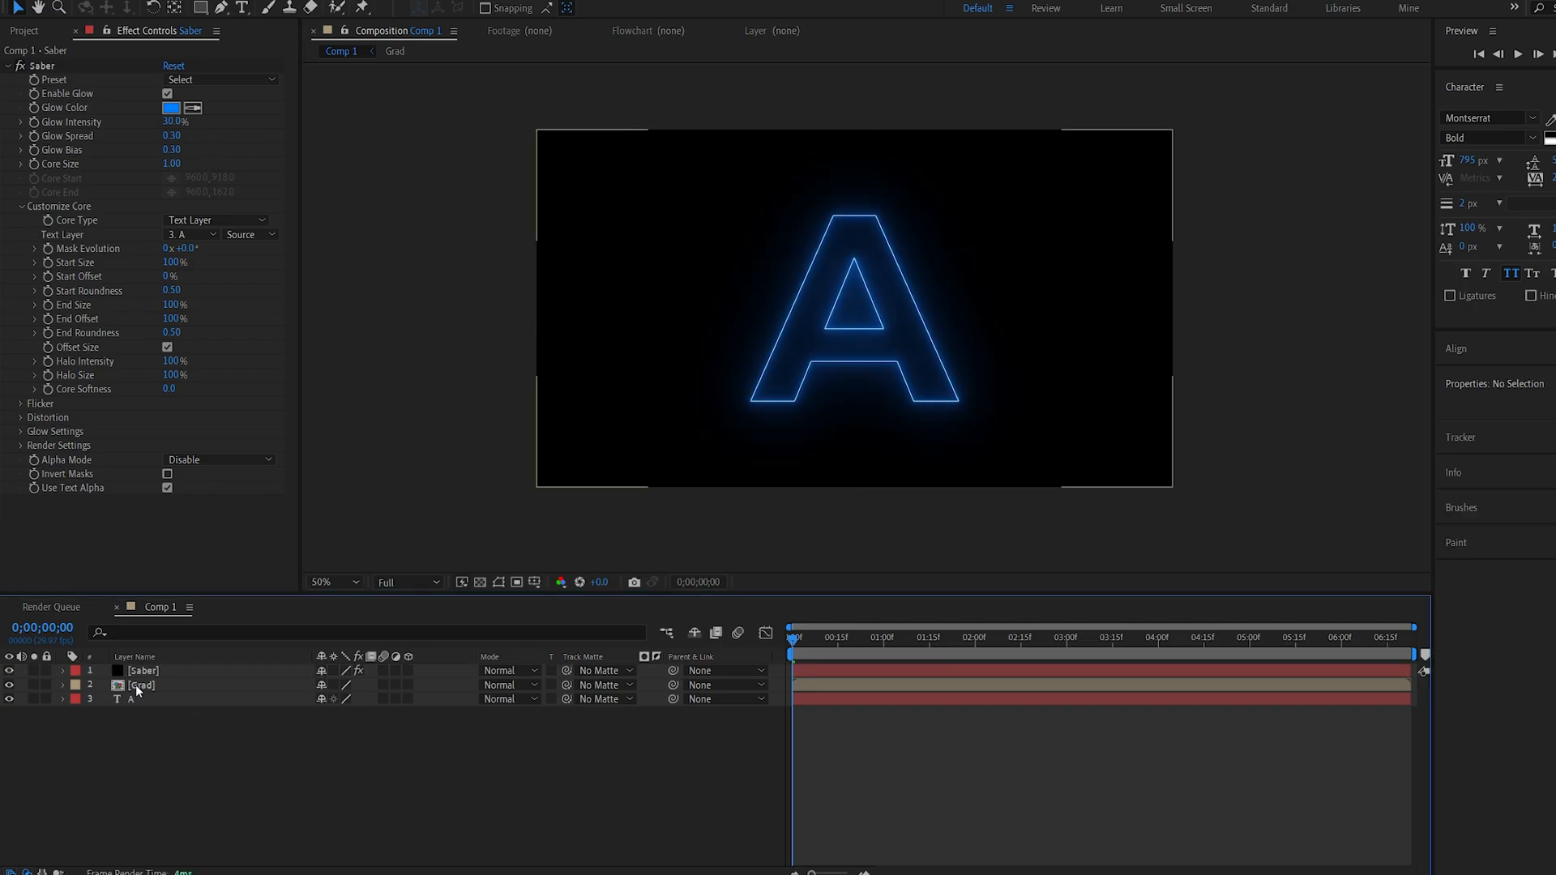
- Set the Grad layer's track matte to 1. Saber
left_click(143, 686)
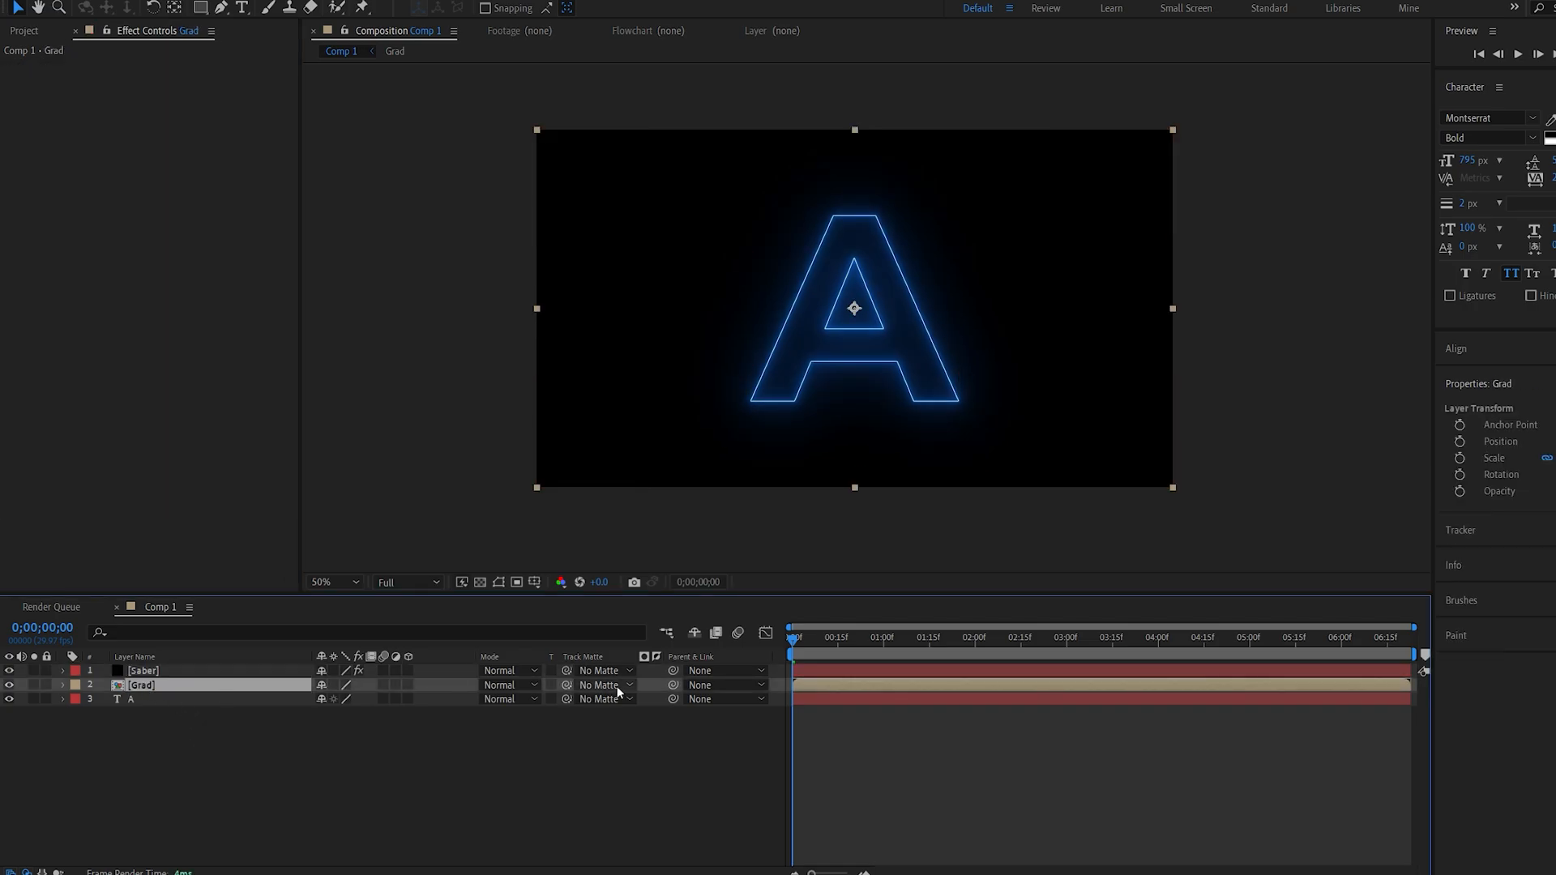
left_click(600, 684)
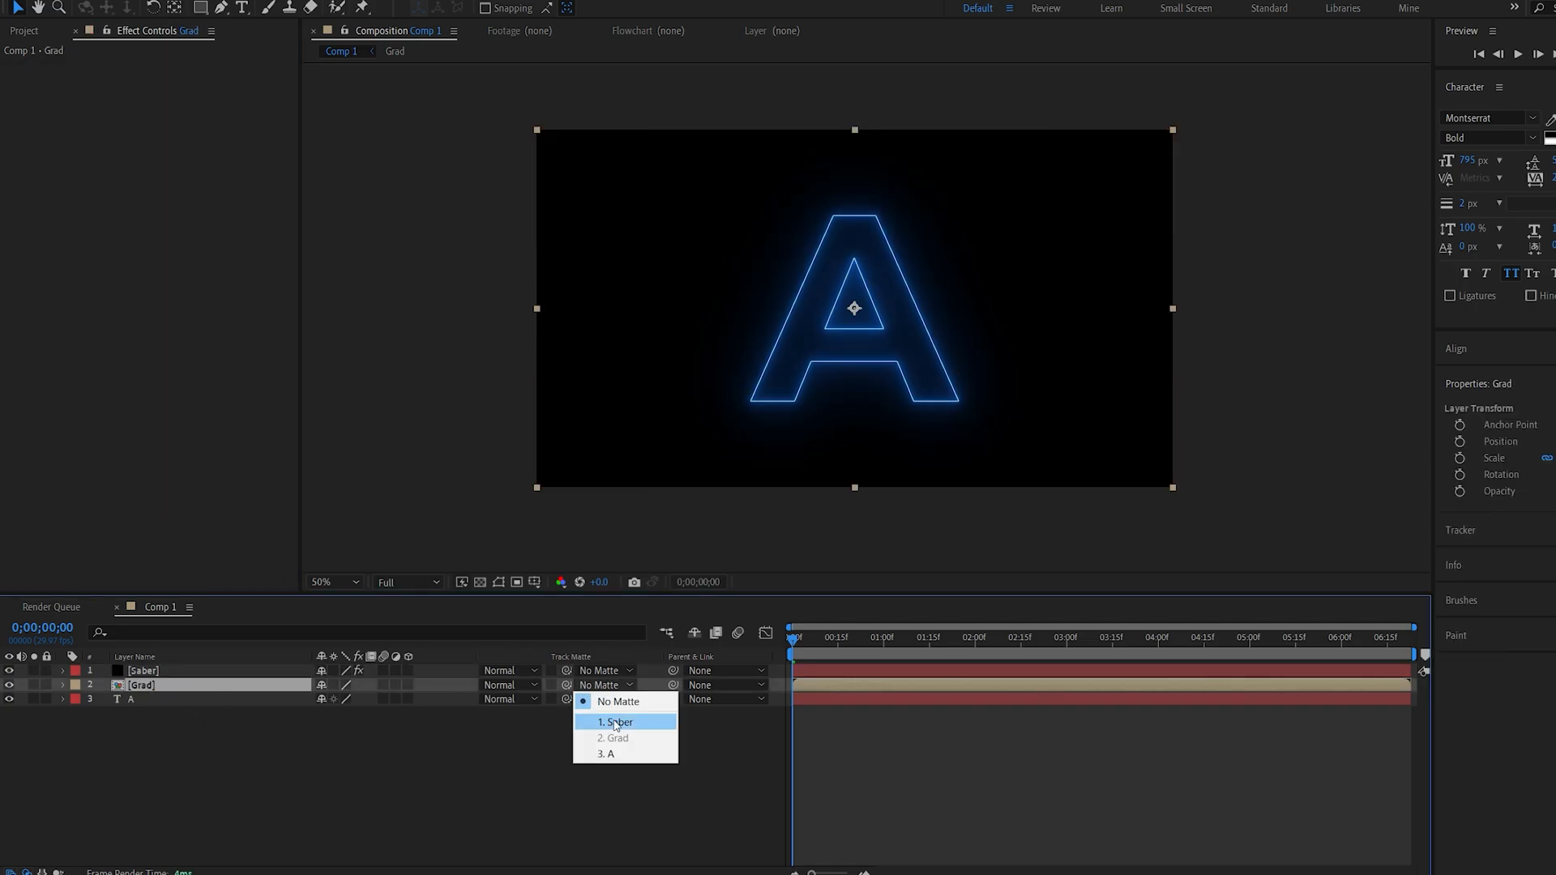
left_click(616, 722)
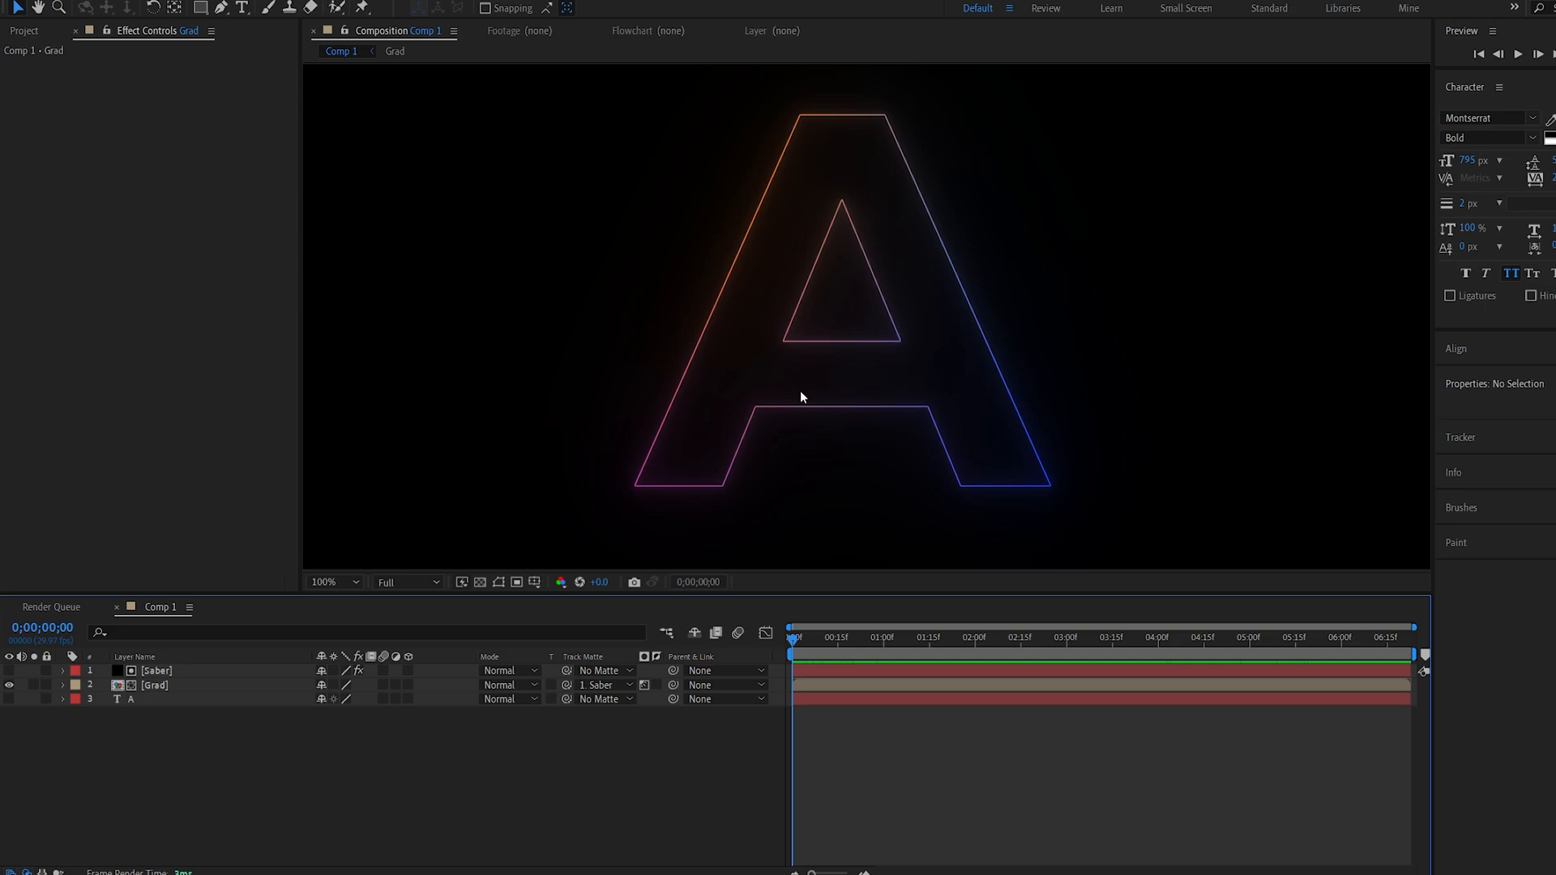
mouse_move(653, 481)
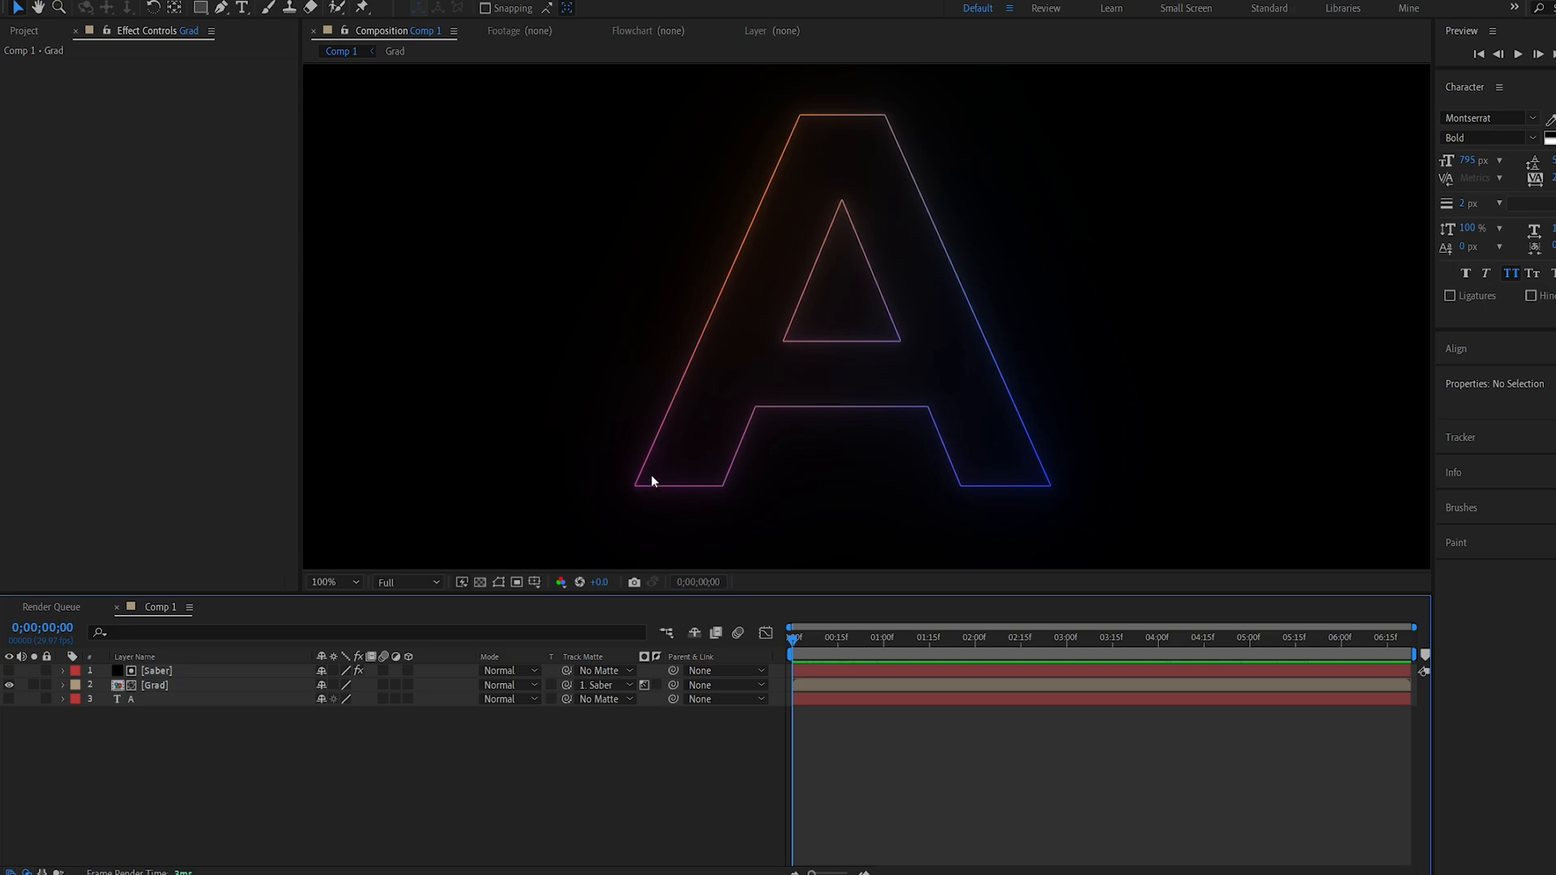
mouse_move(163, 671)
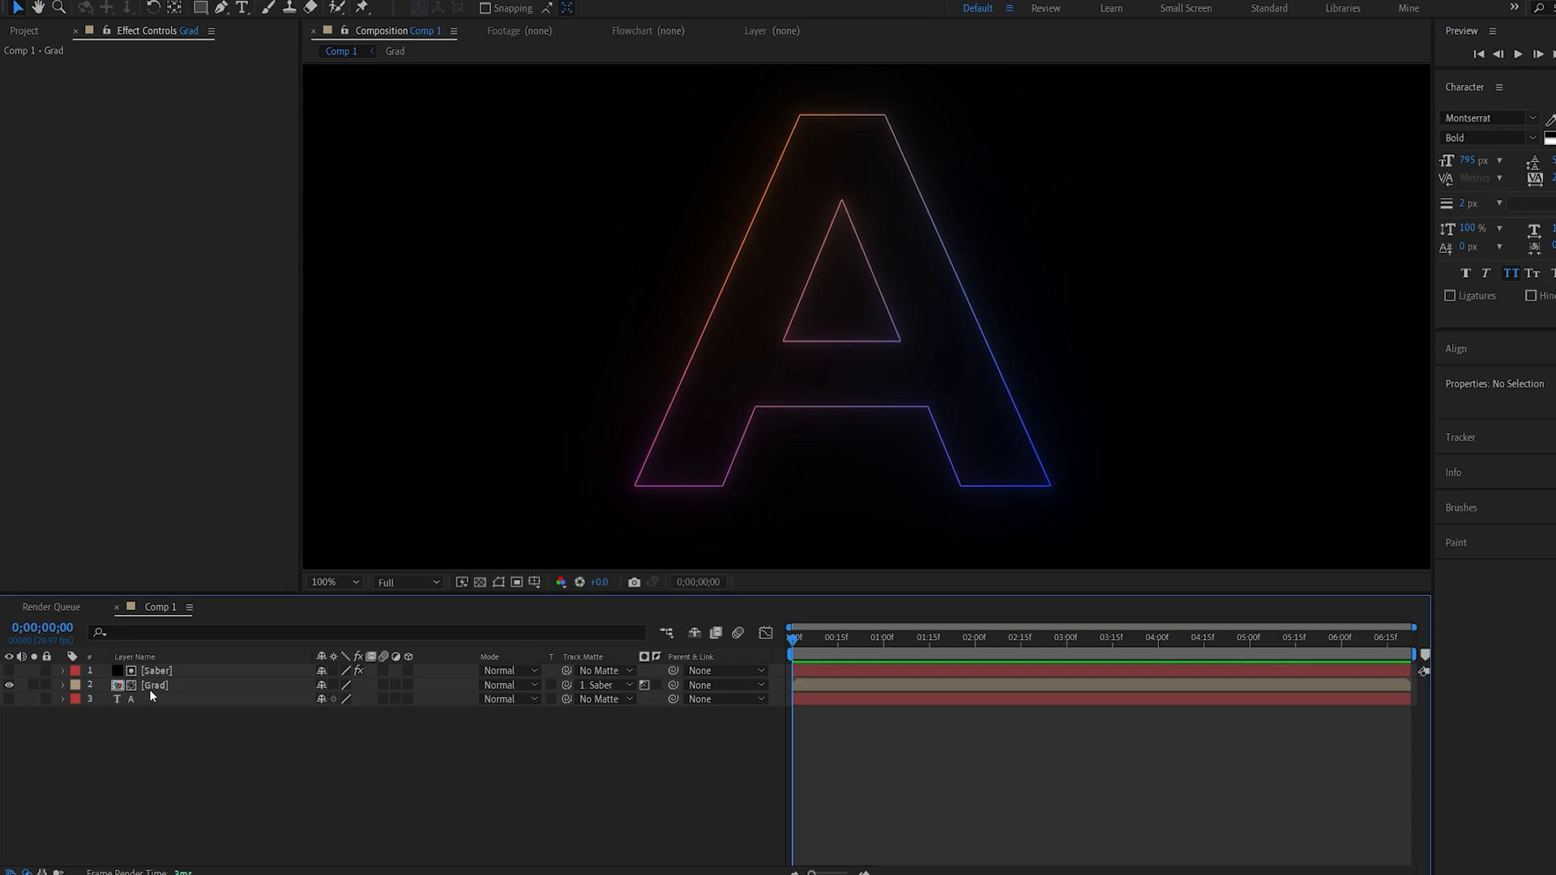
- Duplicate the Saber layer with Ctrl+D to create the Outline and Shadow copies
left_click(156, 671)
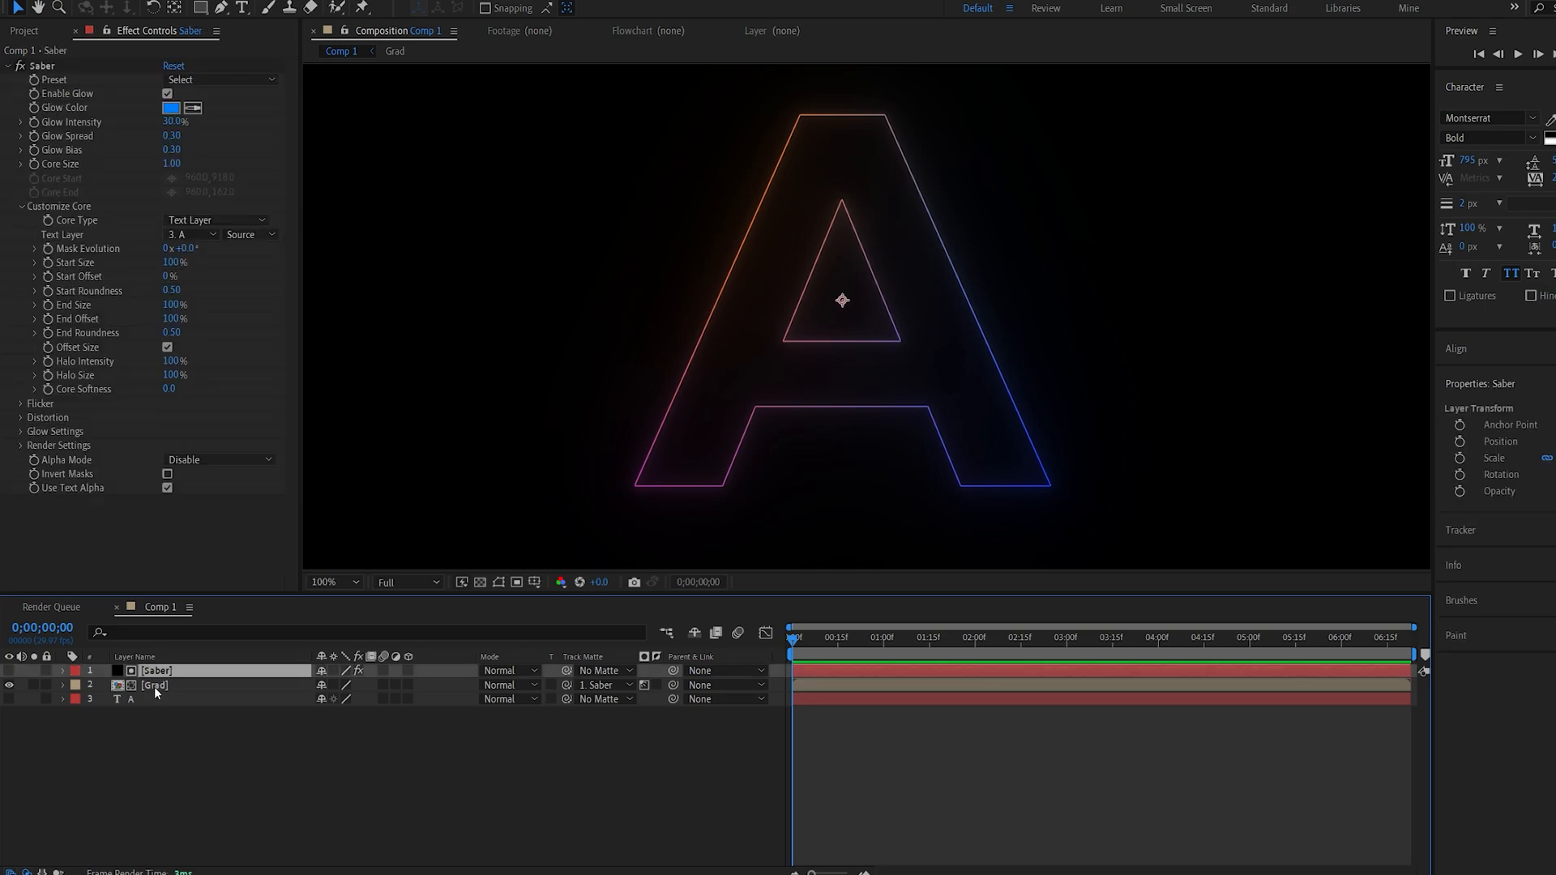
key("ctrl+d")
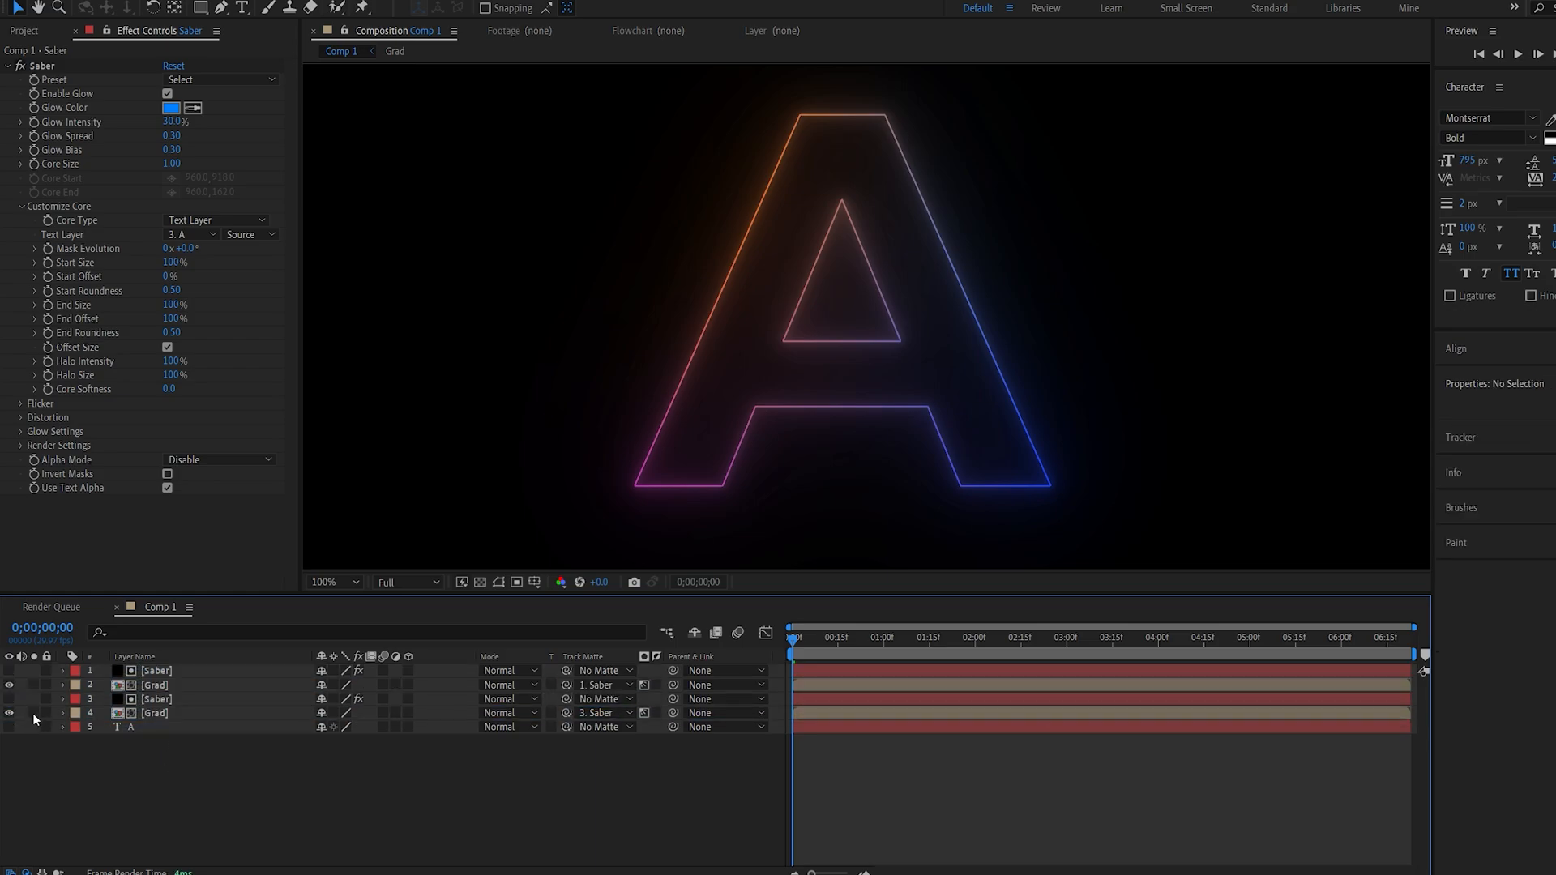
left_click(9, 713)
type("Shadow")
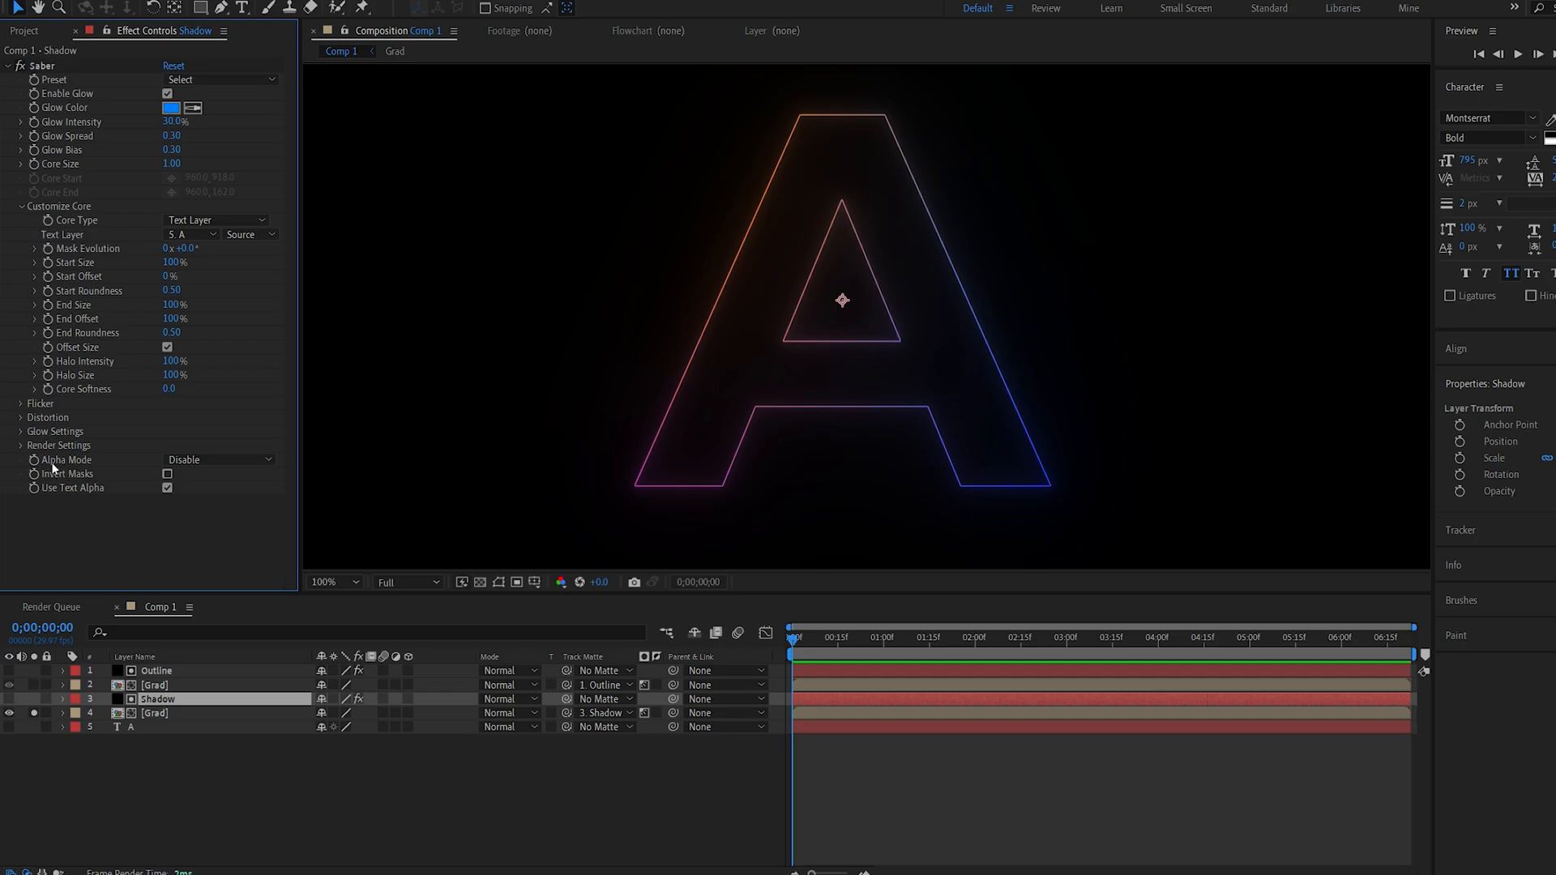
- Set Shadow's Alpha Mode to Mask Glow with glow bias 0.15 and spread 0.08
left_click(219, 459)
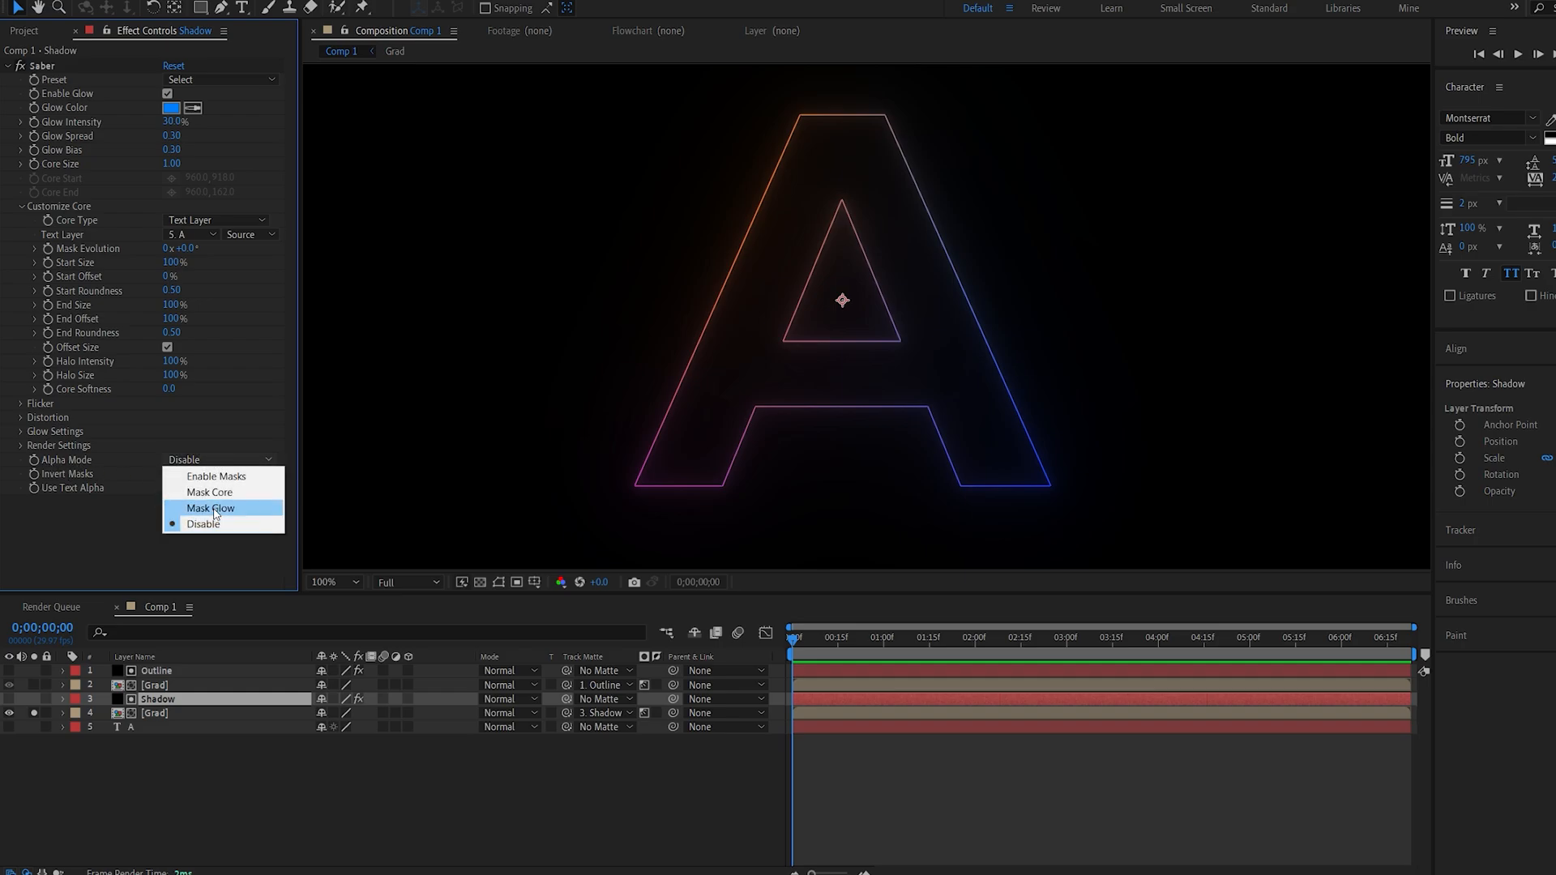
left_click(210, 508)
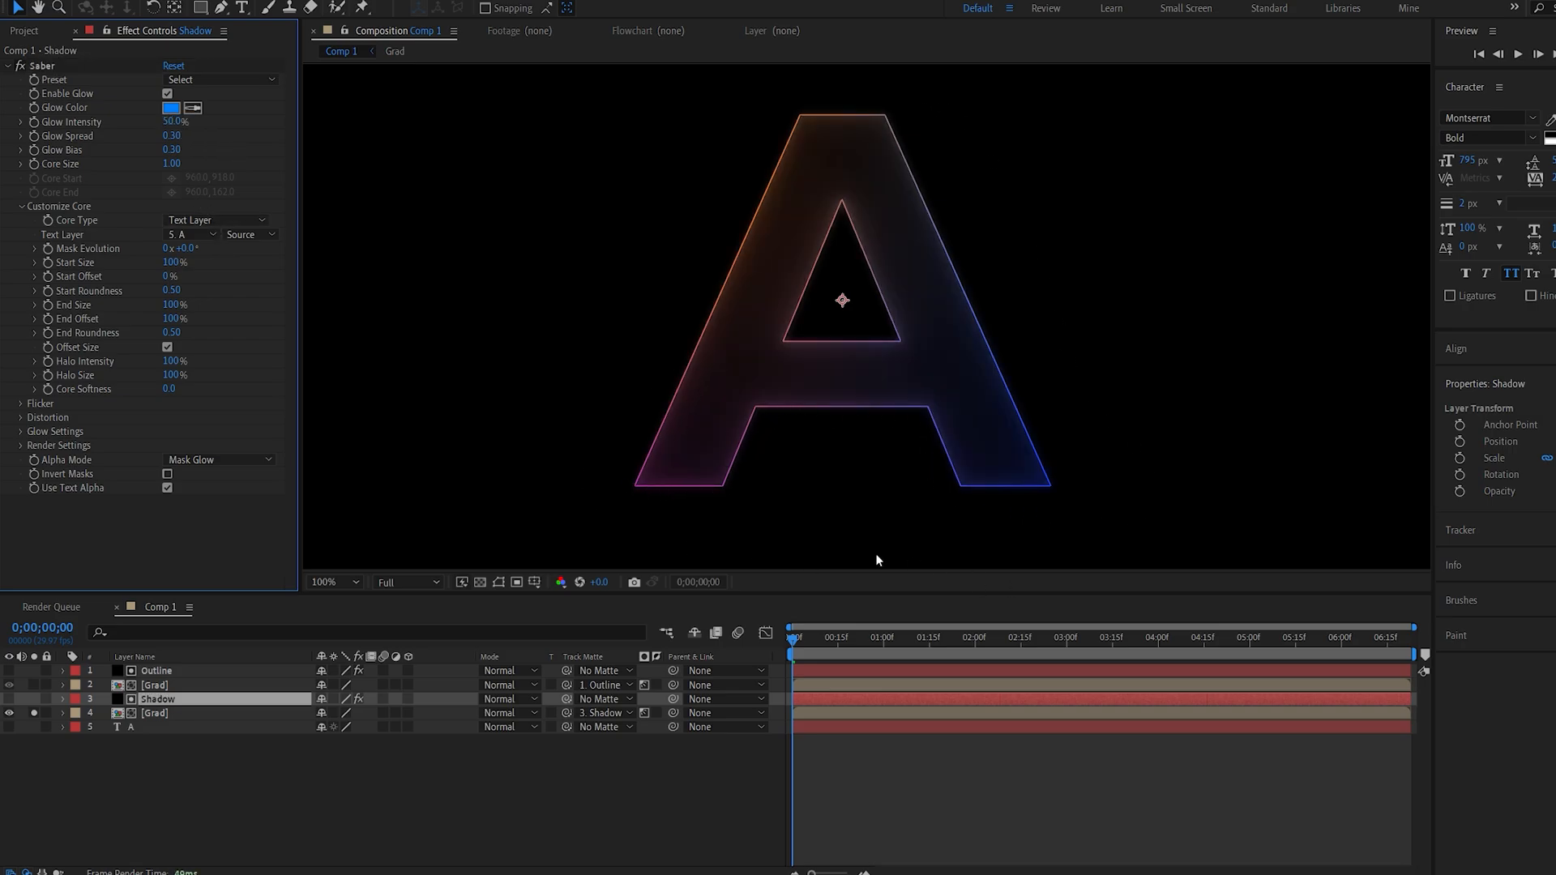
mouse_move(431, 449)
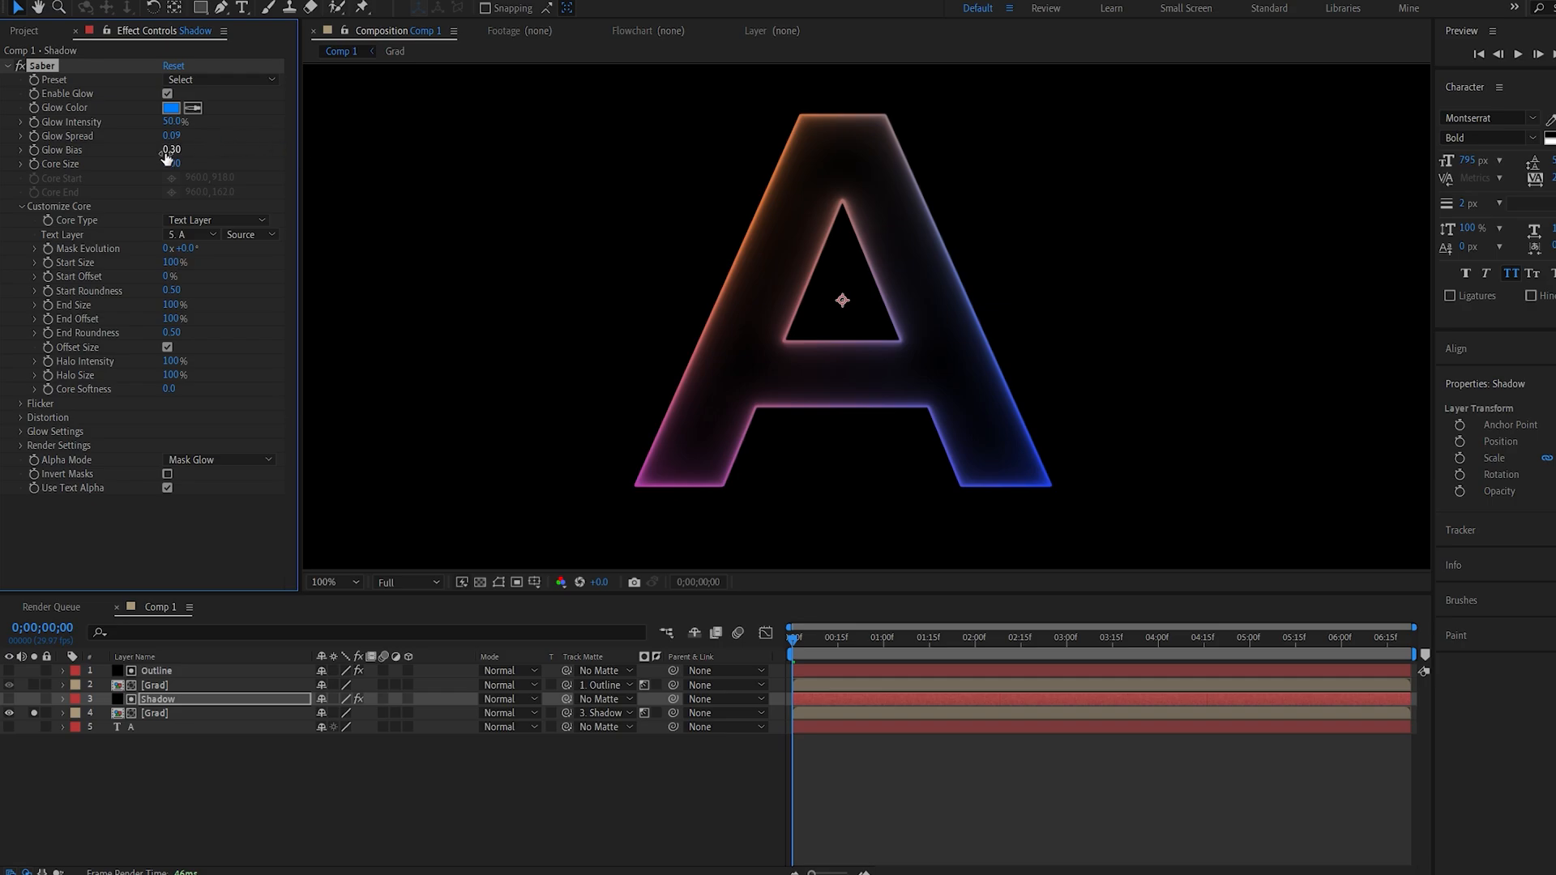
left_click_drag(173, 149, 171, 150)
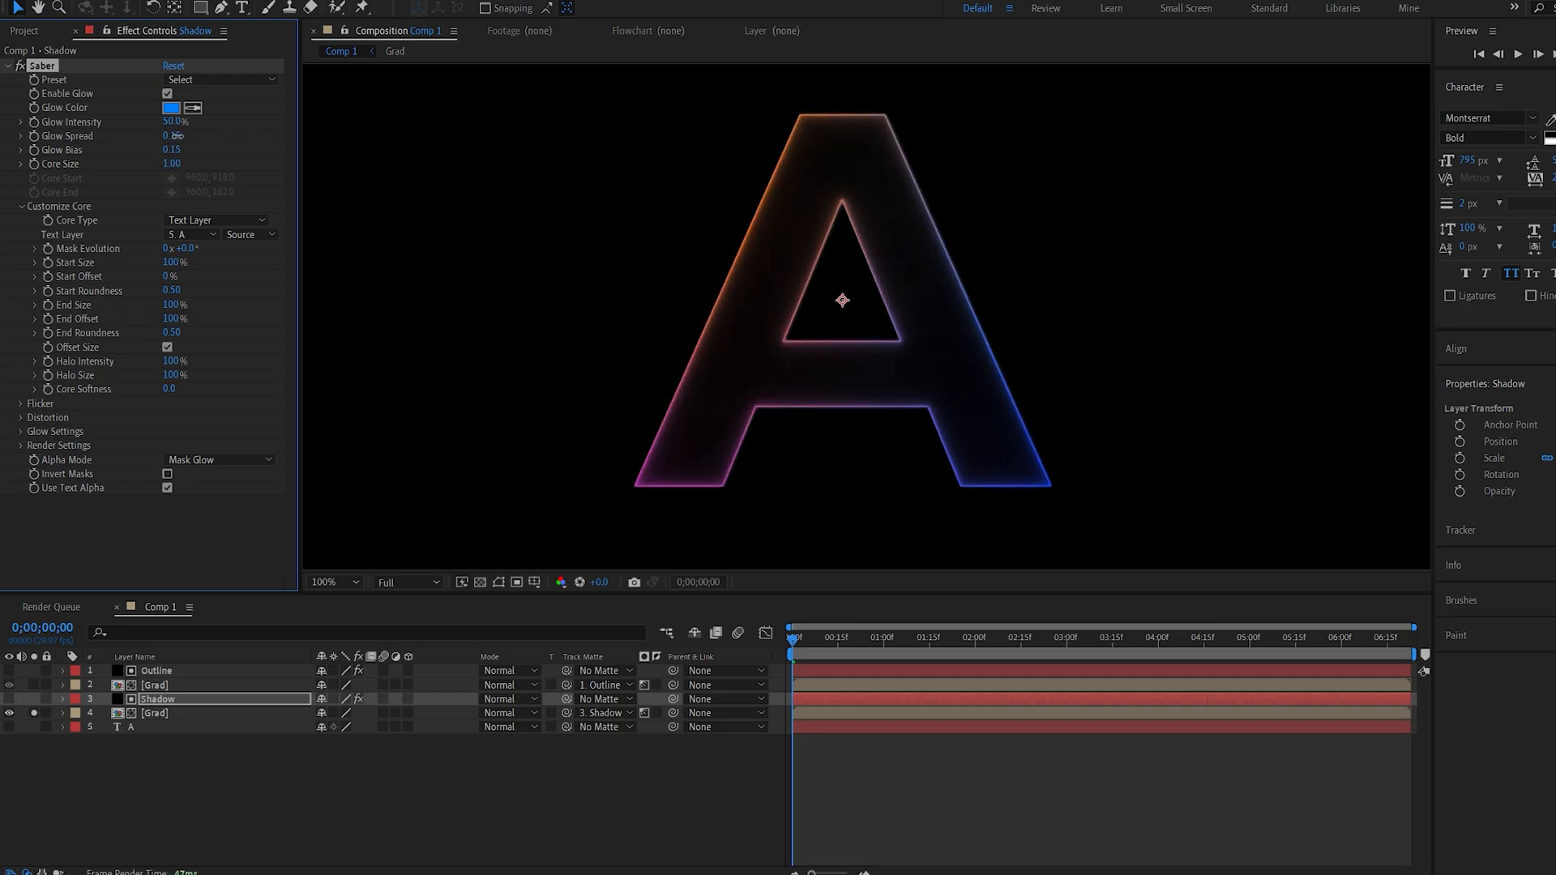
left_click_drag(173, 136, 169, 136)
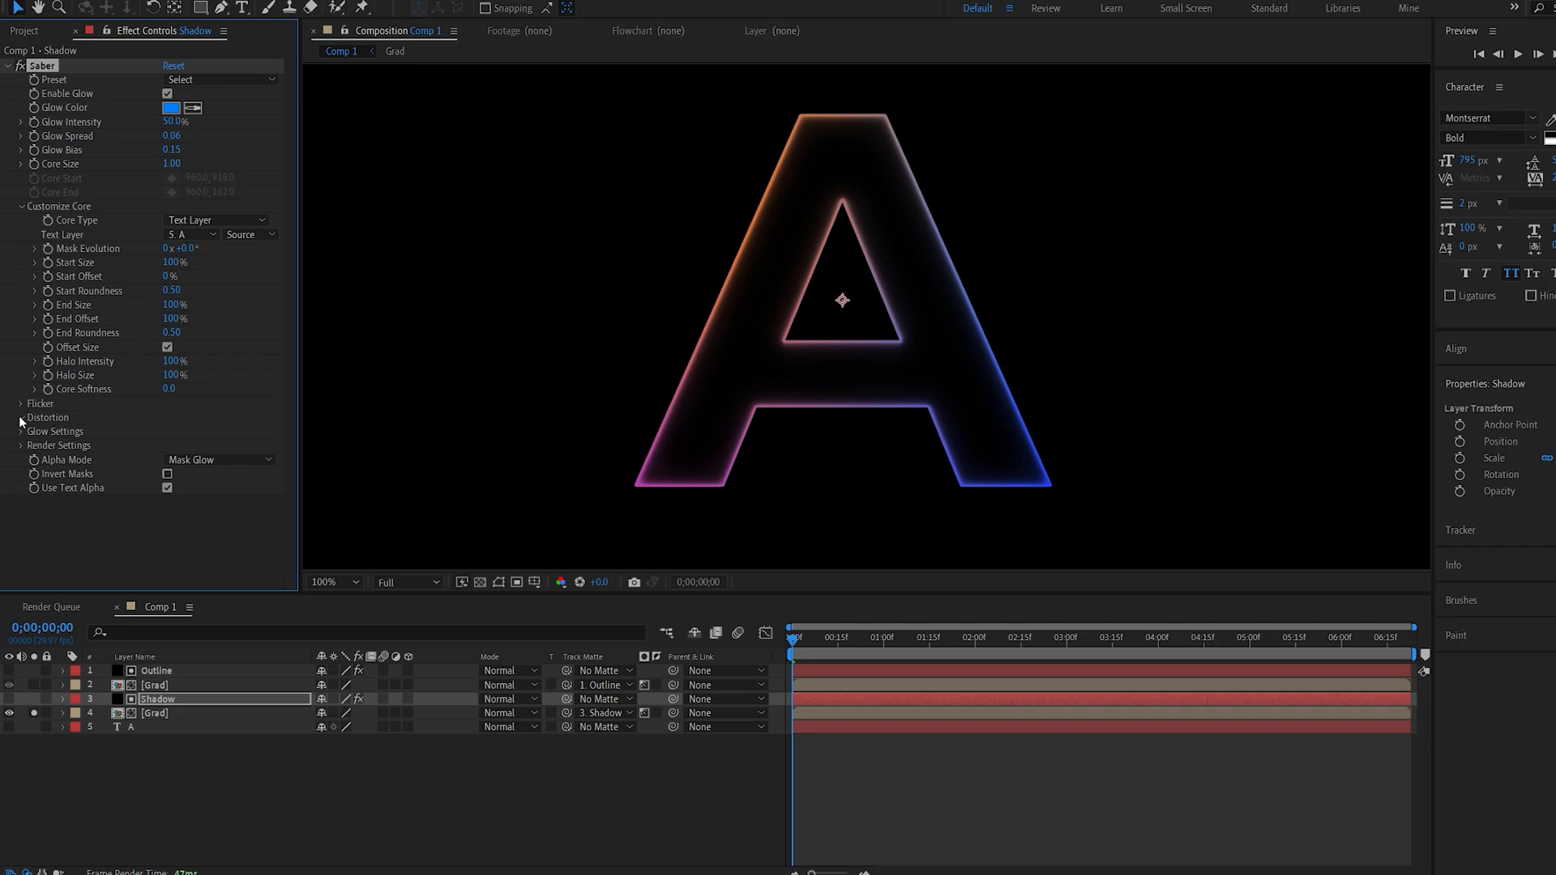
- Reveal and adjust the Shadow layer's Glow Distortion settings
left_click(21, 416)
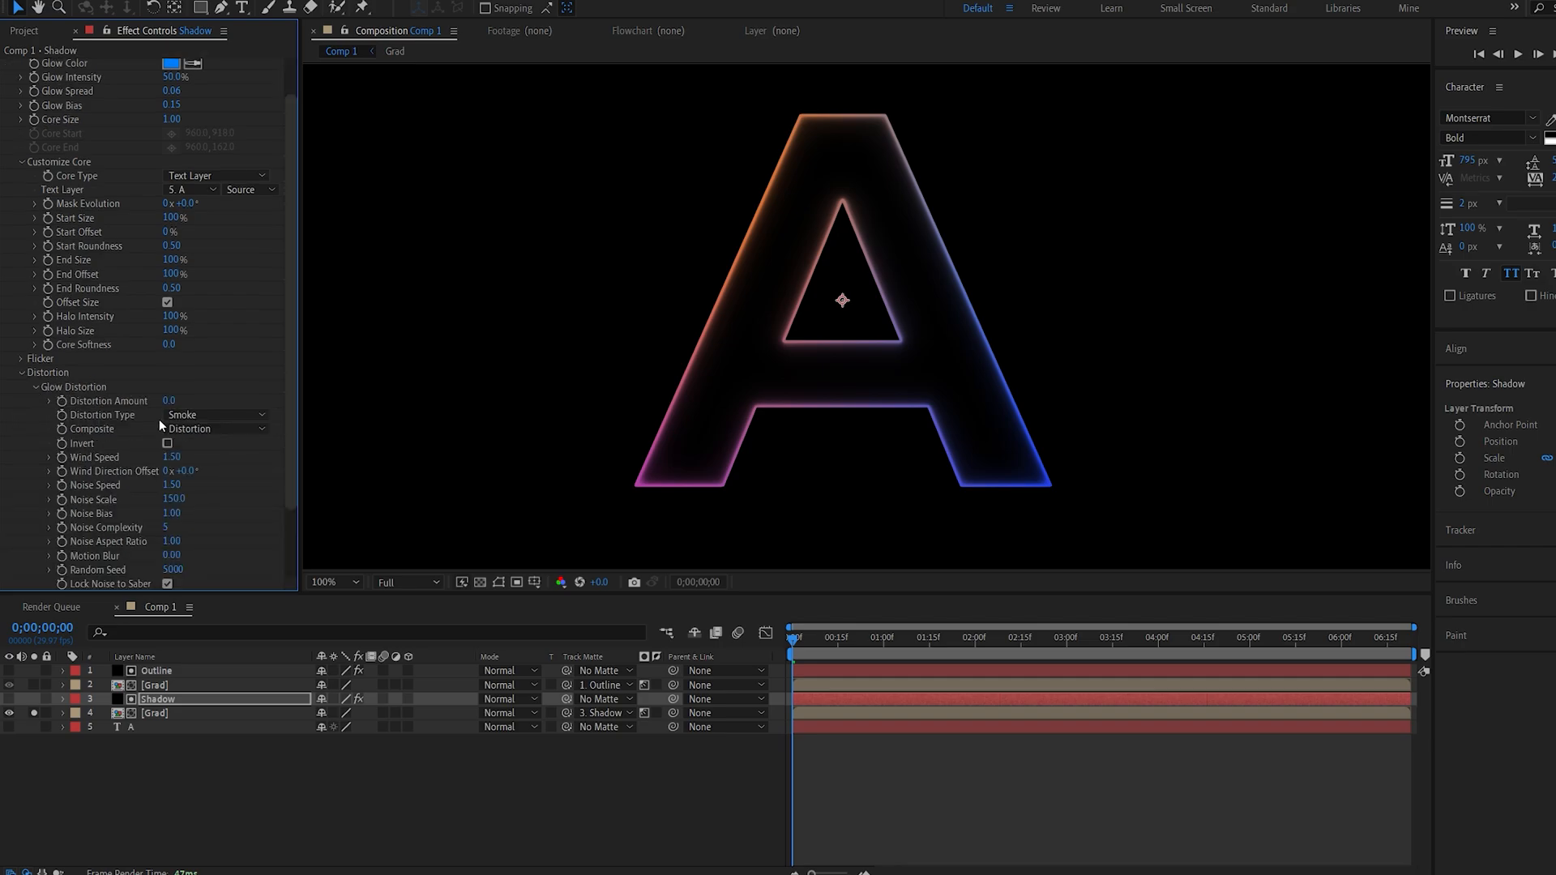
left_click(170, 400)
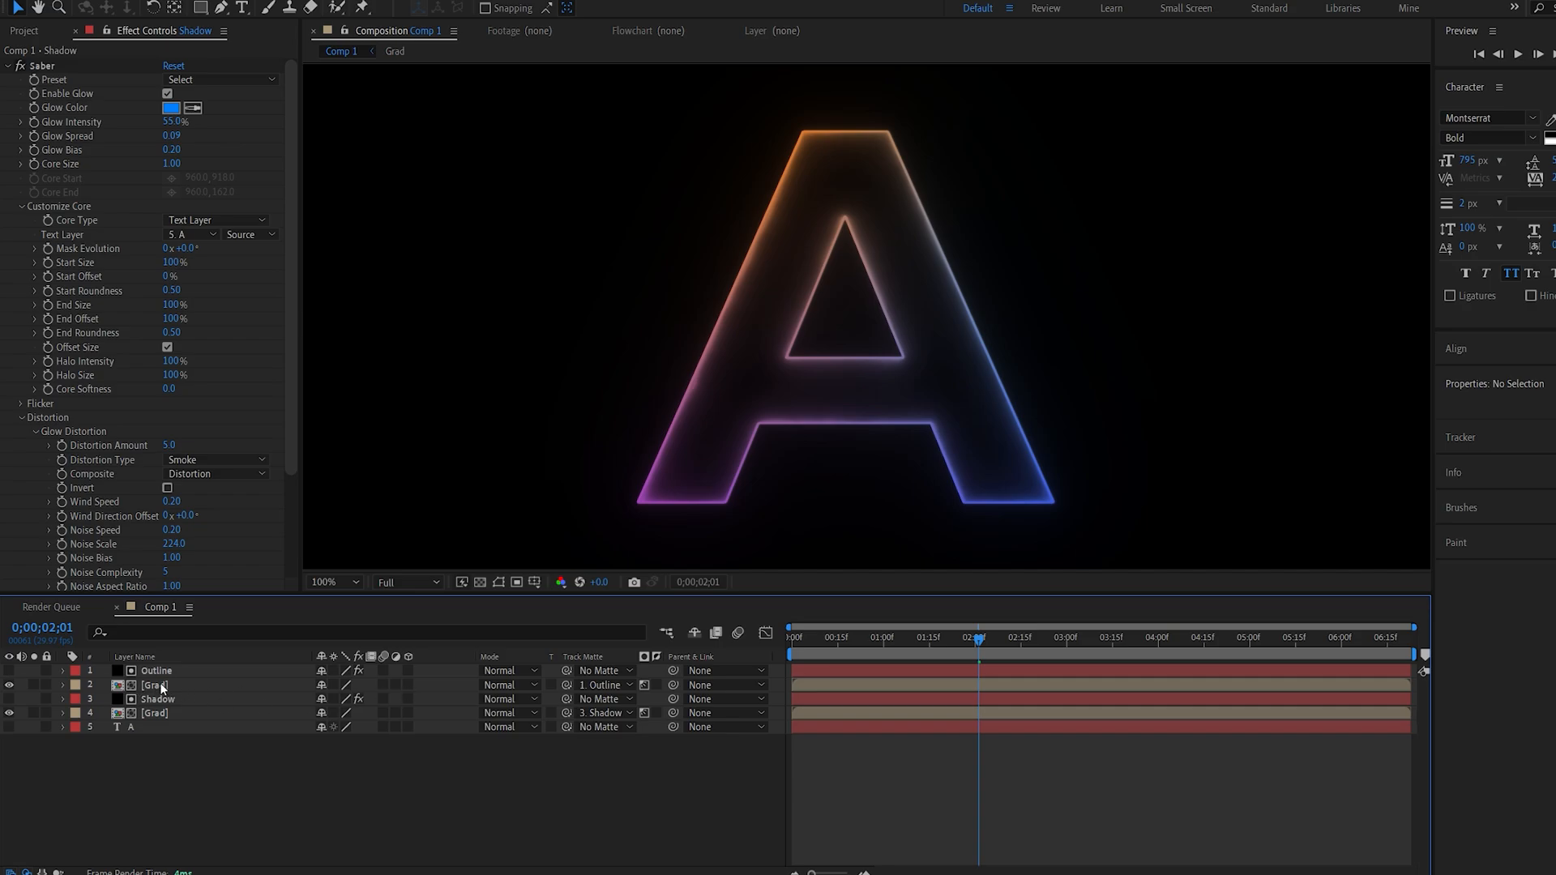
- Switch the Grad layer matted to Outline to Screen mode and check a later frame
left_click(155, 684)
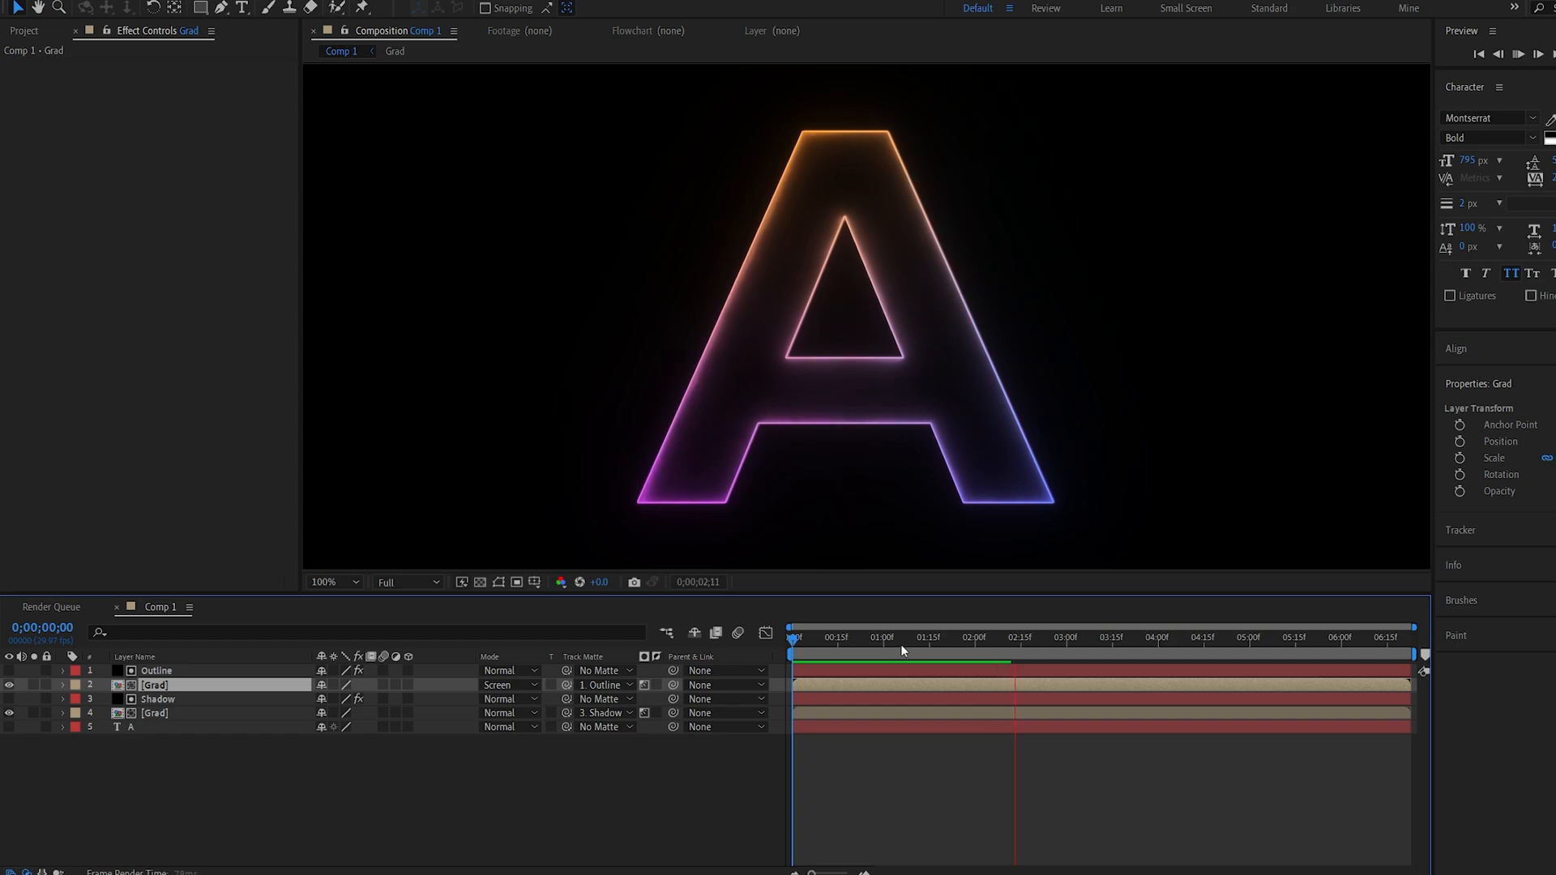
left_click(899, 637)
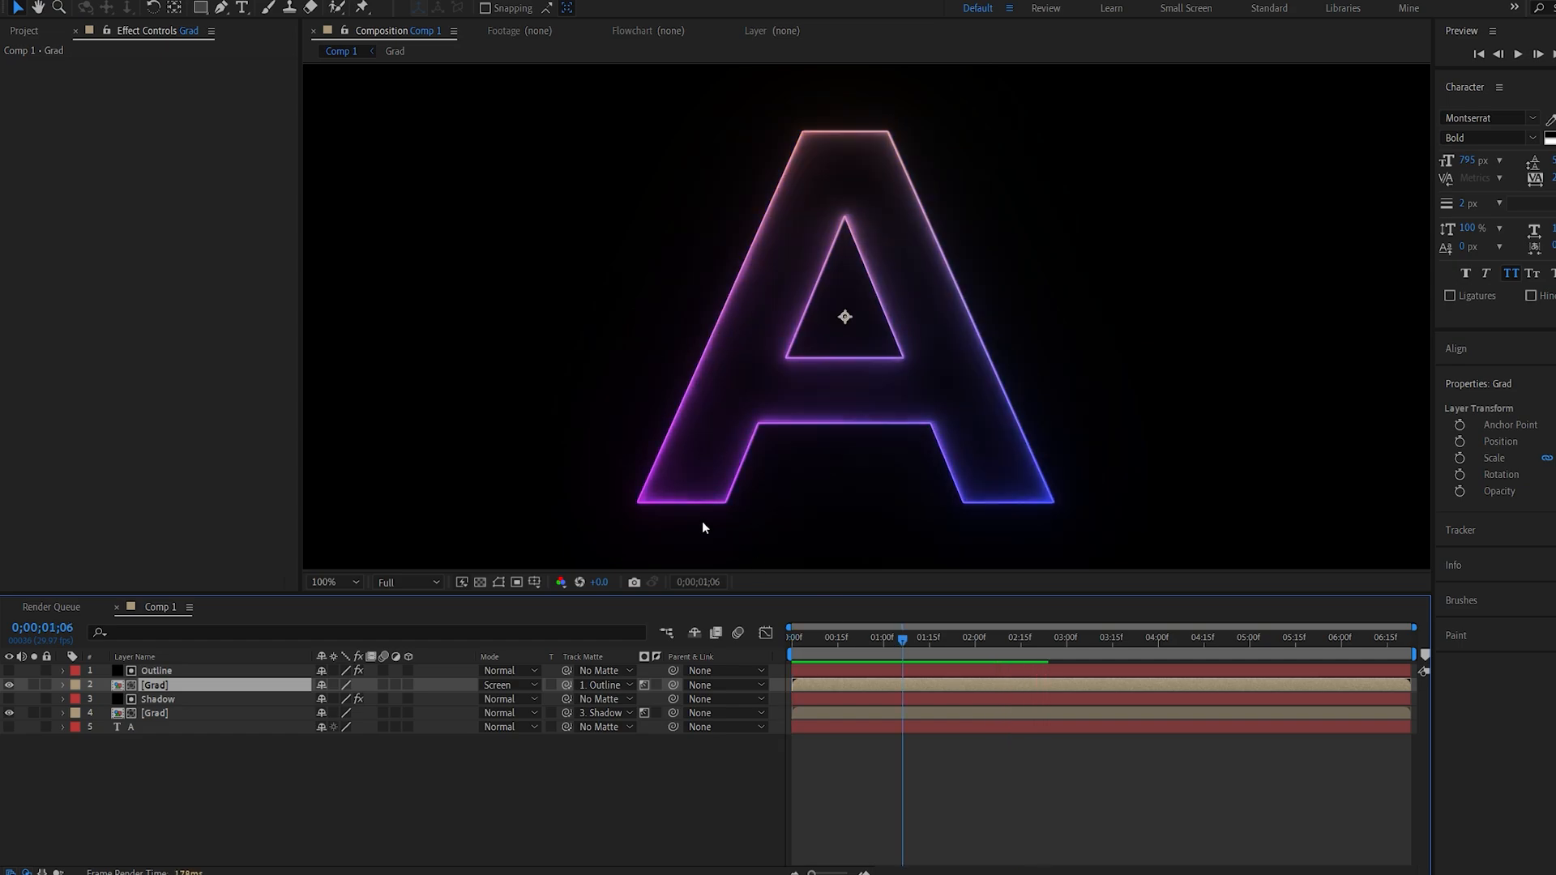
mouse_move(664, 386)
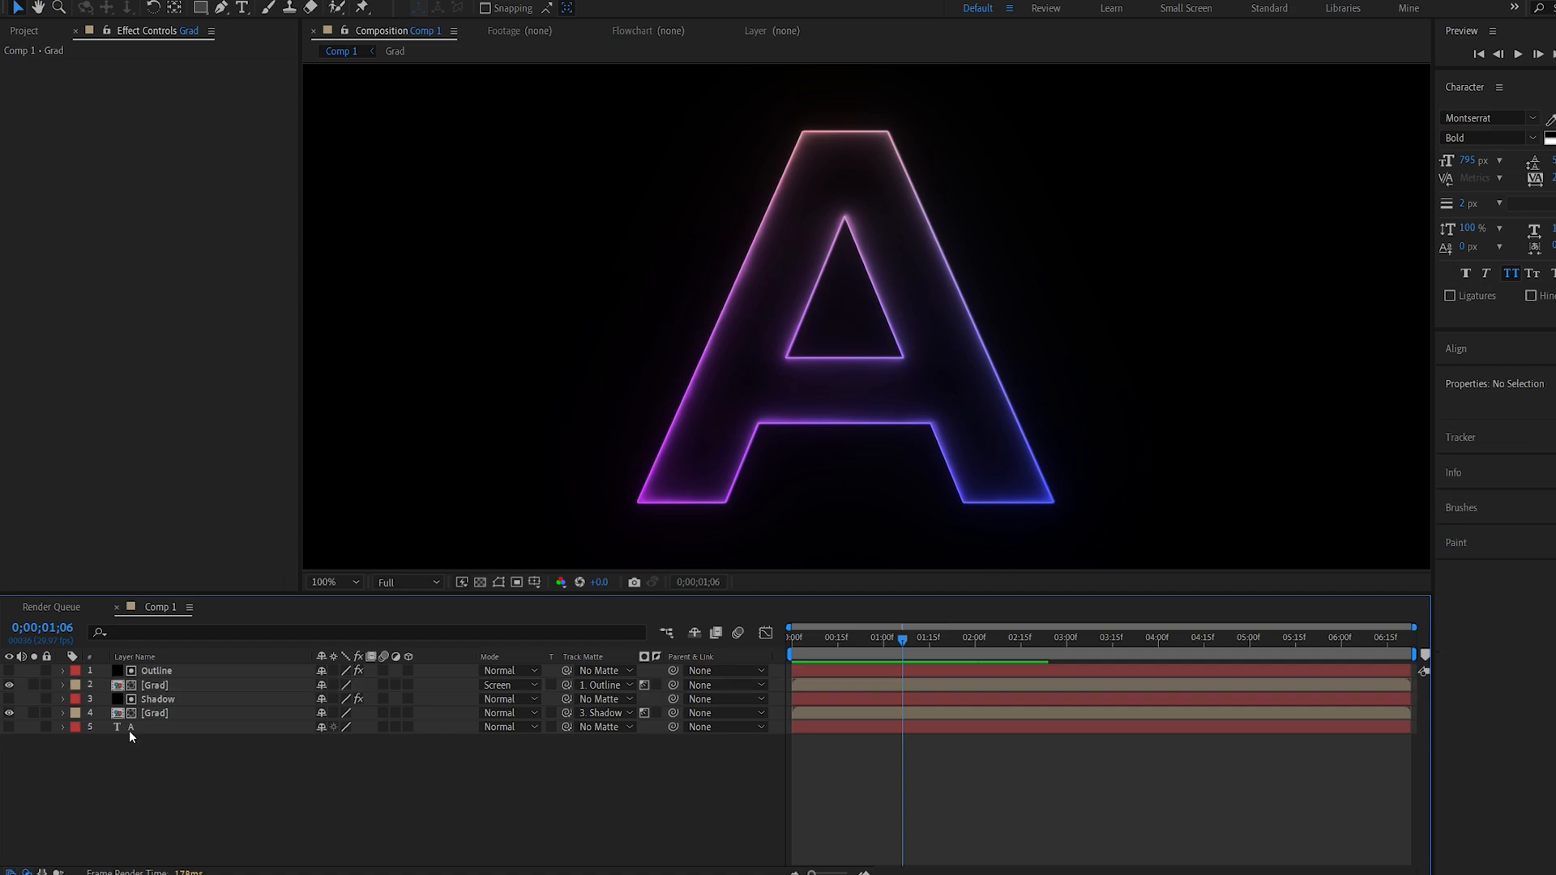
- Duplicate text layer A into A 2 on top, with fill removed and a 2 px stroke
left_click(129, 726)
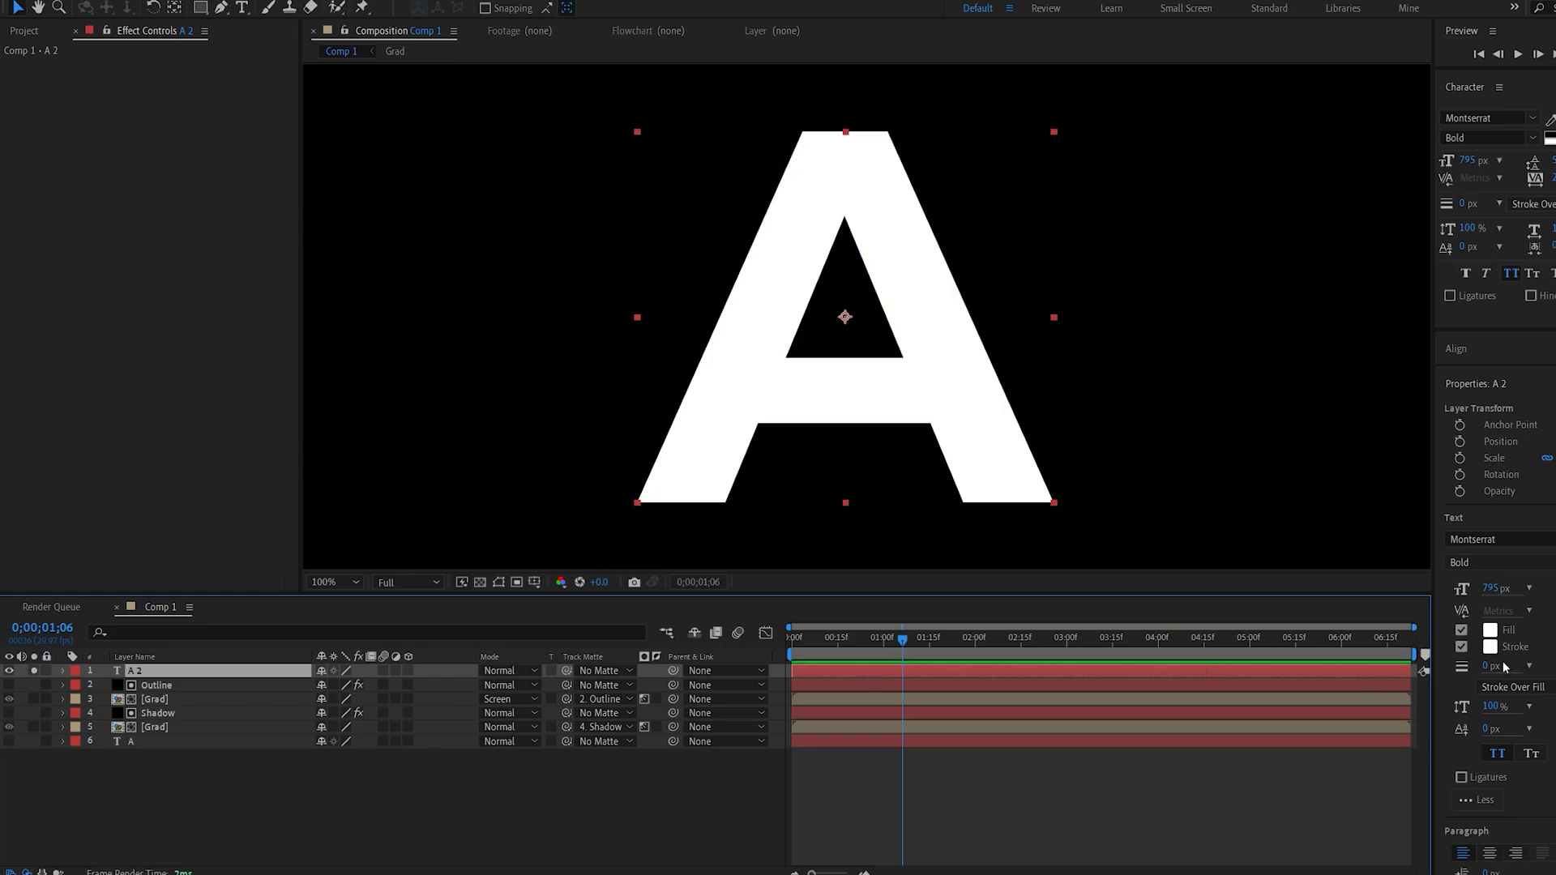
left_click(1462, 631)
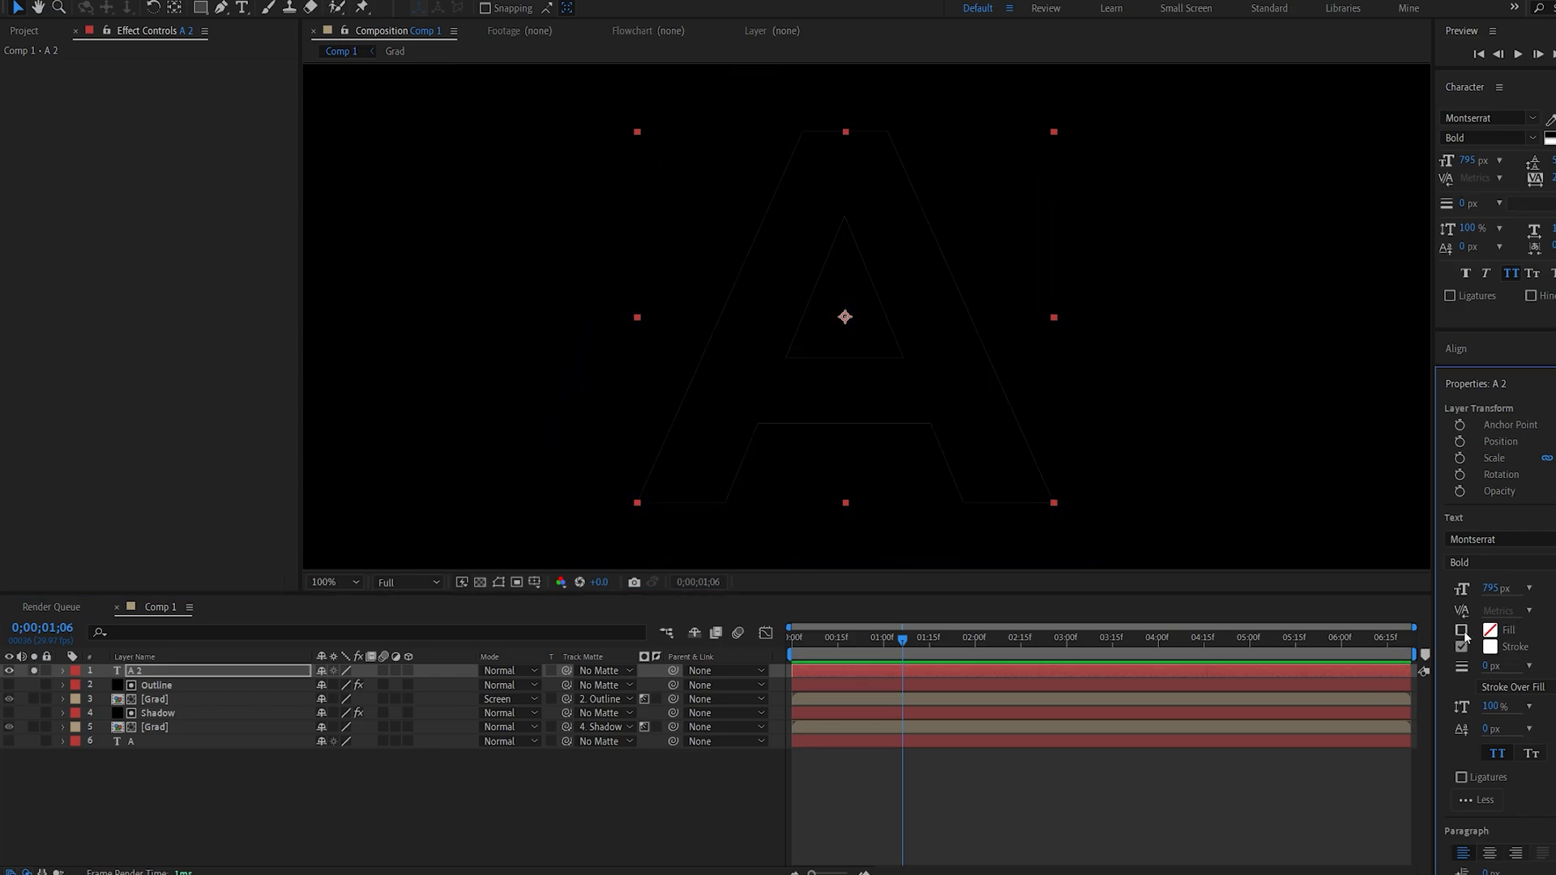
left_click(1460, 631)
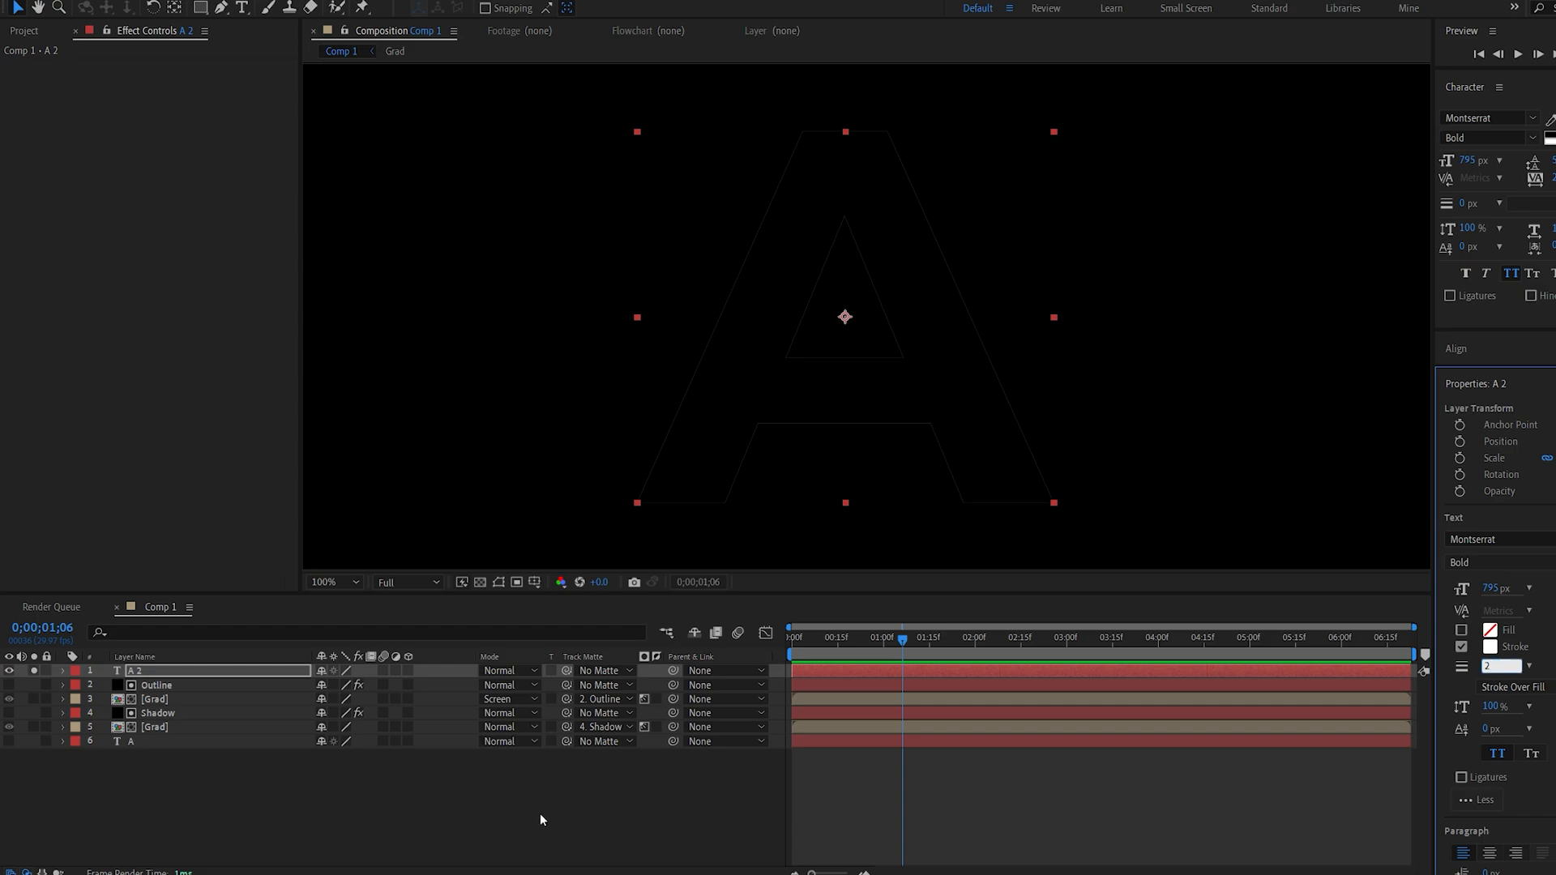
left_click(1496, 646)
type("cc li")
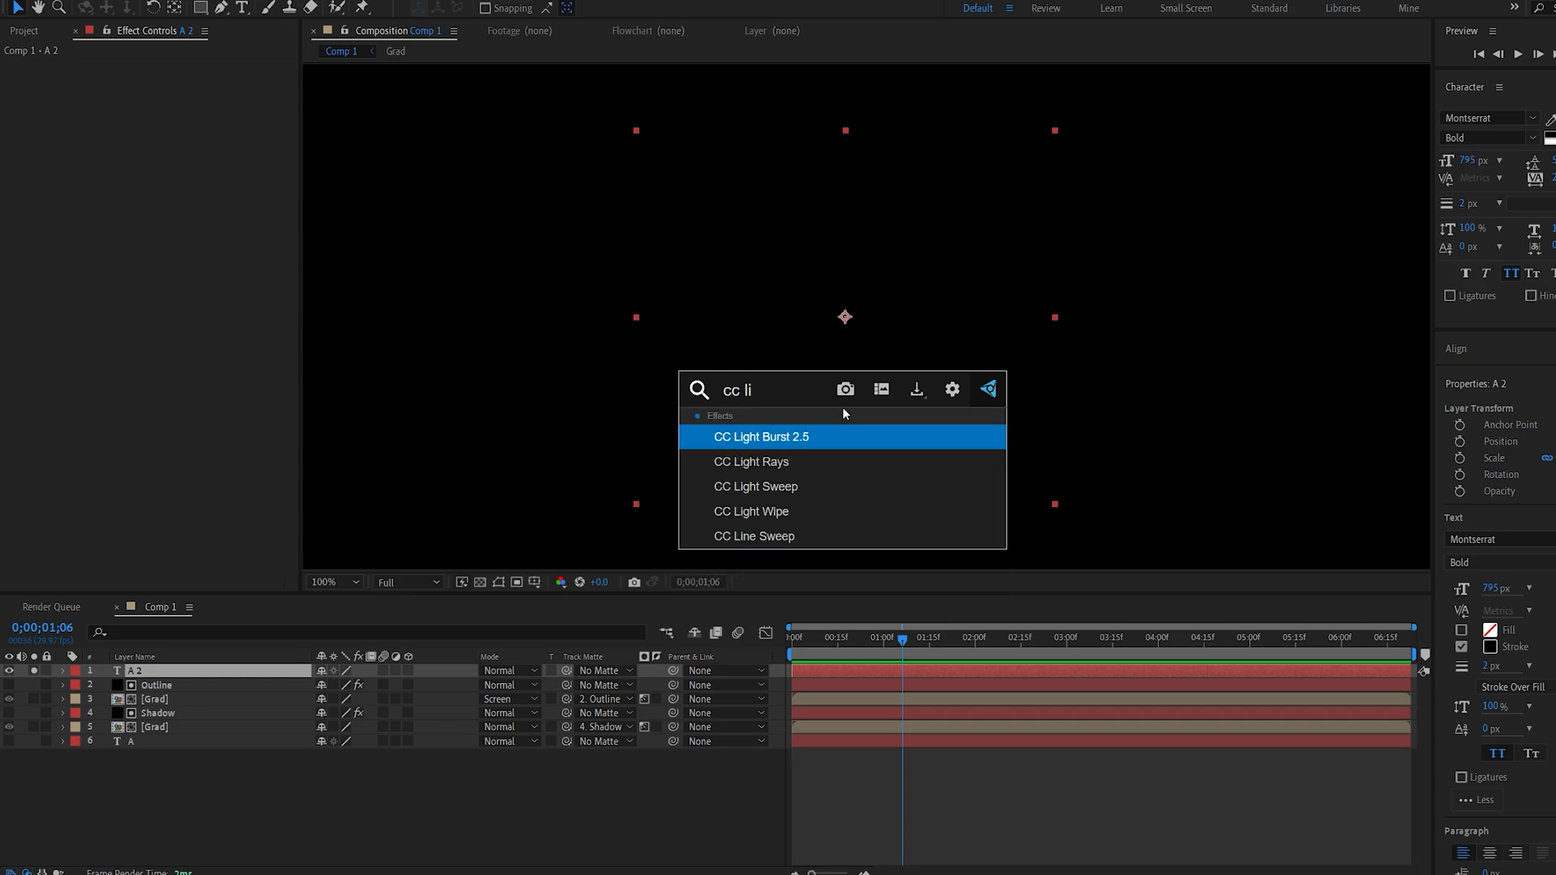
- Apply CC Light Sweep to A 2 with direction 30°, width 33, edge-only streaks, and preview it
double_click(753, 486)
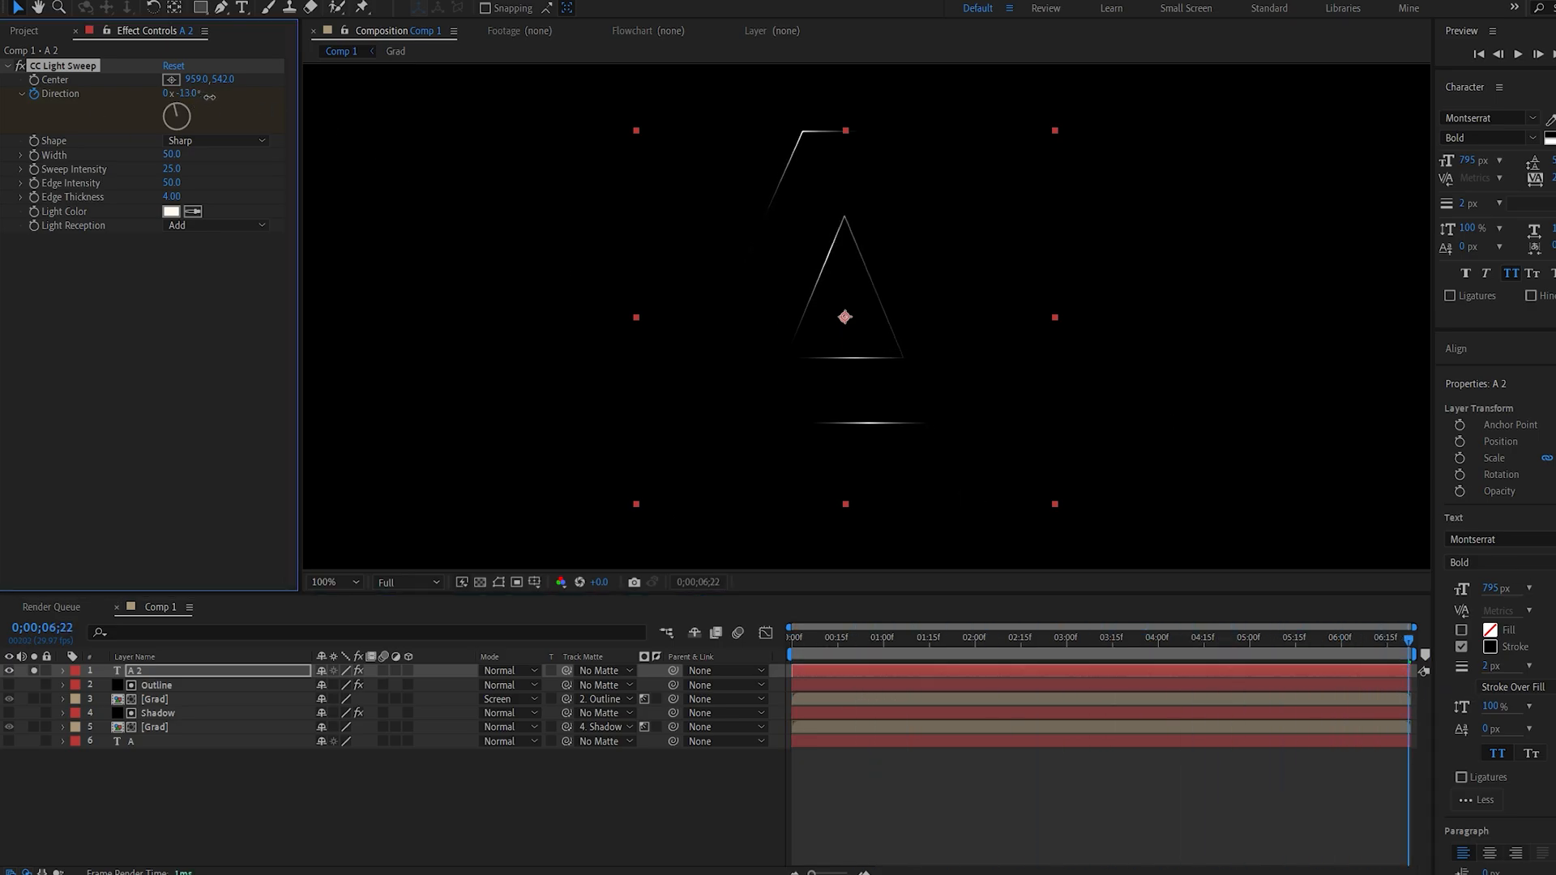
left_click_drag(183, 93, 183, 93)
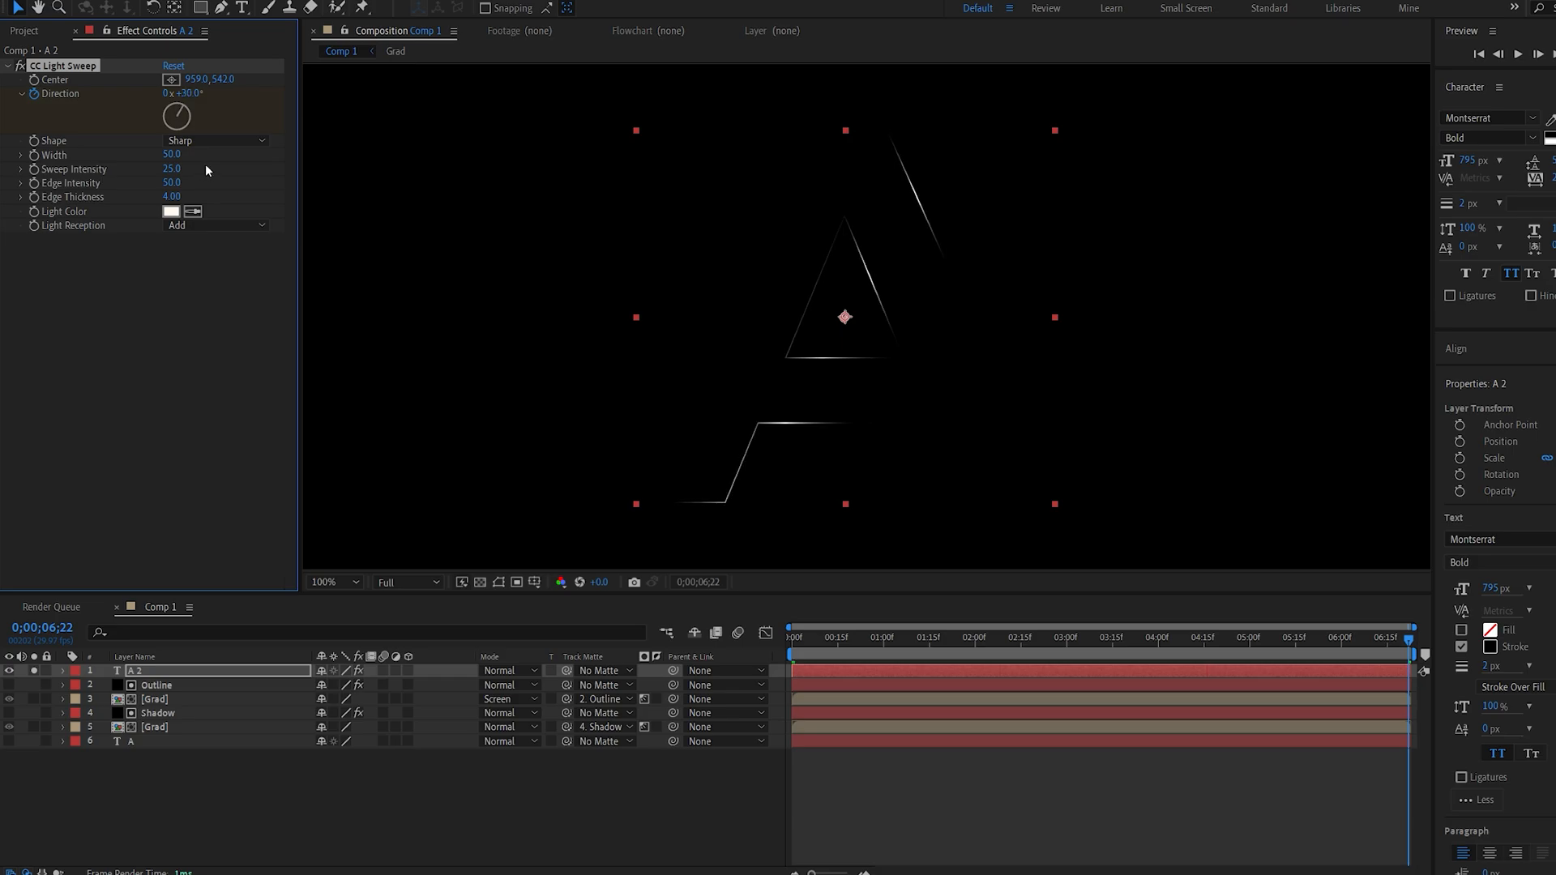
left_click_drag(171, 154, 162, 167)
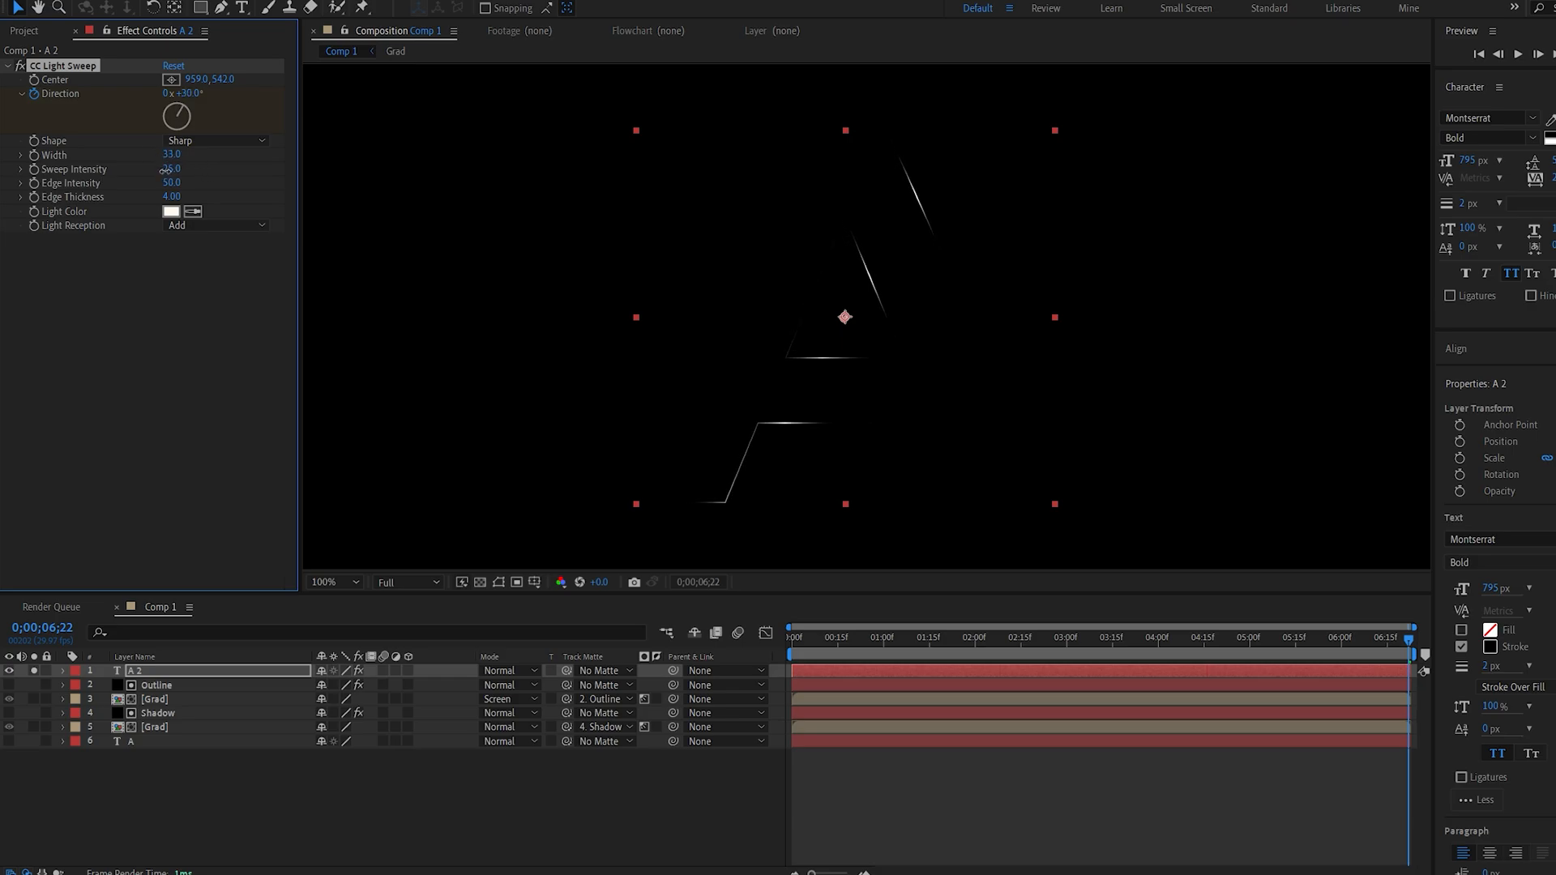
left_click(881, 637)
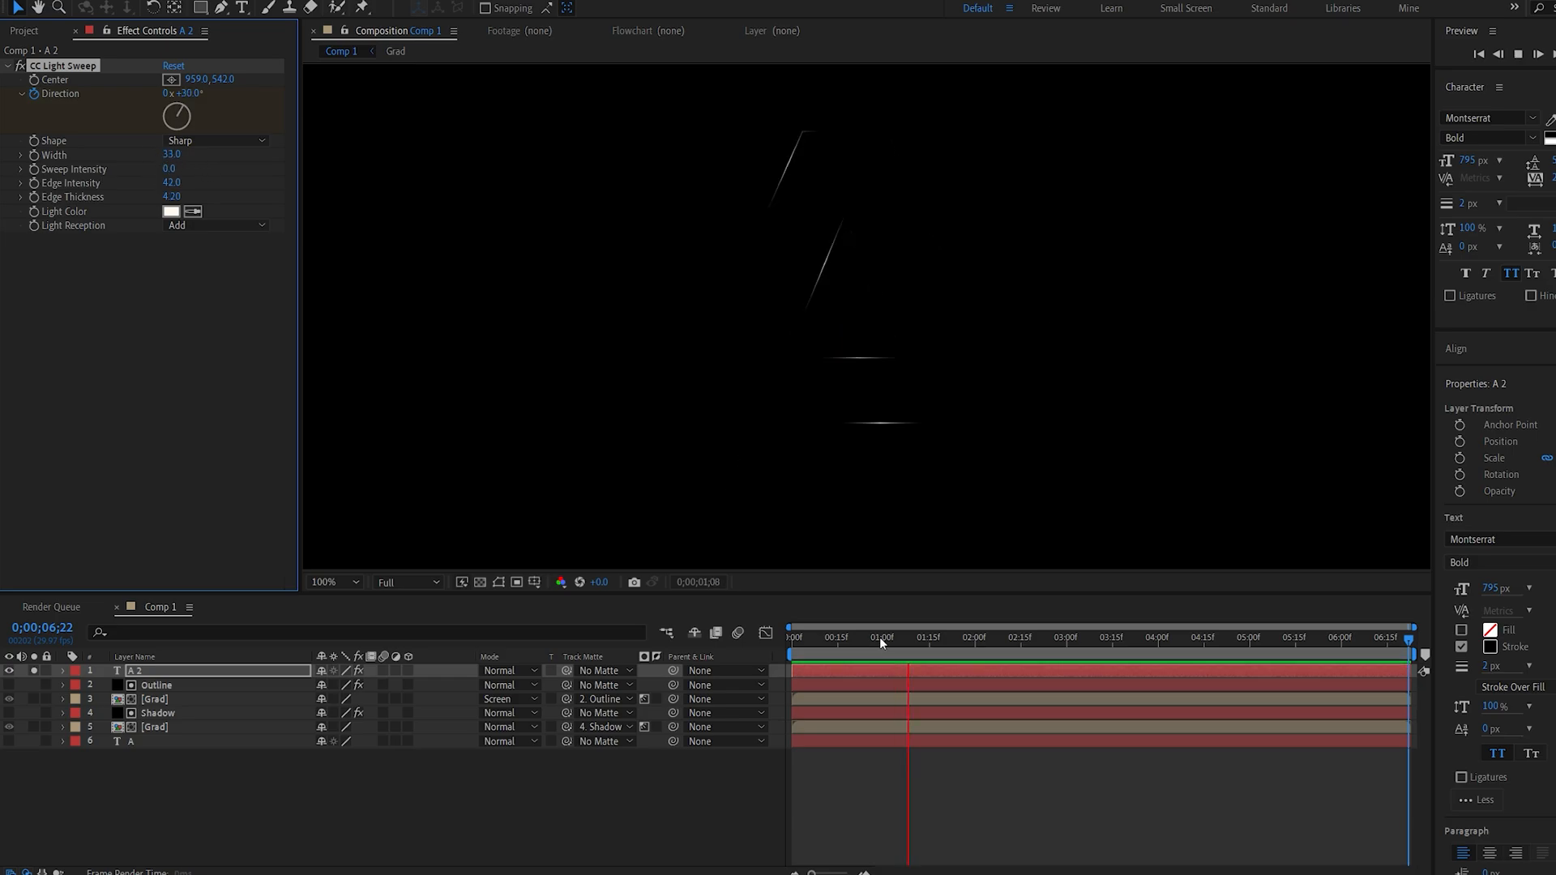
- Apply Deep Glow (radius 500, exposure 0.2) to A 2 and unsolo to show all letter layers
type("dee")
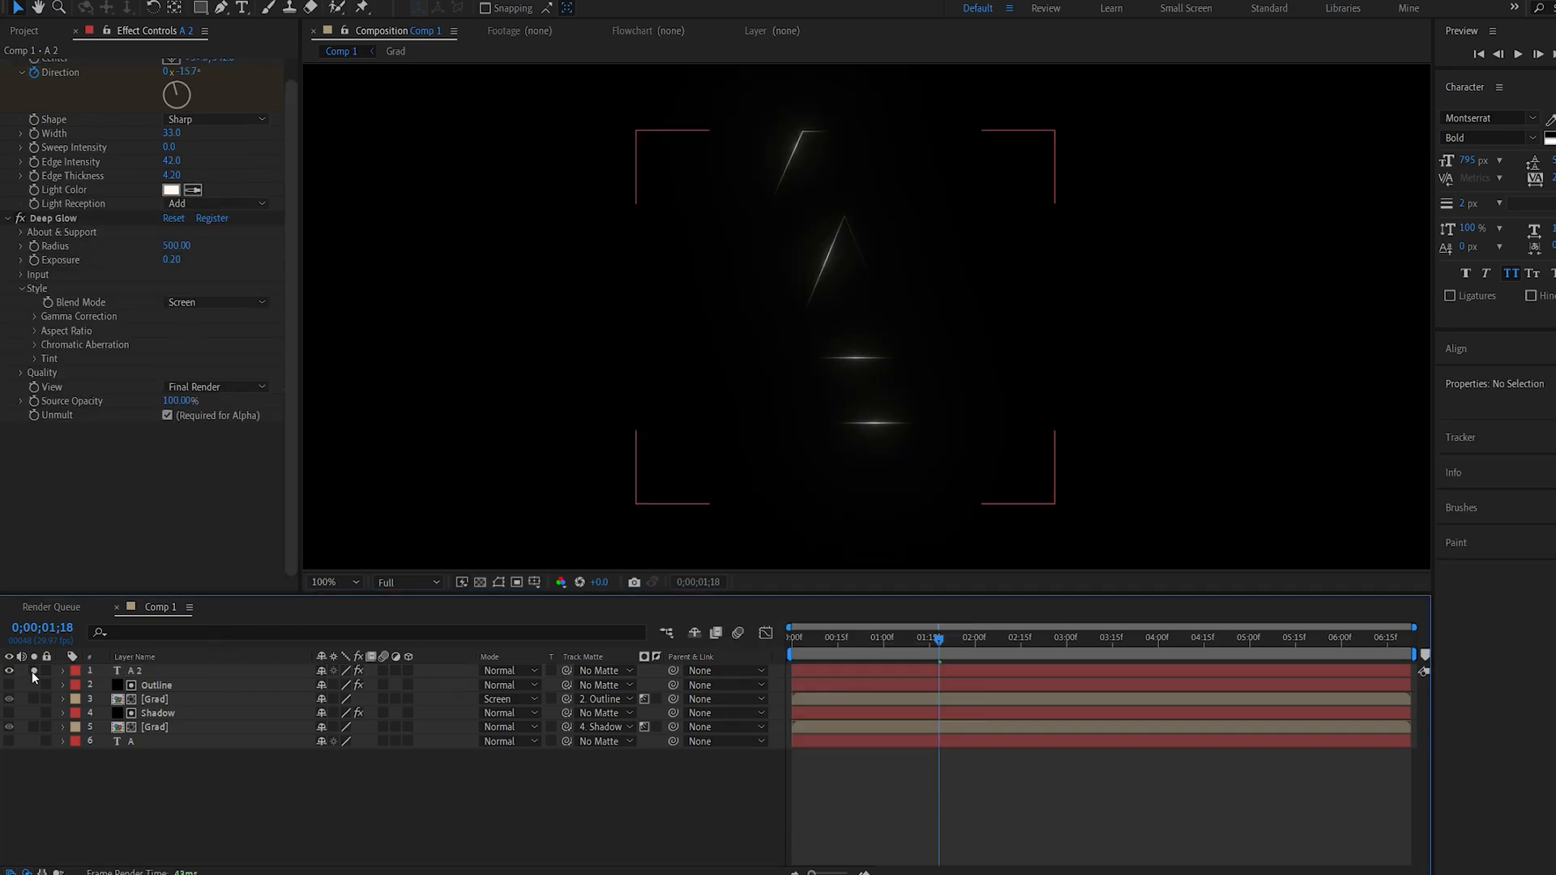
left_click(10, 669)
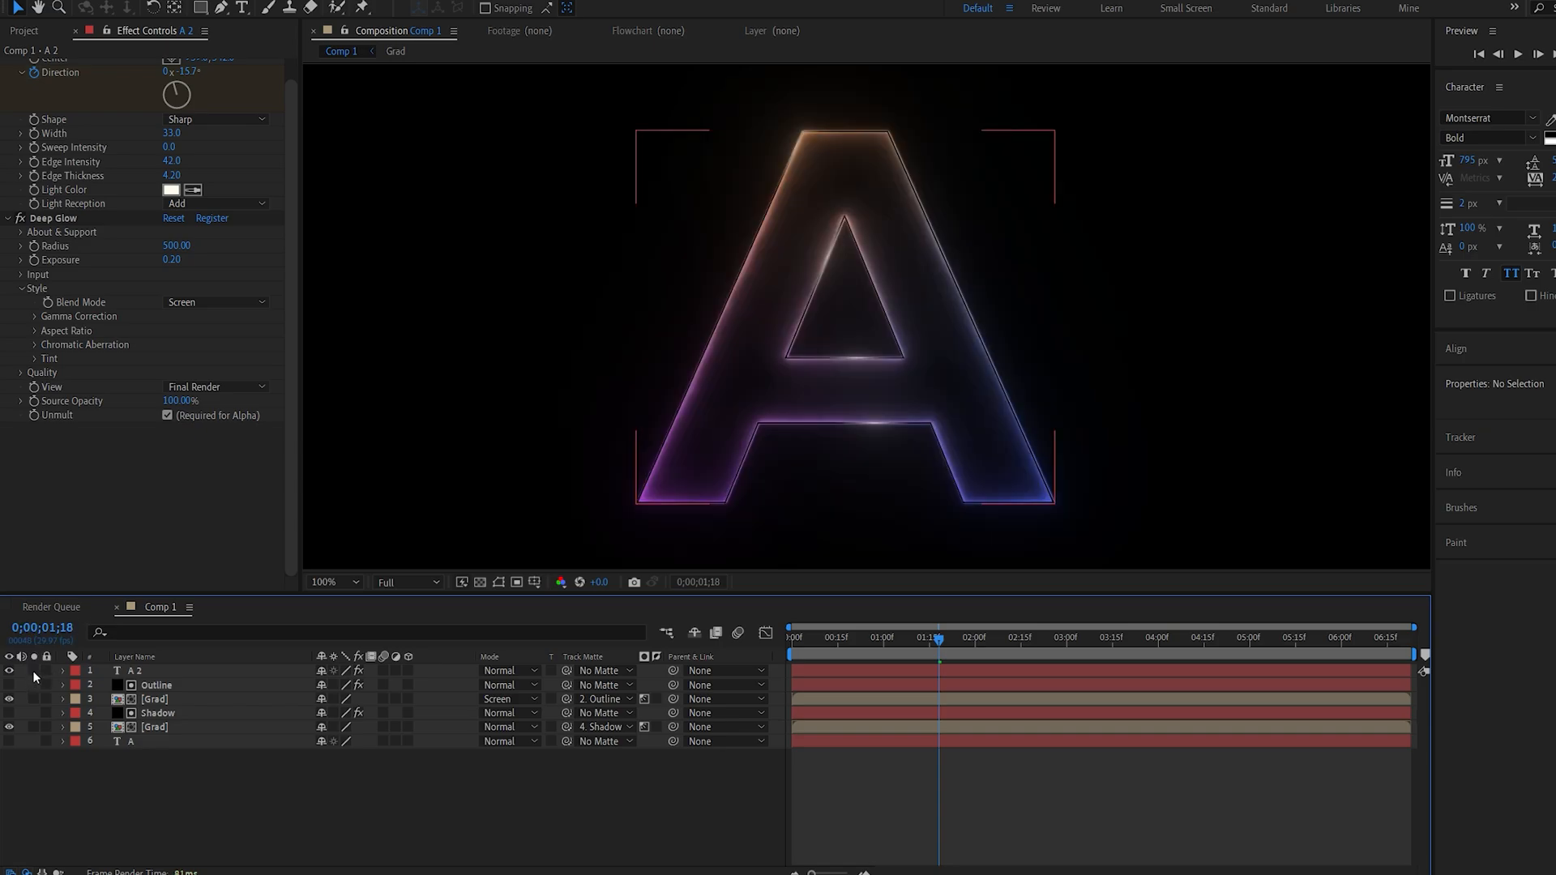
left_click(509, 669)
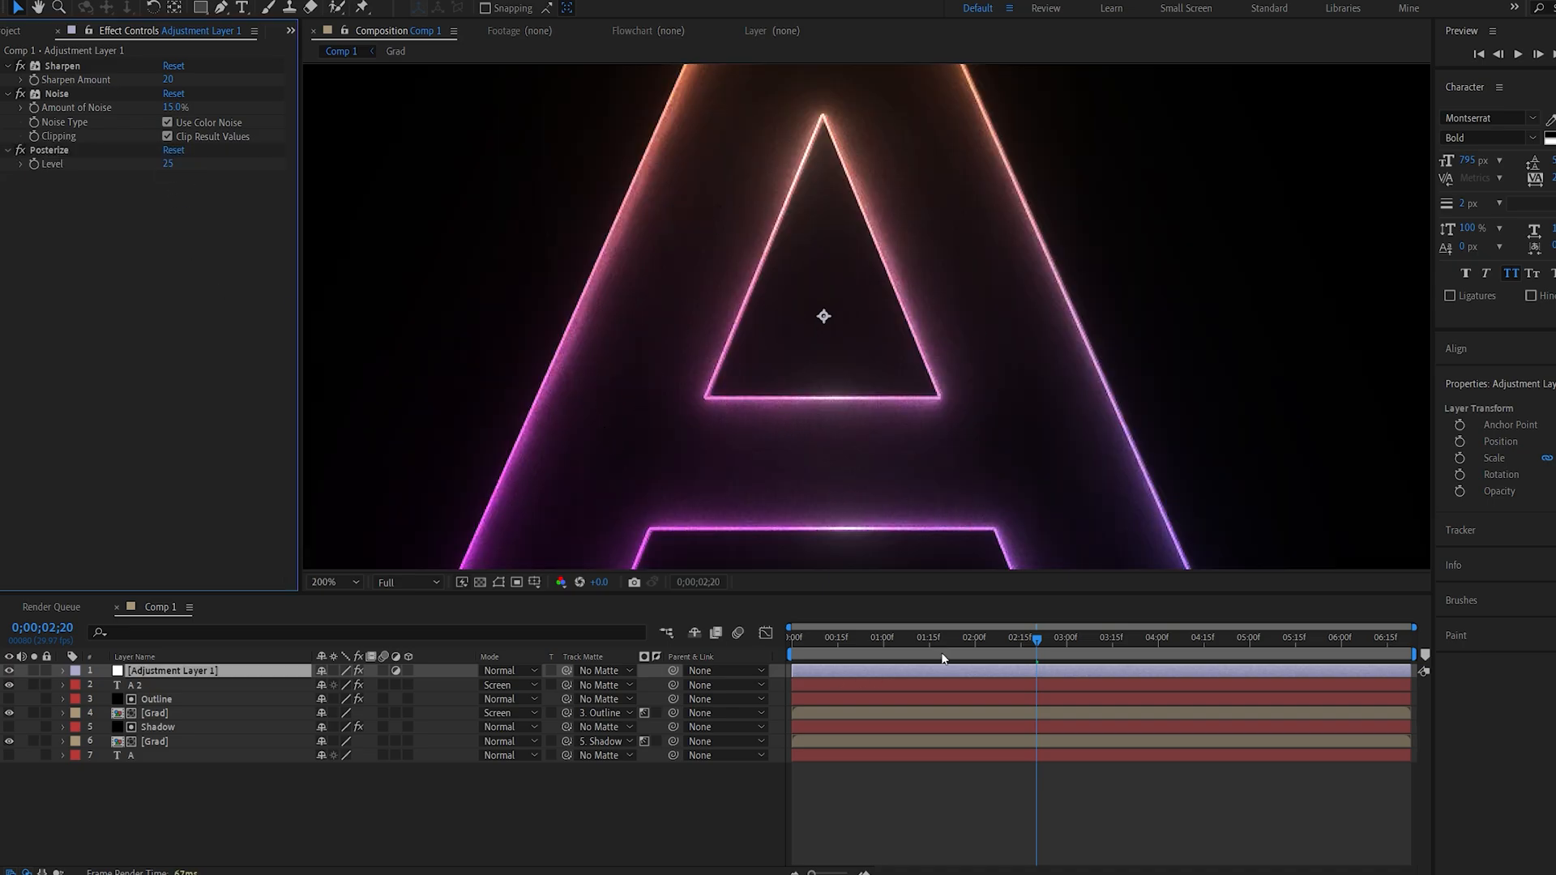
- Scrub the timeline to review the adjustment layer's Sharpen, Noise and Posterize over the letter
left_click(851, 637)
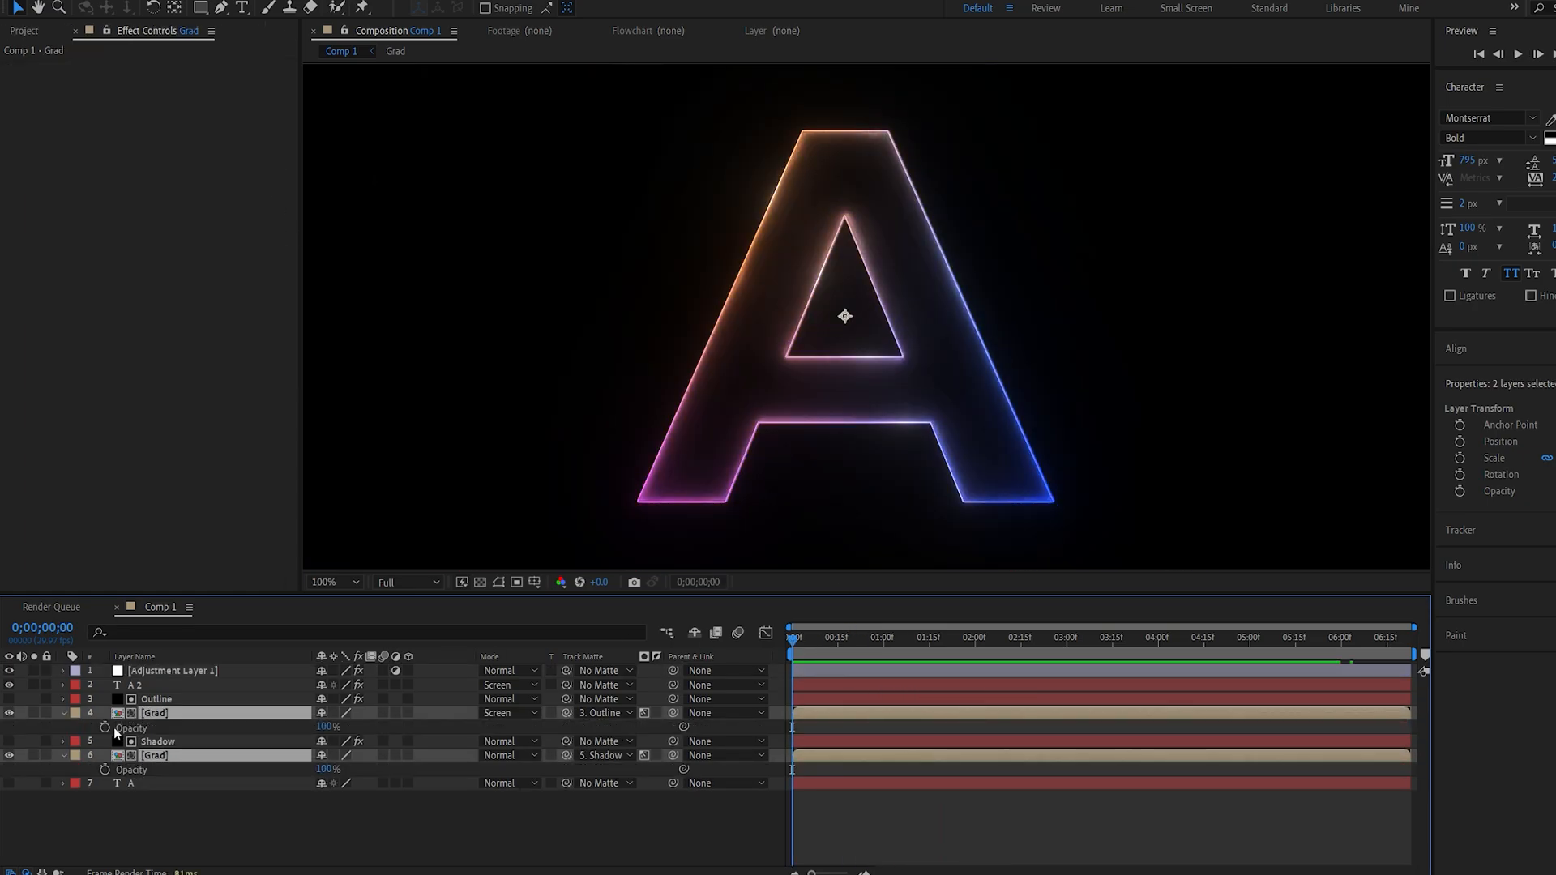
- Keyframe both Grad layers' opacity from 0% at the start and preview the fade-in
left_click(104, 728)
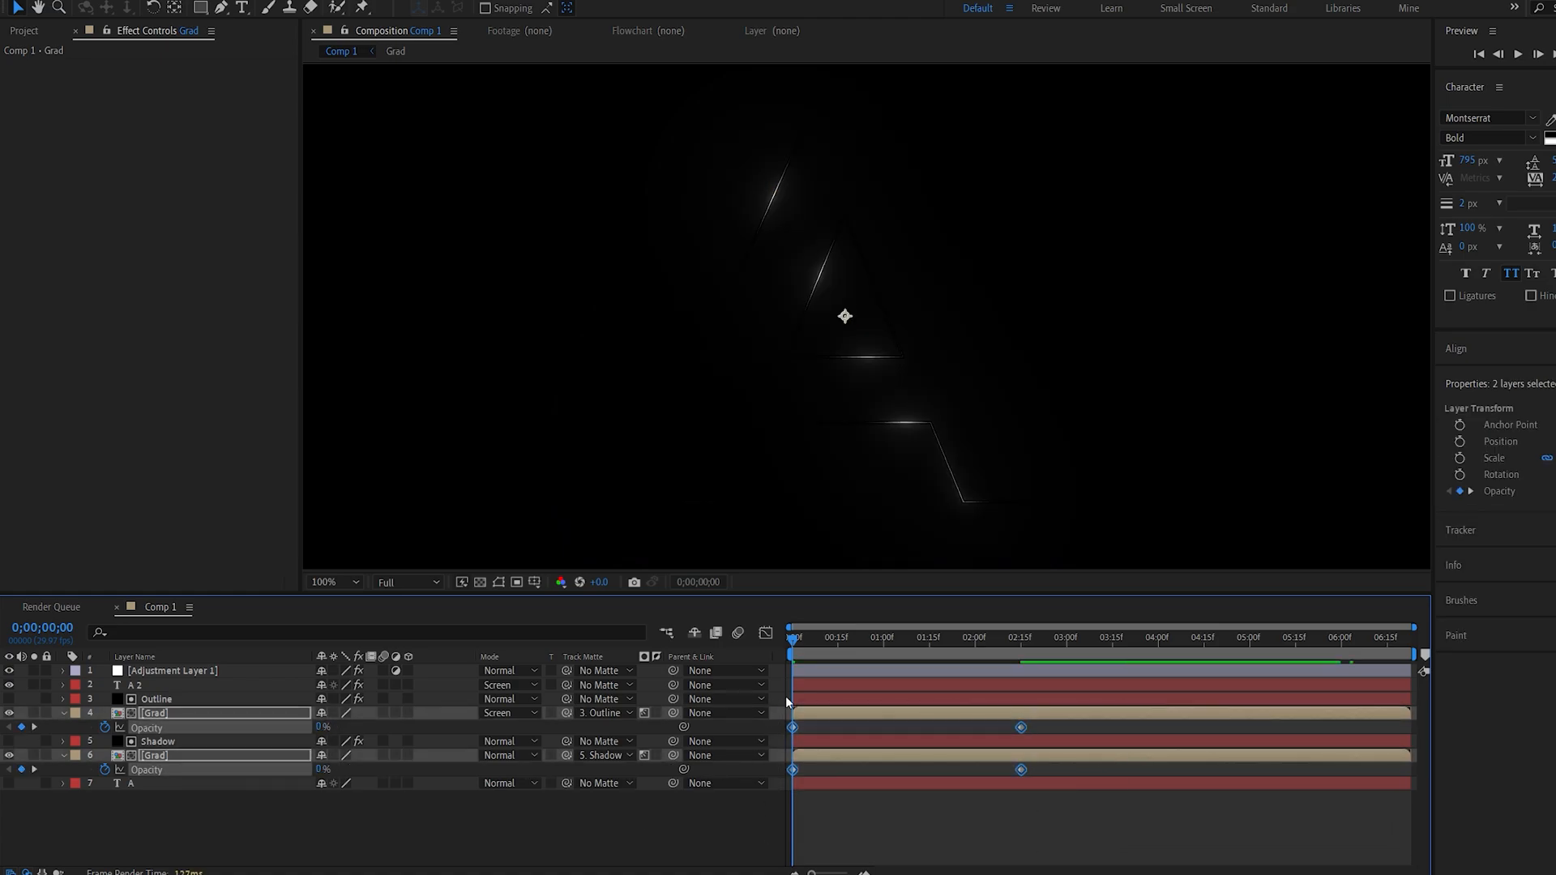
left_click(864, 637)
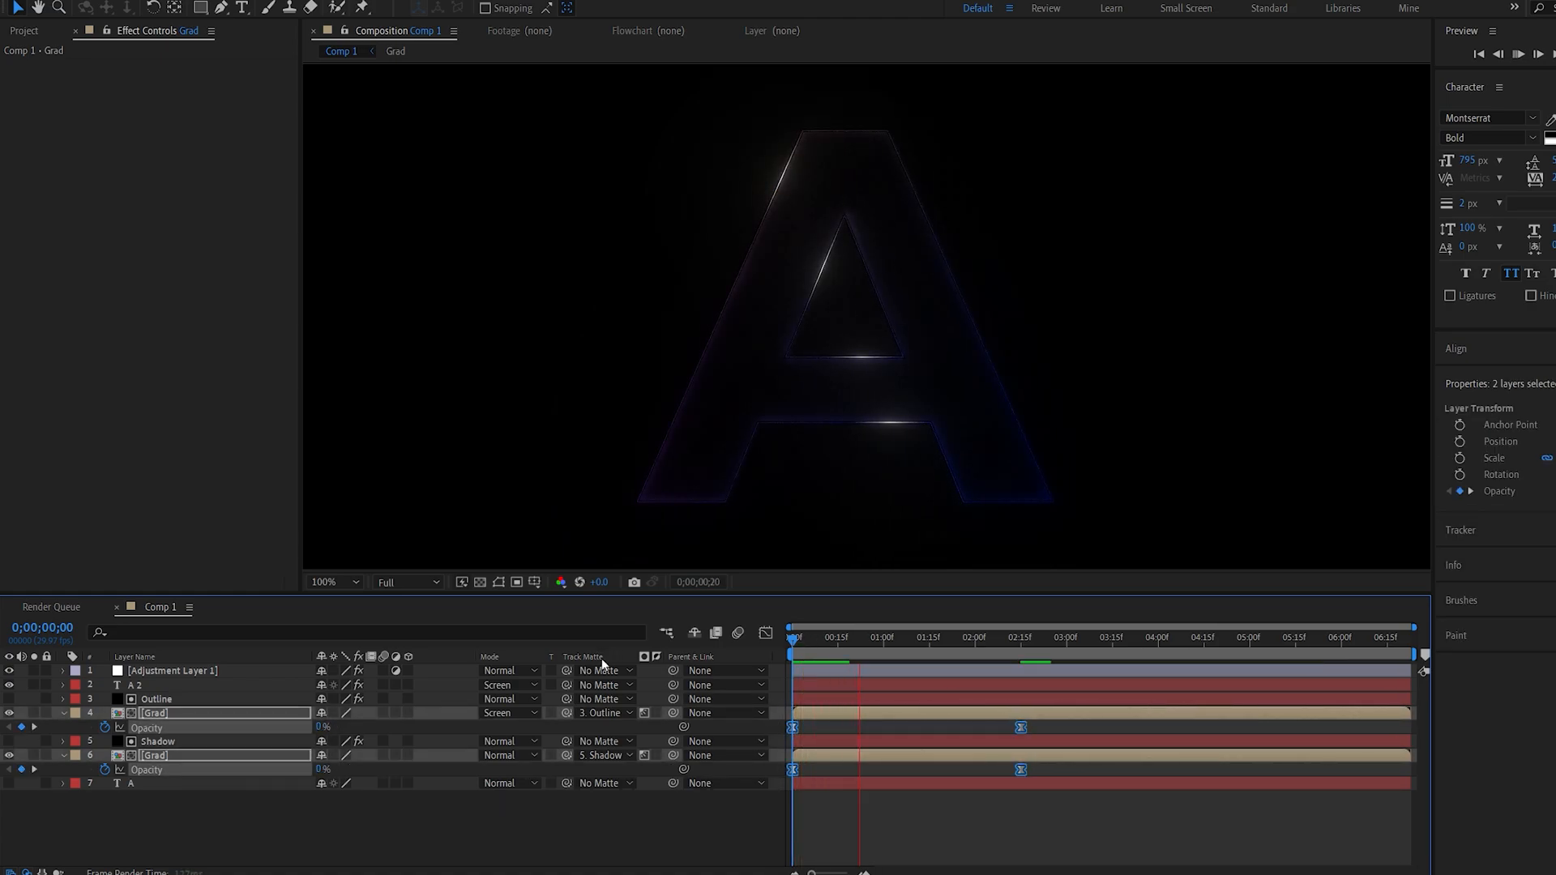